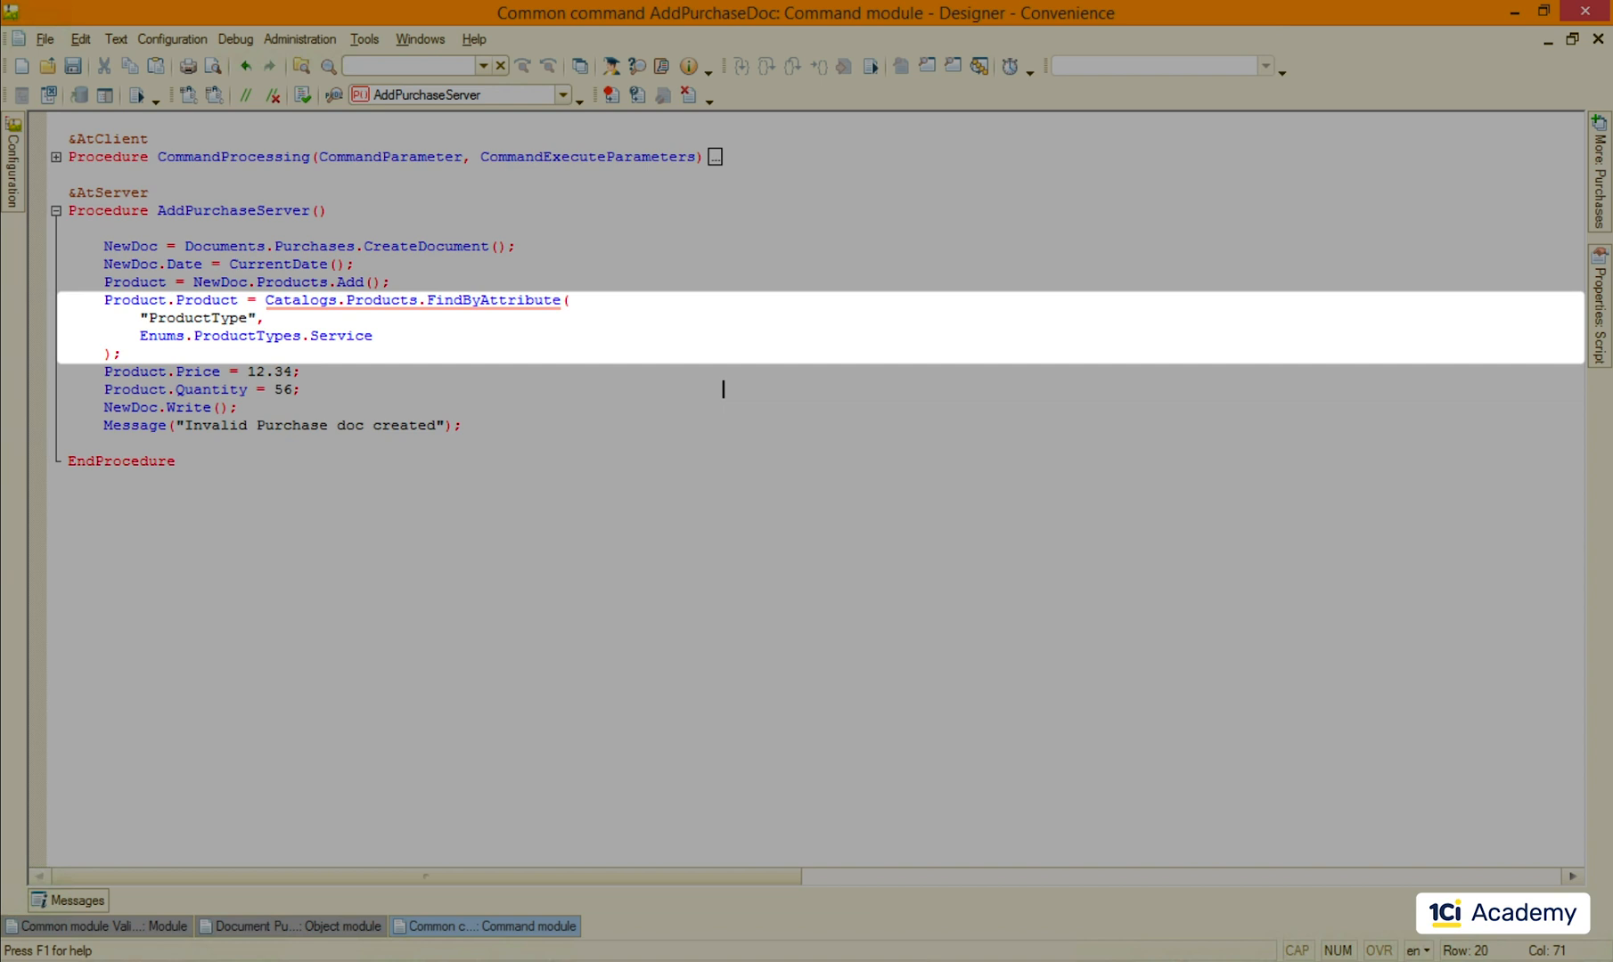
Step: Start a For i = 1 To 1000 Do loop above the Products.Add line
click(720, 388)
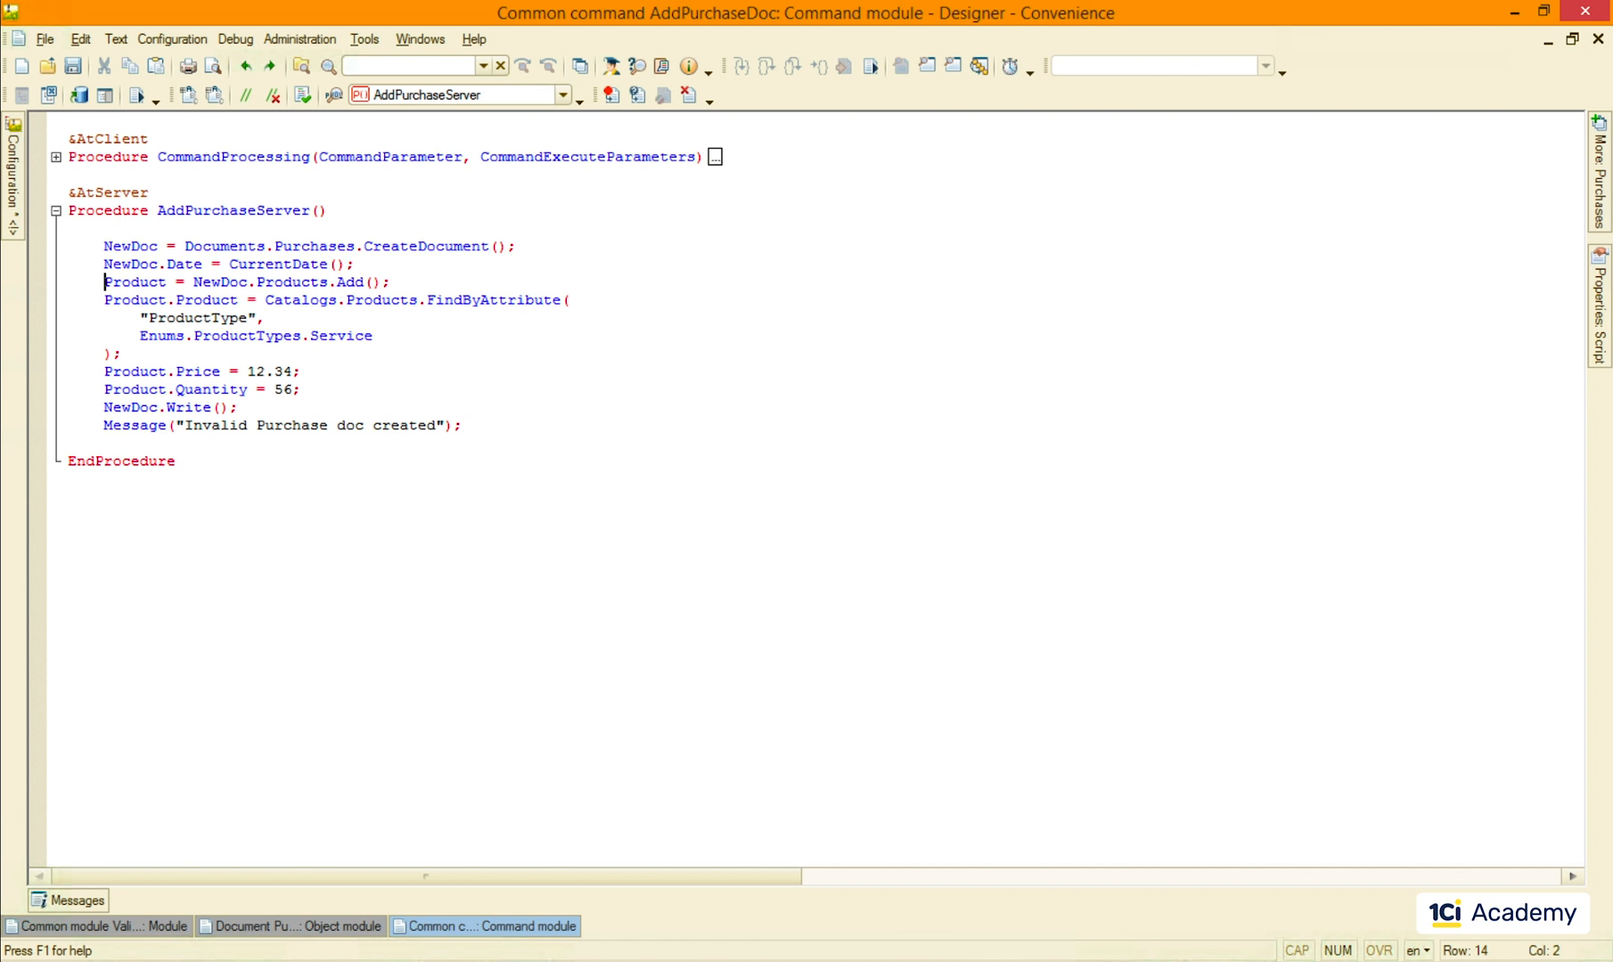
text(For i = 1 To 1)
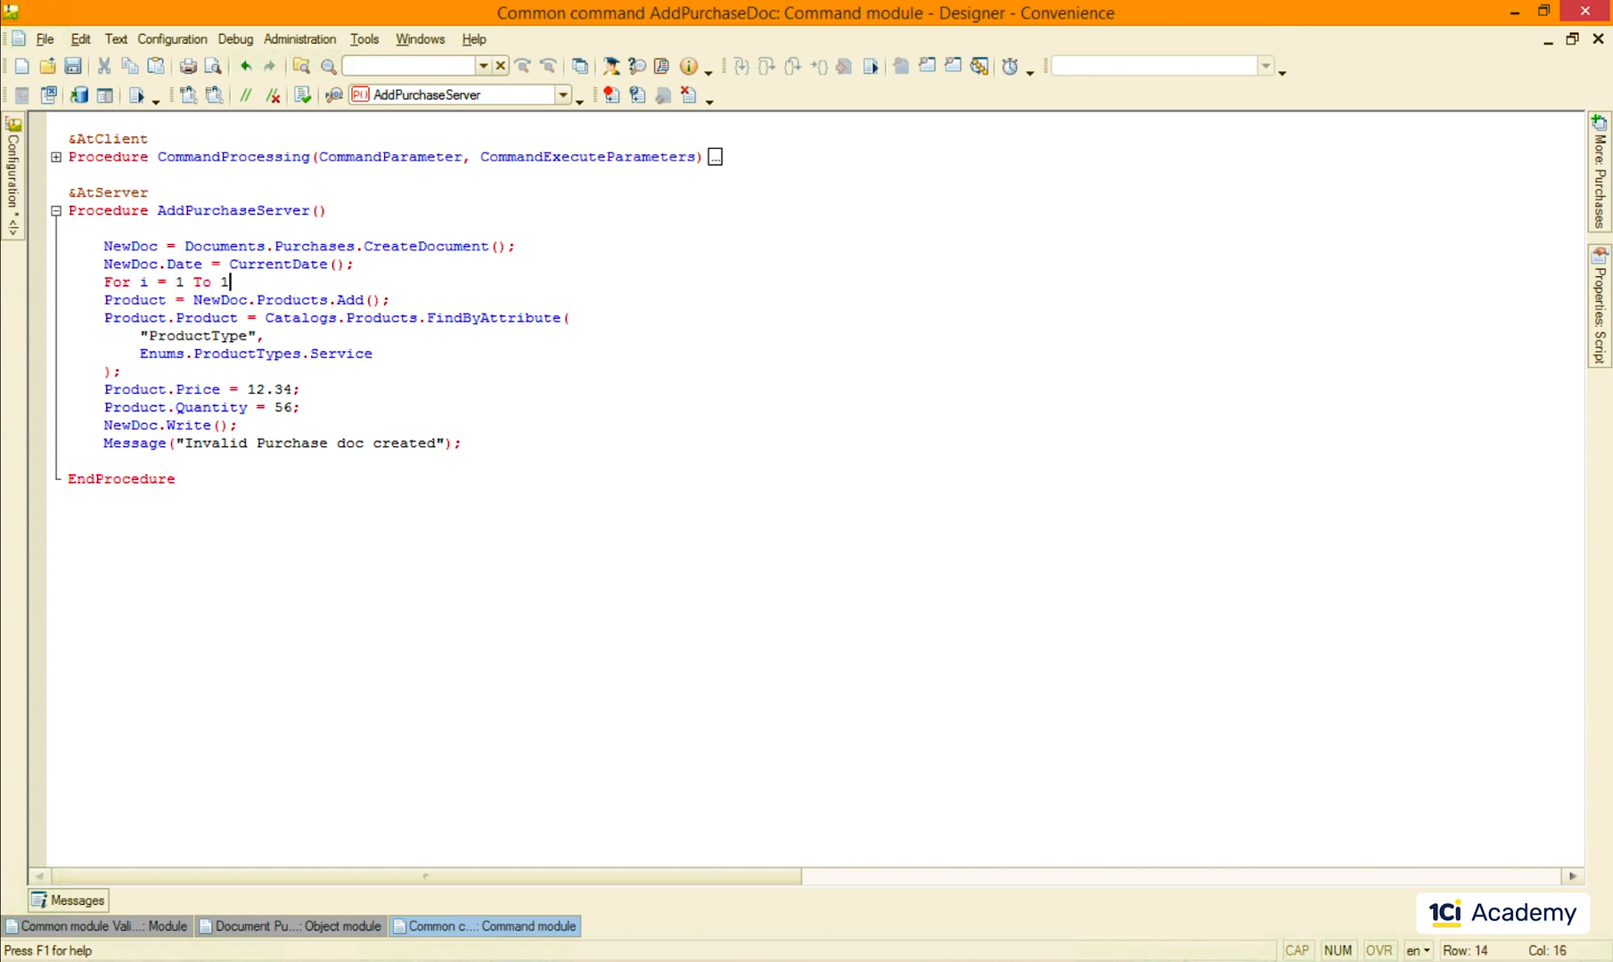
text(000 Do)
text(EndDo;)
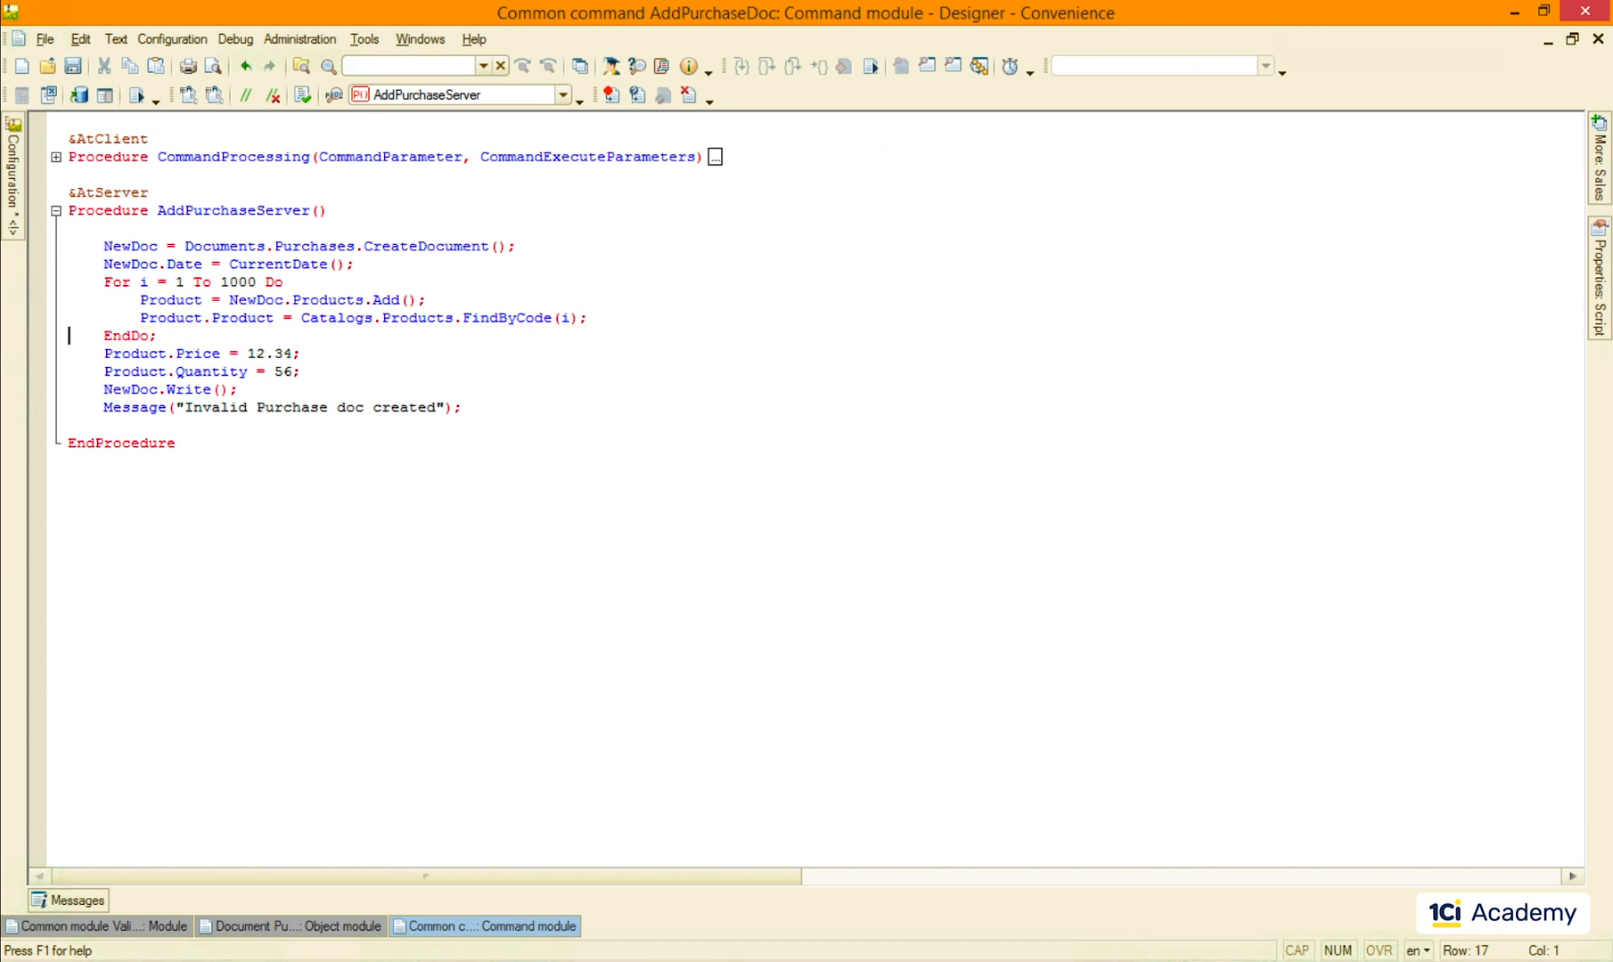
Step: Open the Sales document's object module from its context menu in the configuration tree
right_click(108, 659)
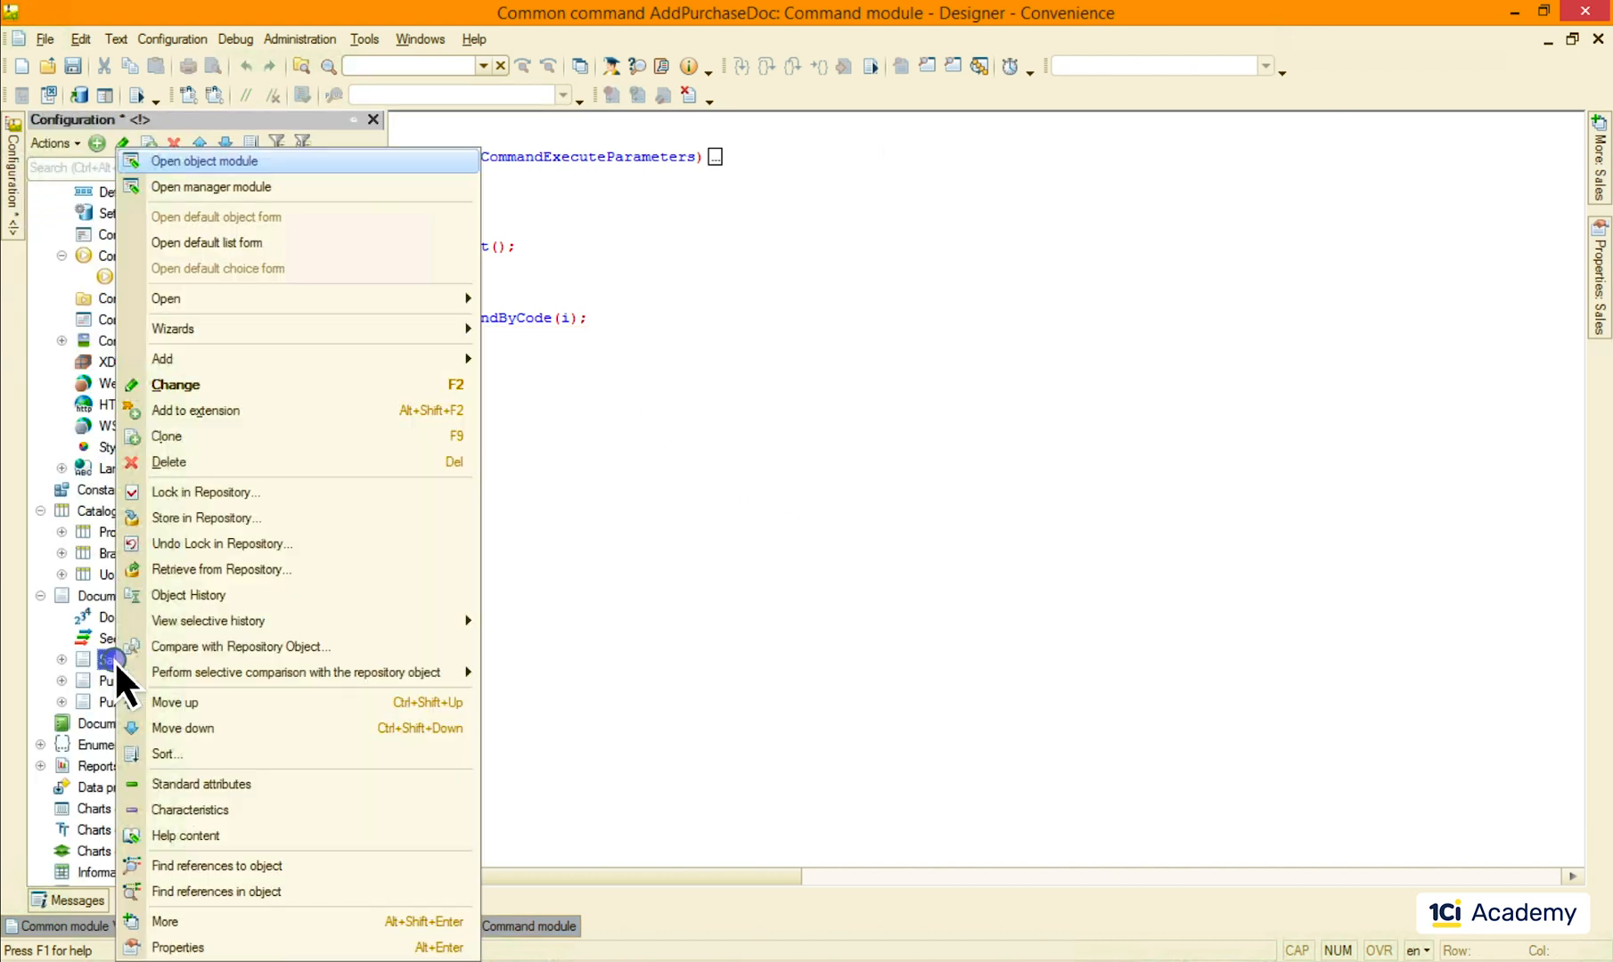
click(205, 161)
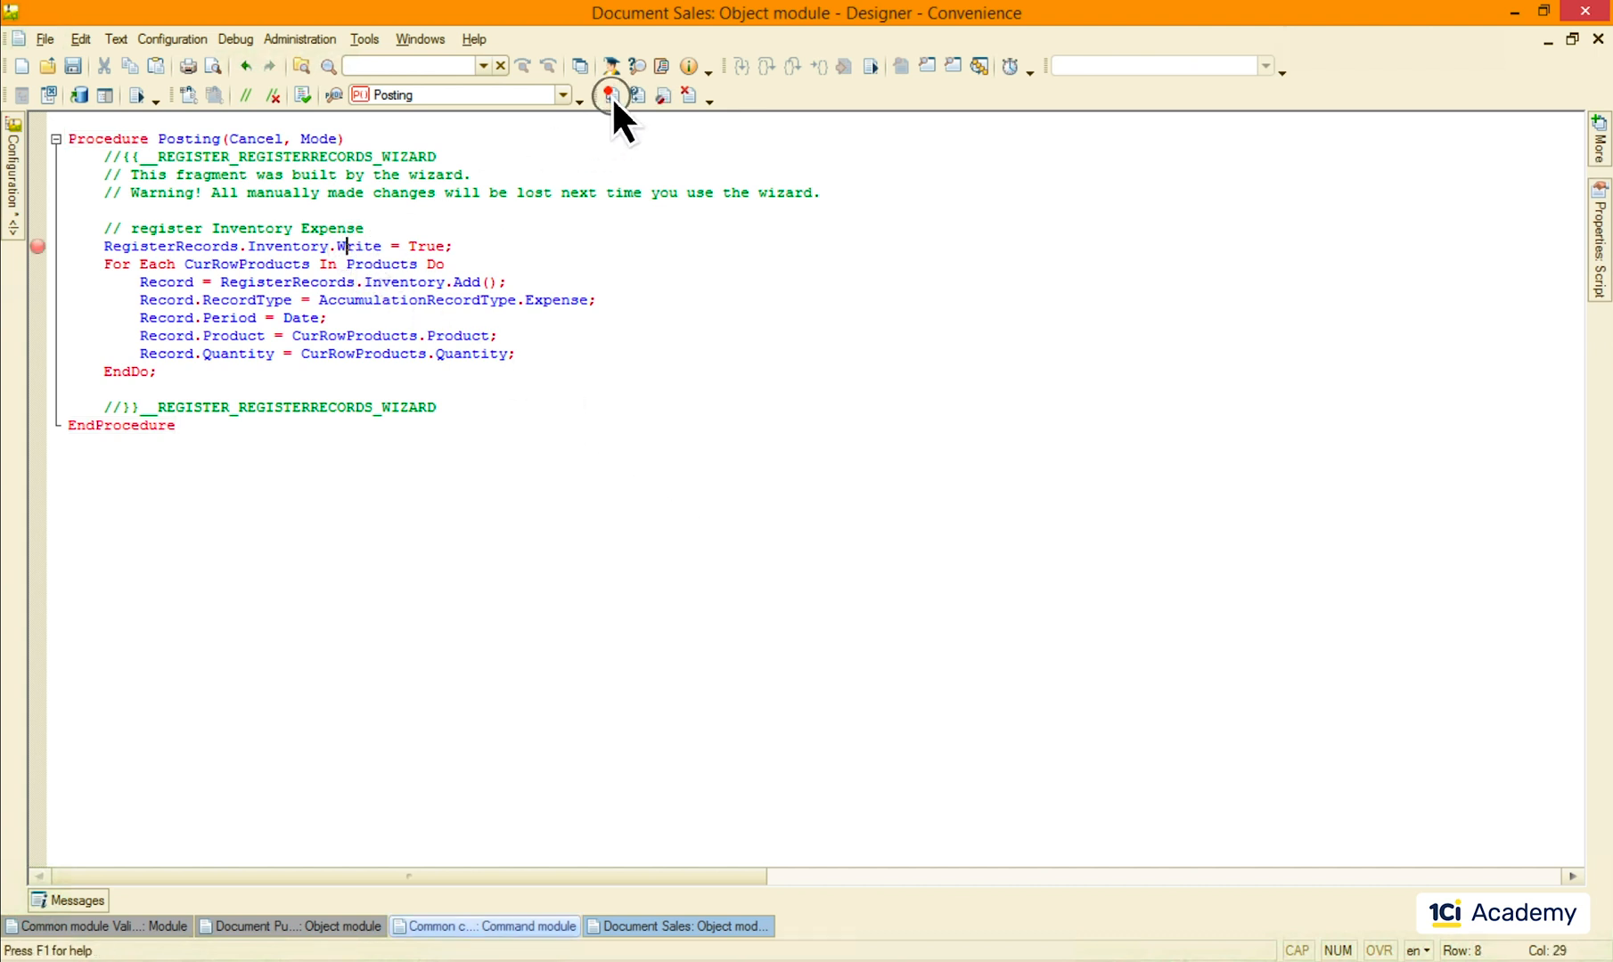
Step: Set the breakpoint on the Inventory write line and inspect the document's Date and Number
click(608, 94)
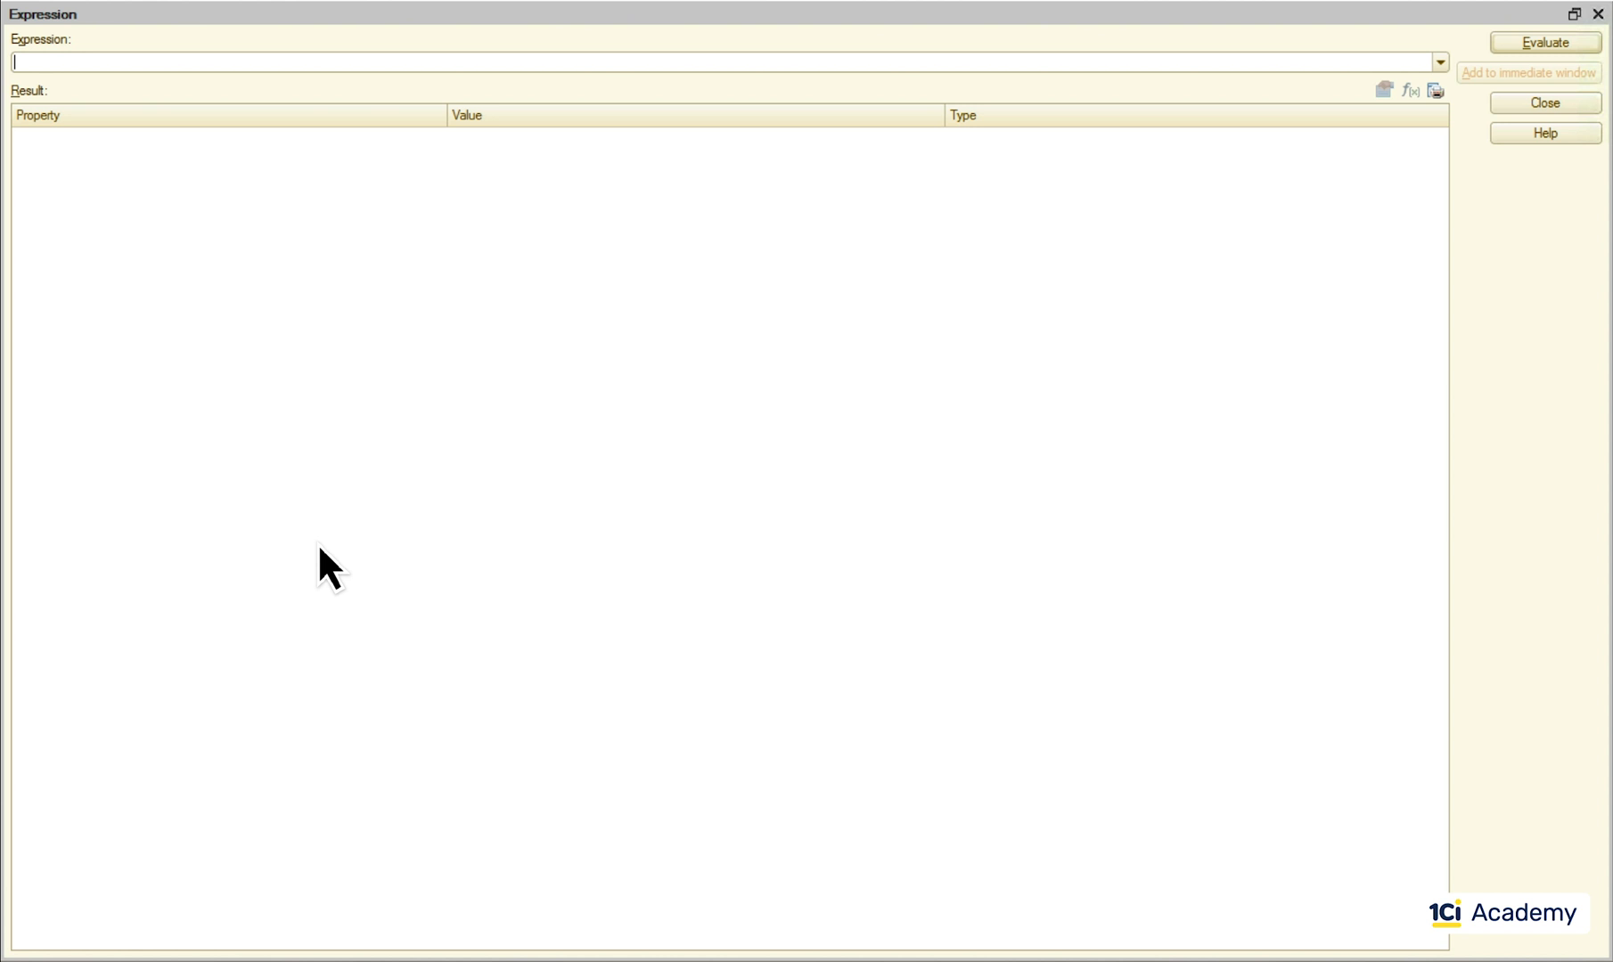
click(1543, 43)
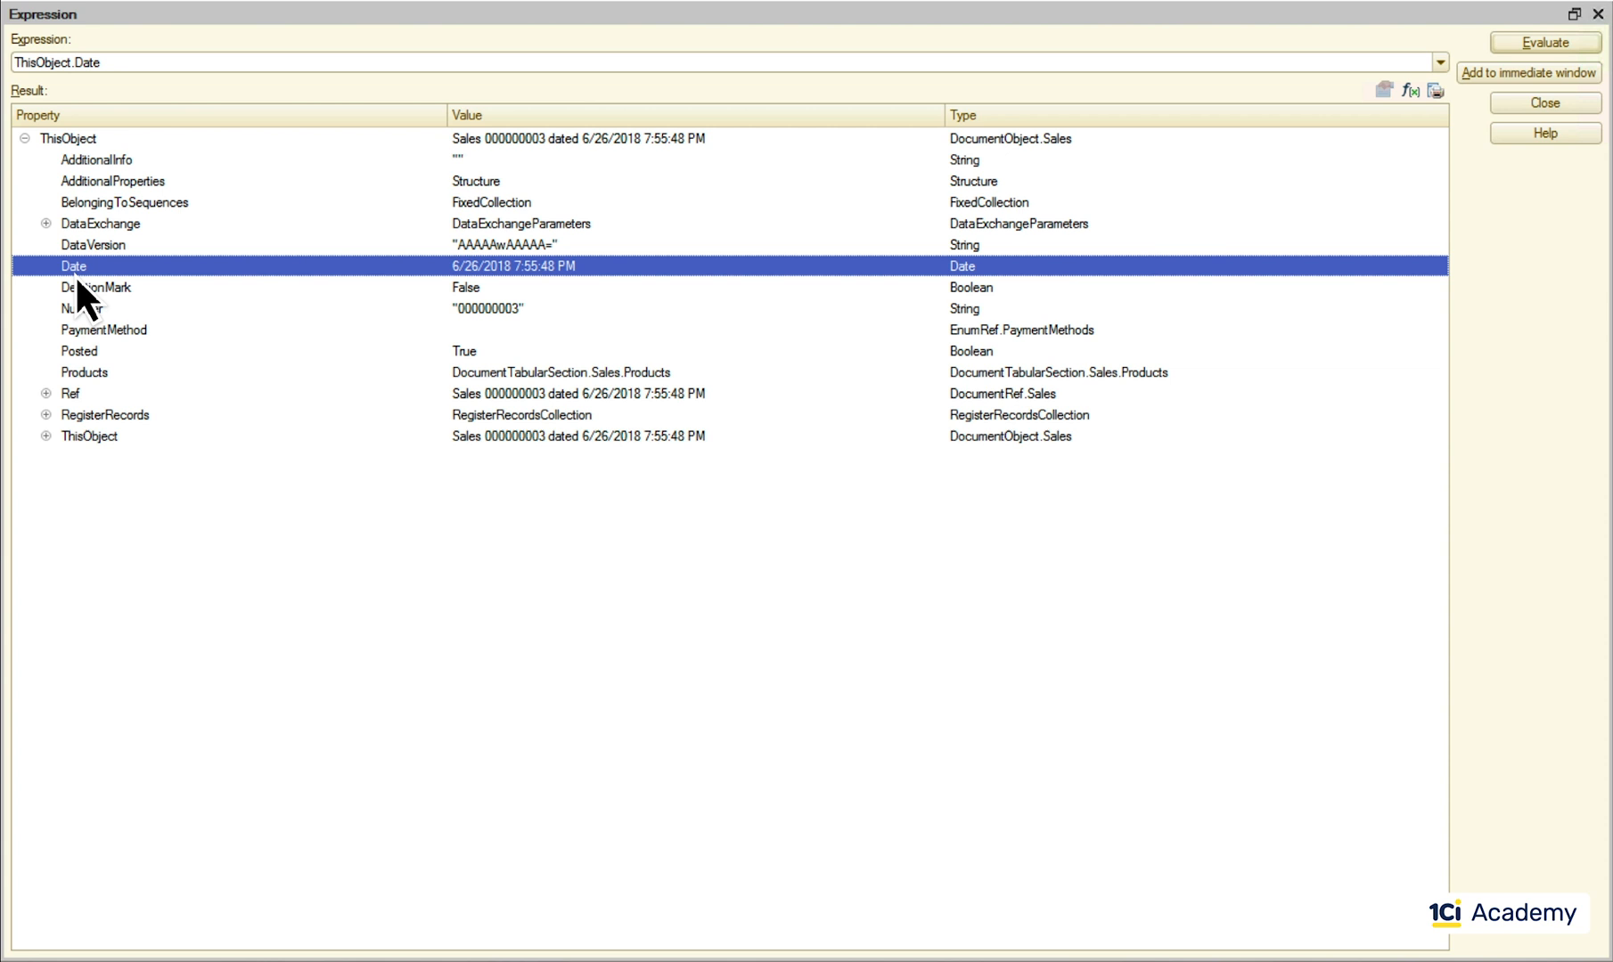
click(80, 308)
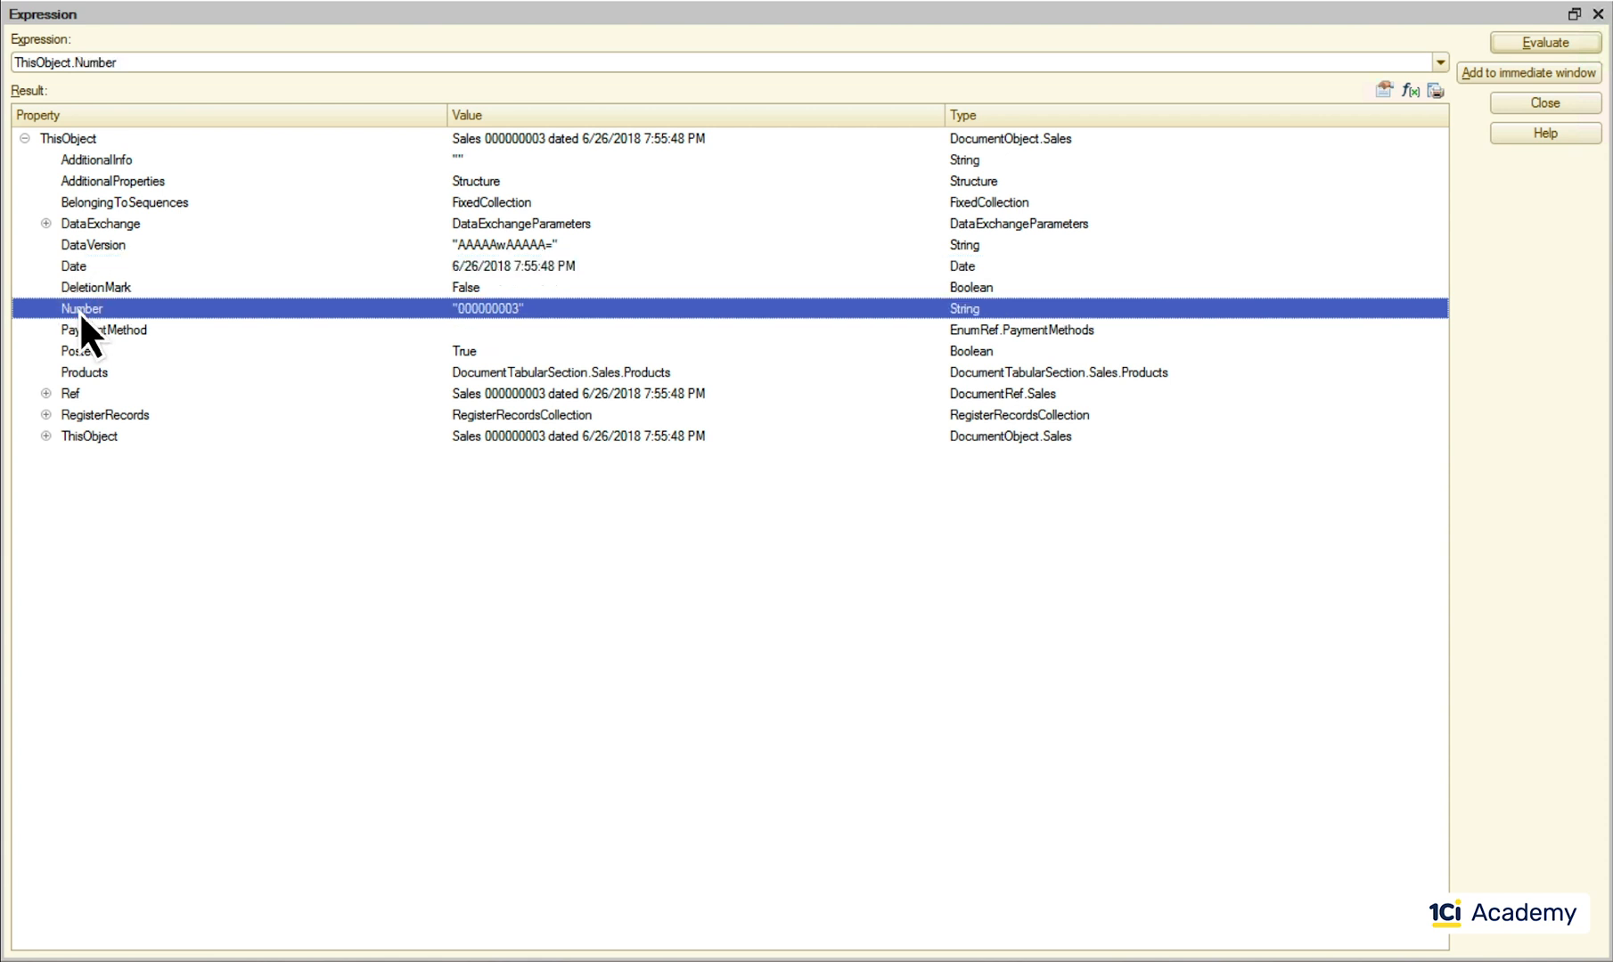
mouse_move(91, 313)
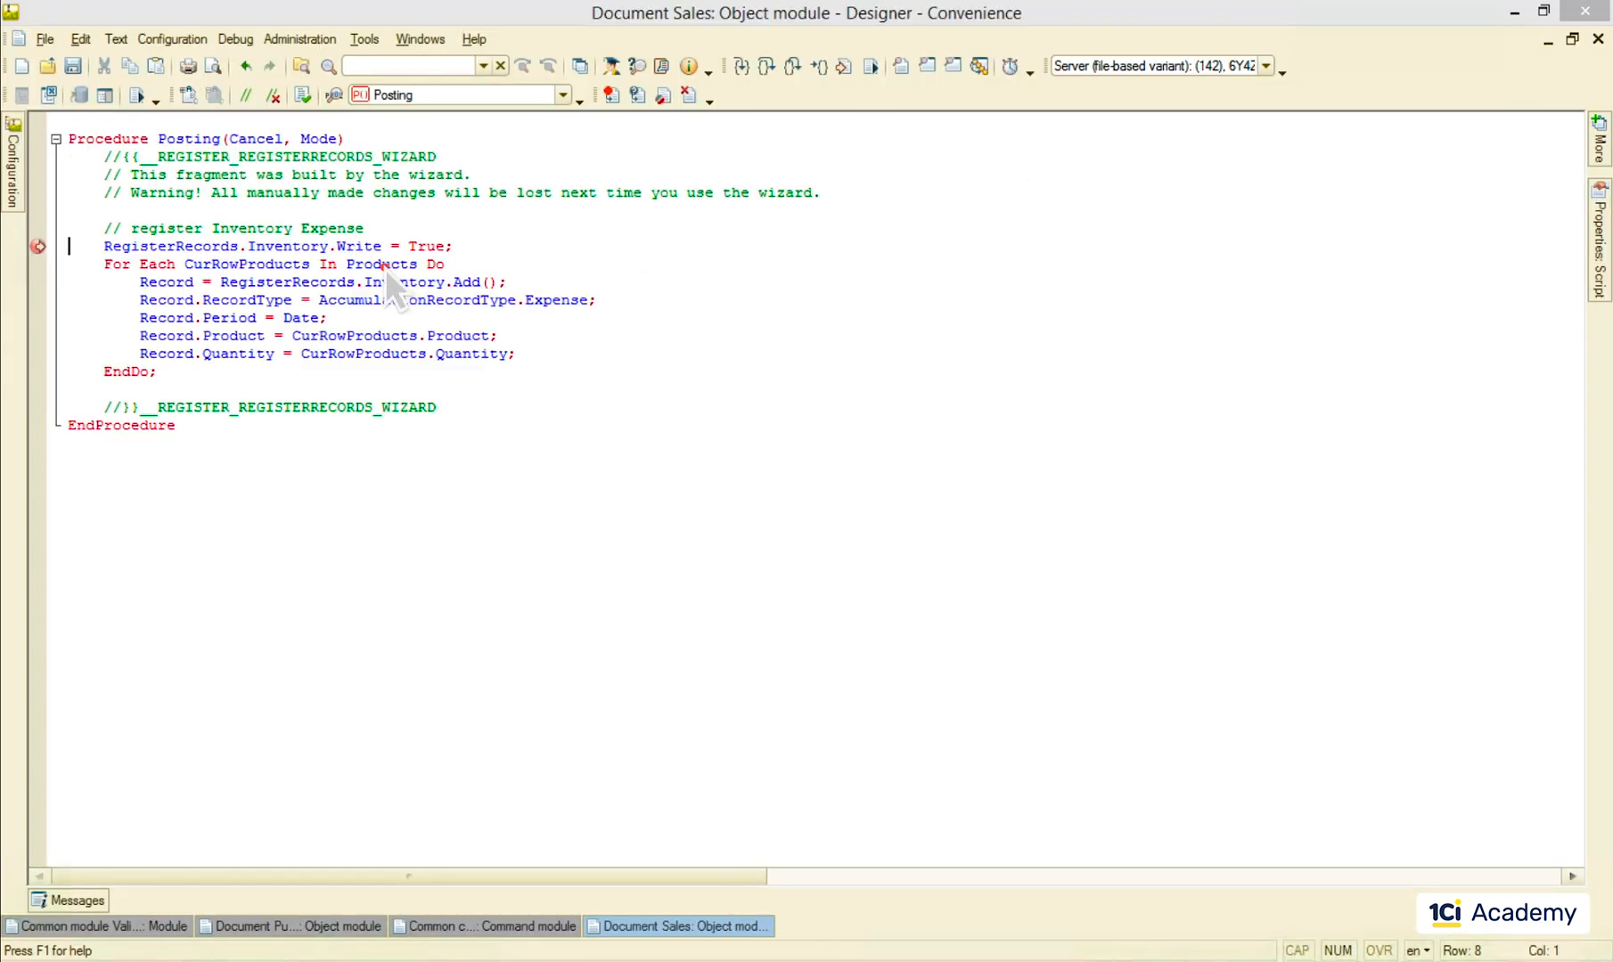
Step: Evaluate the Products expression while paused at the breakpoint
double_click(381, 264)
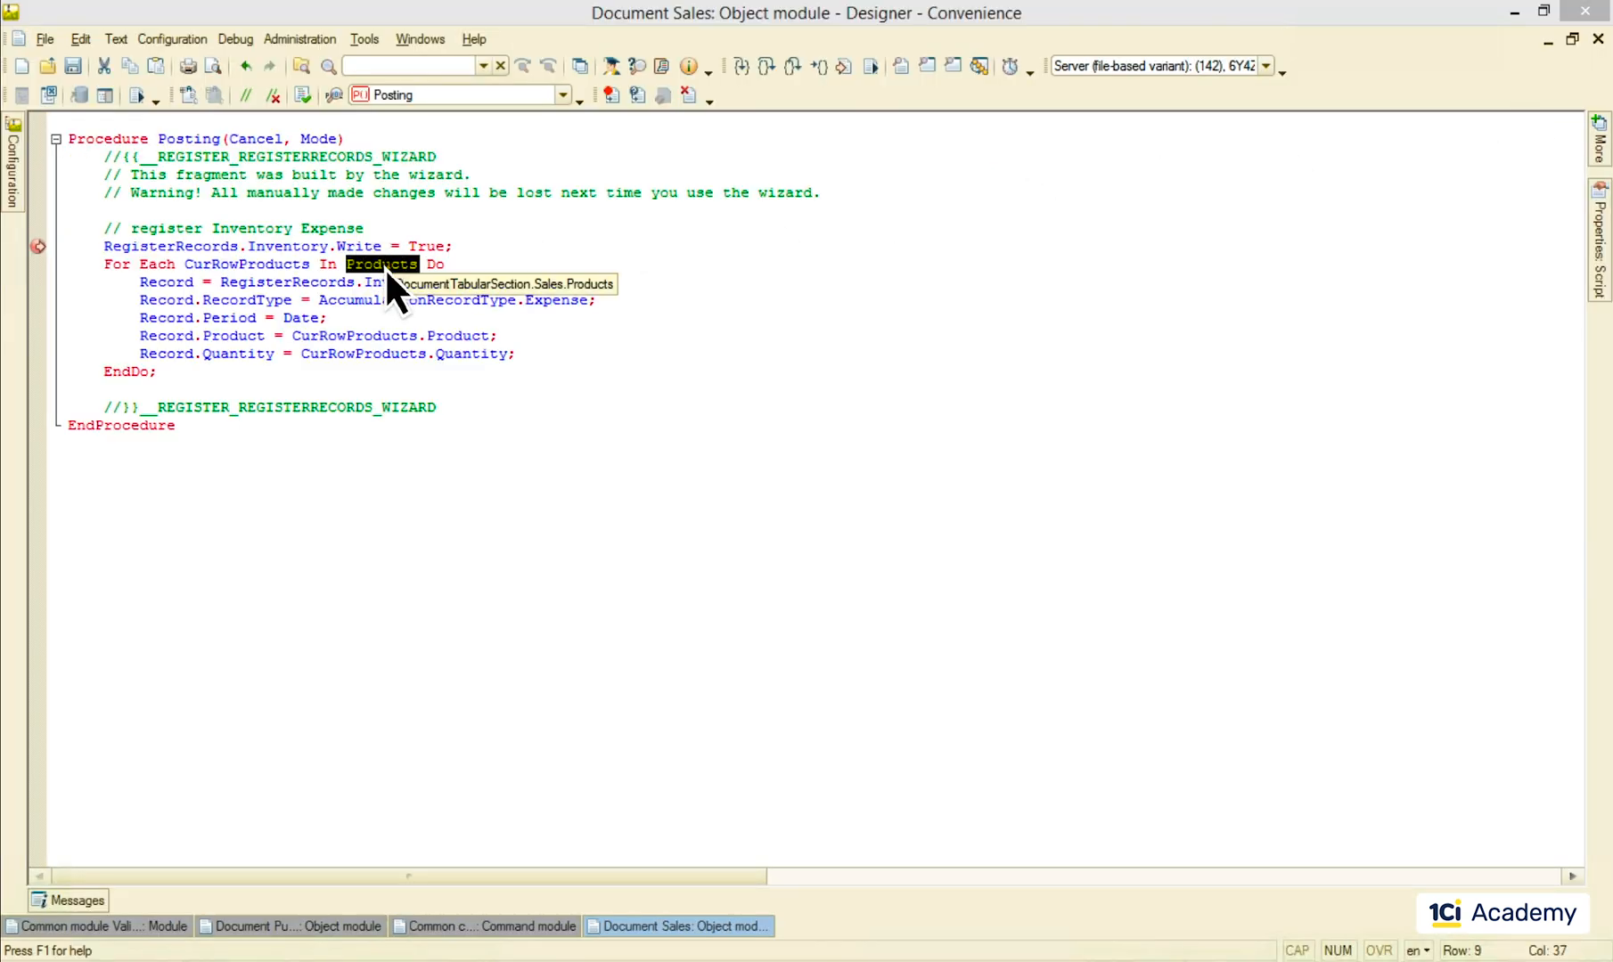
right_click(386, 283)
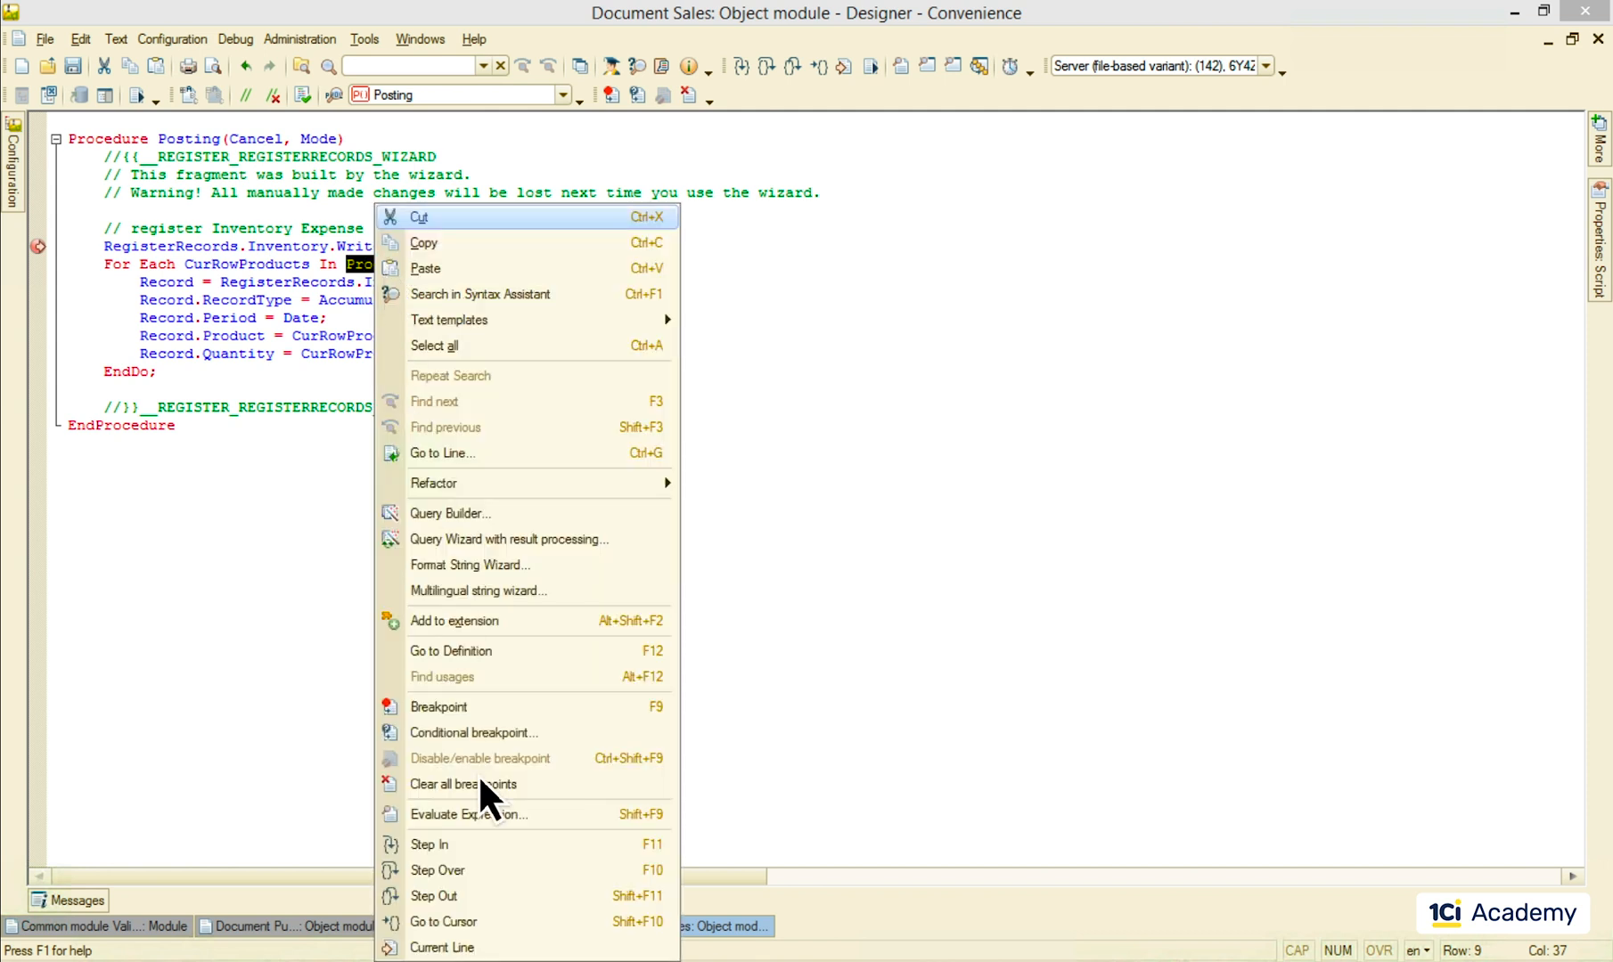
click(467, 814)
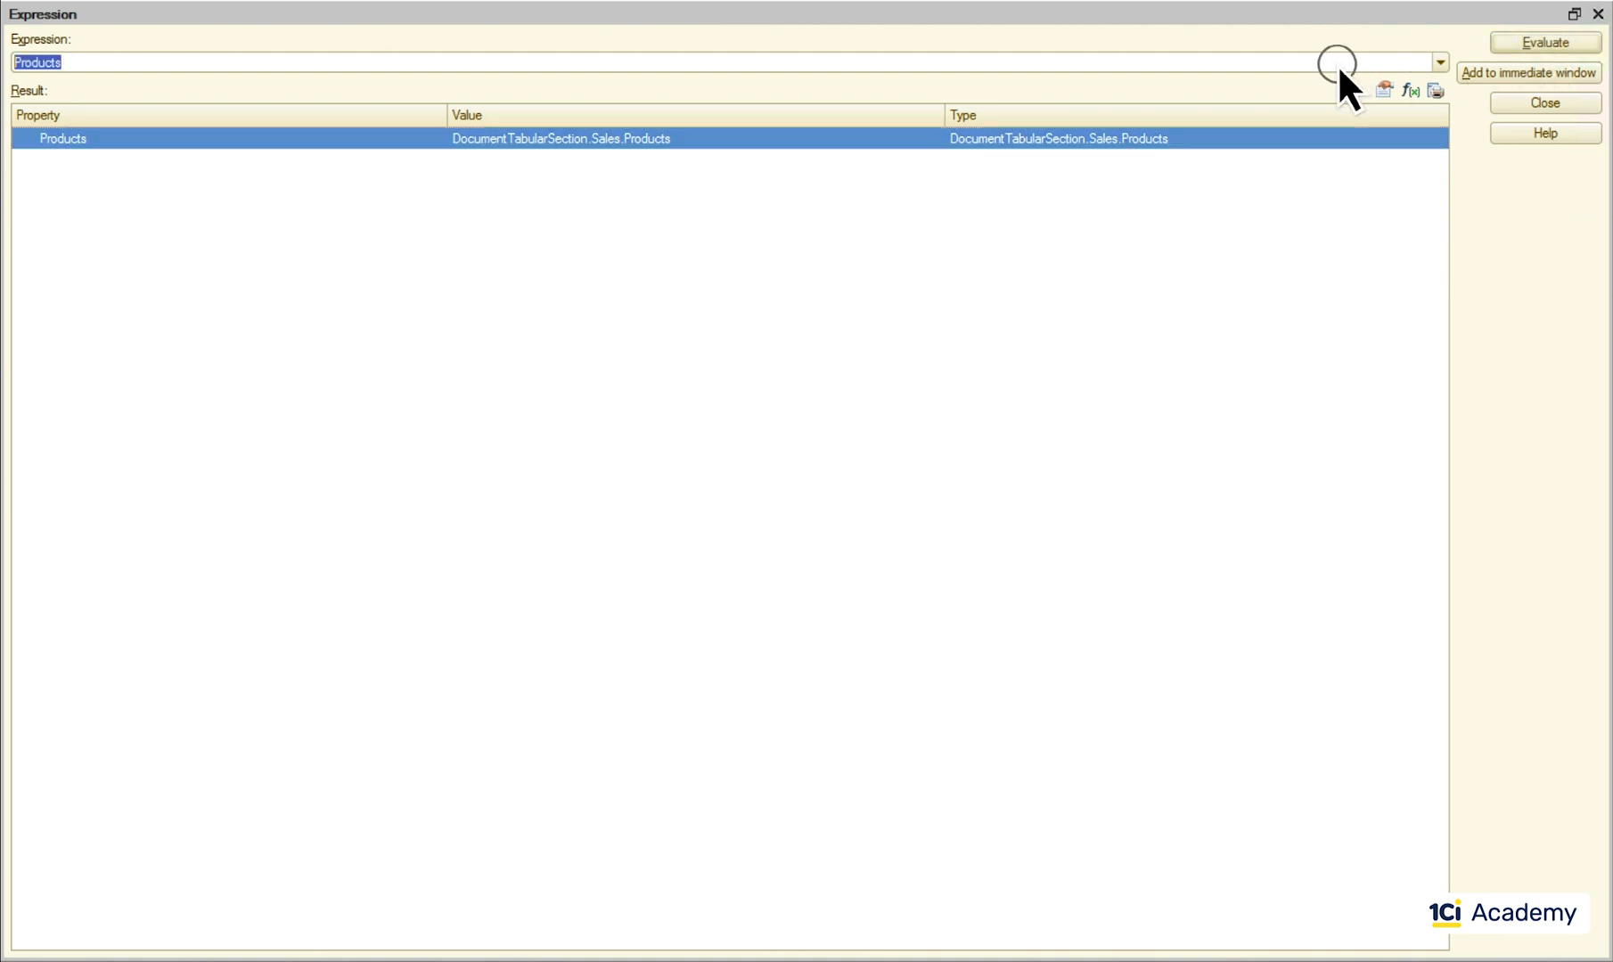
click(1543, 41)
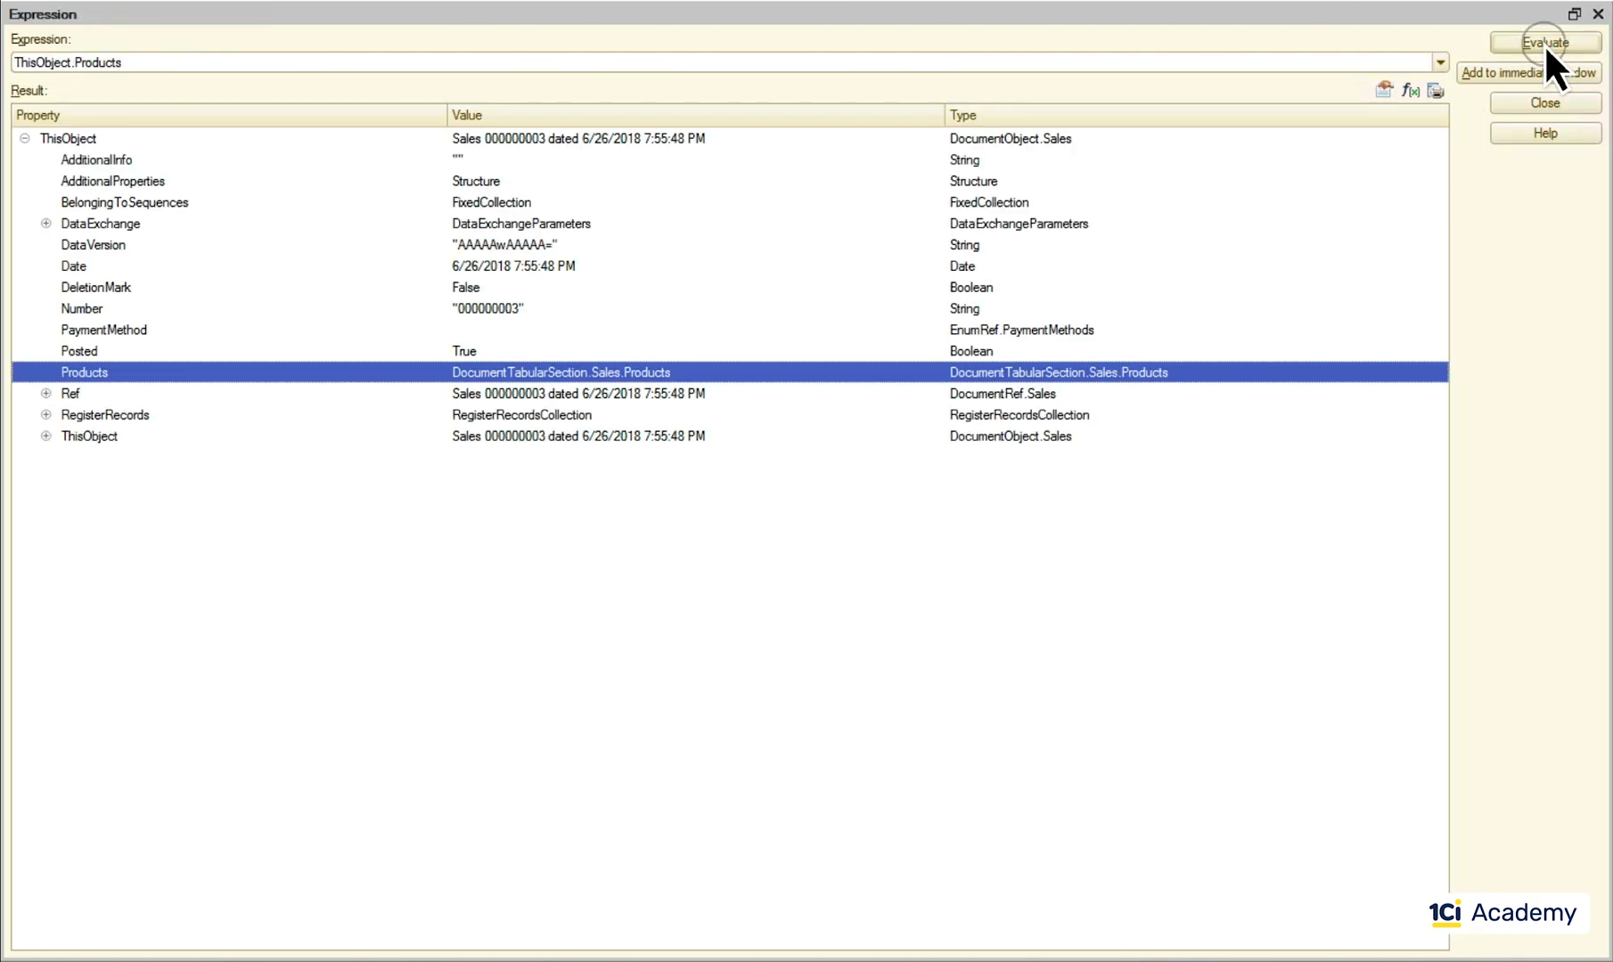
click(1544, 103)
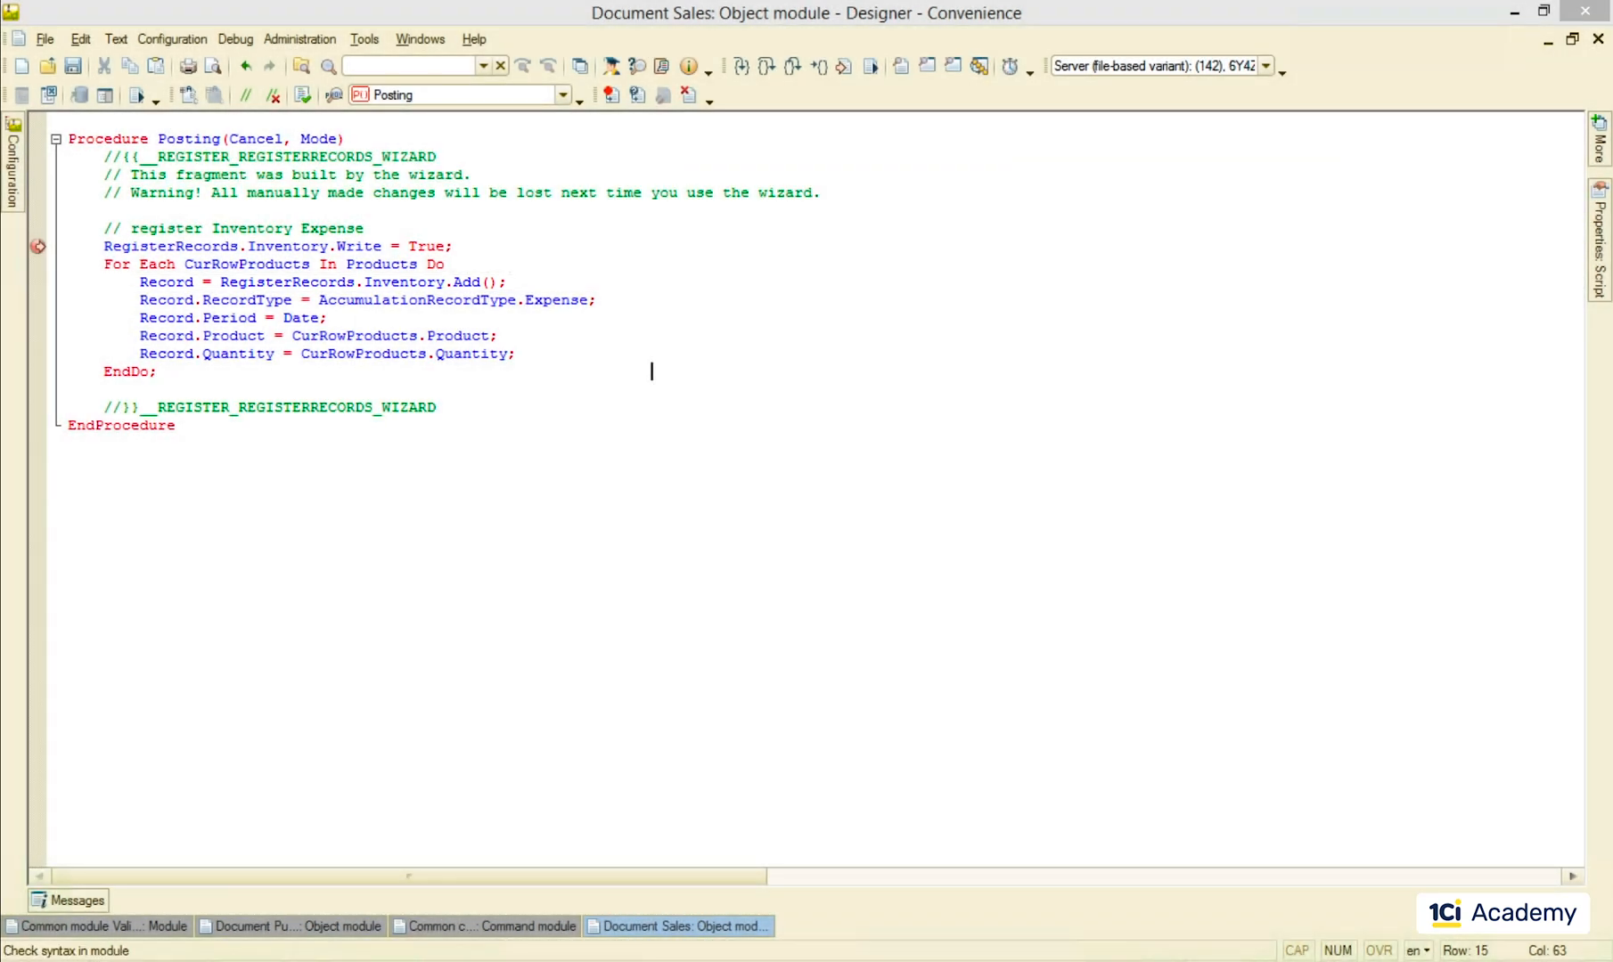
click(235, 39)
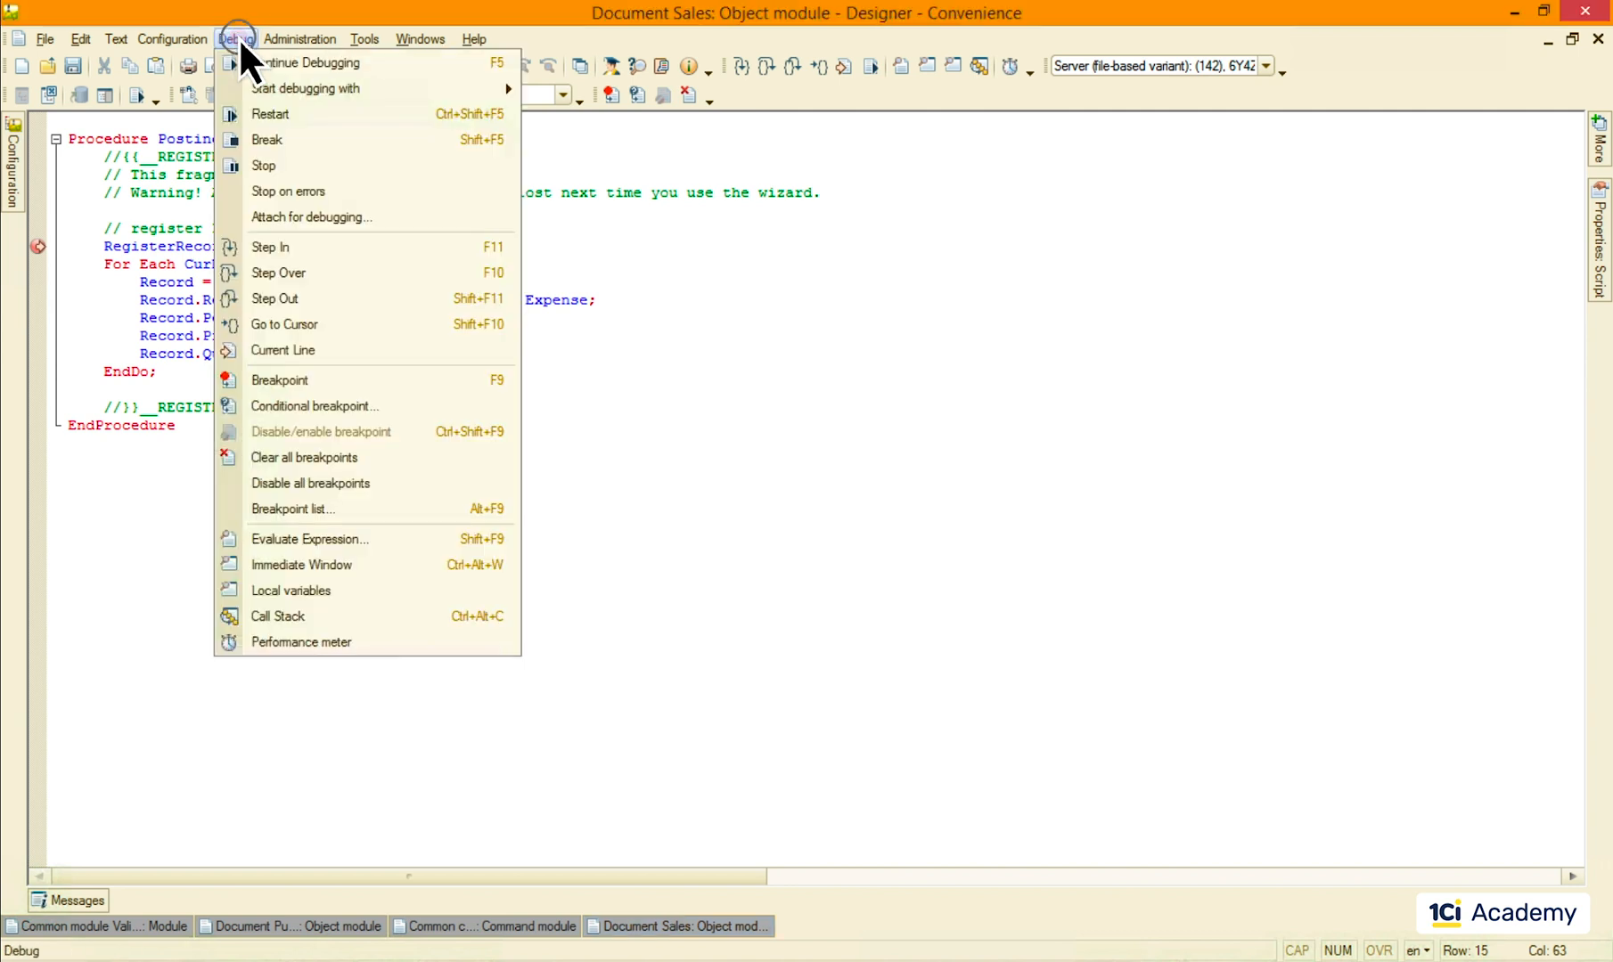
click(309, 539)
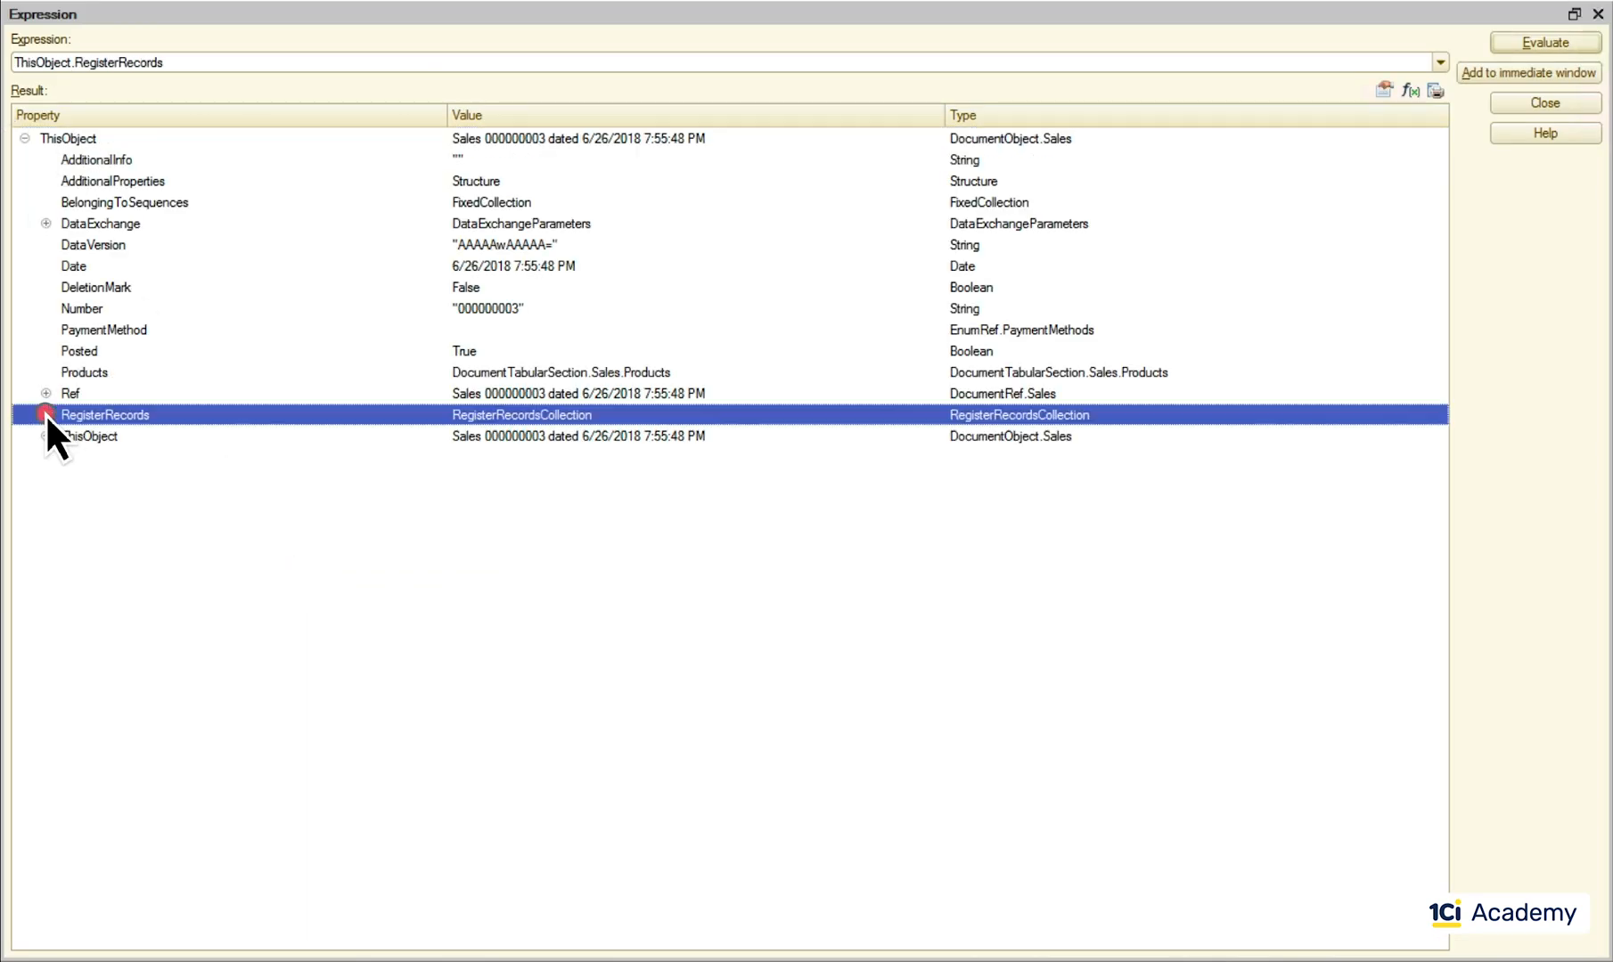
click(1544, 102)
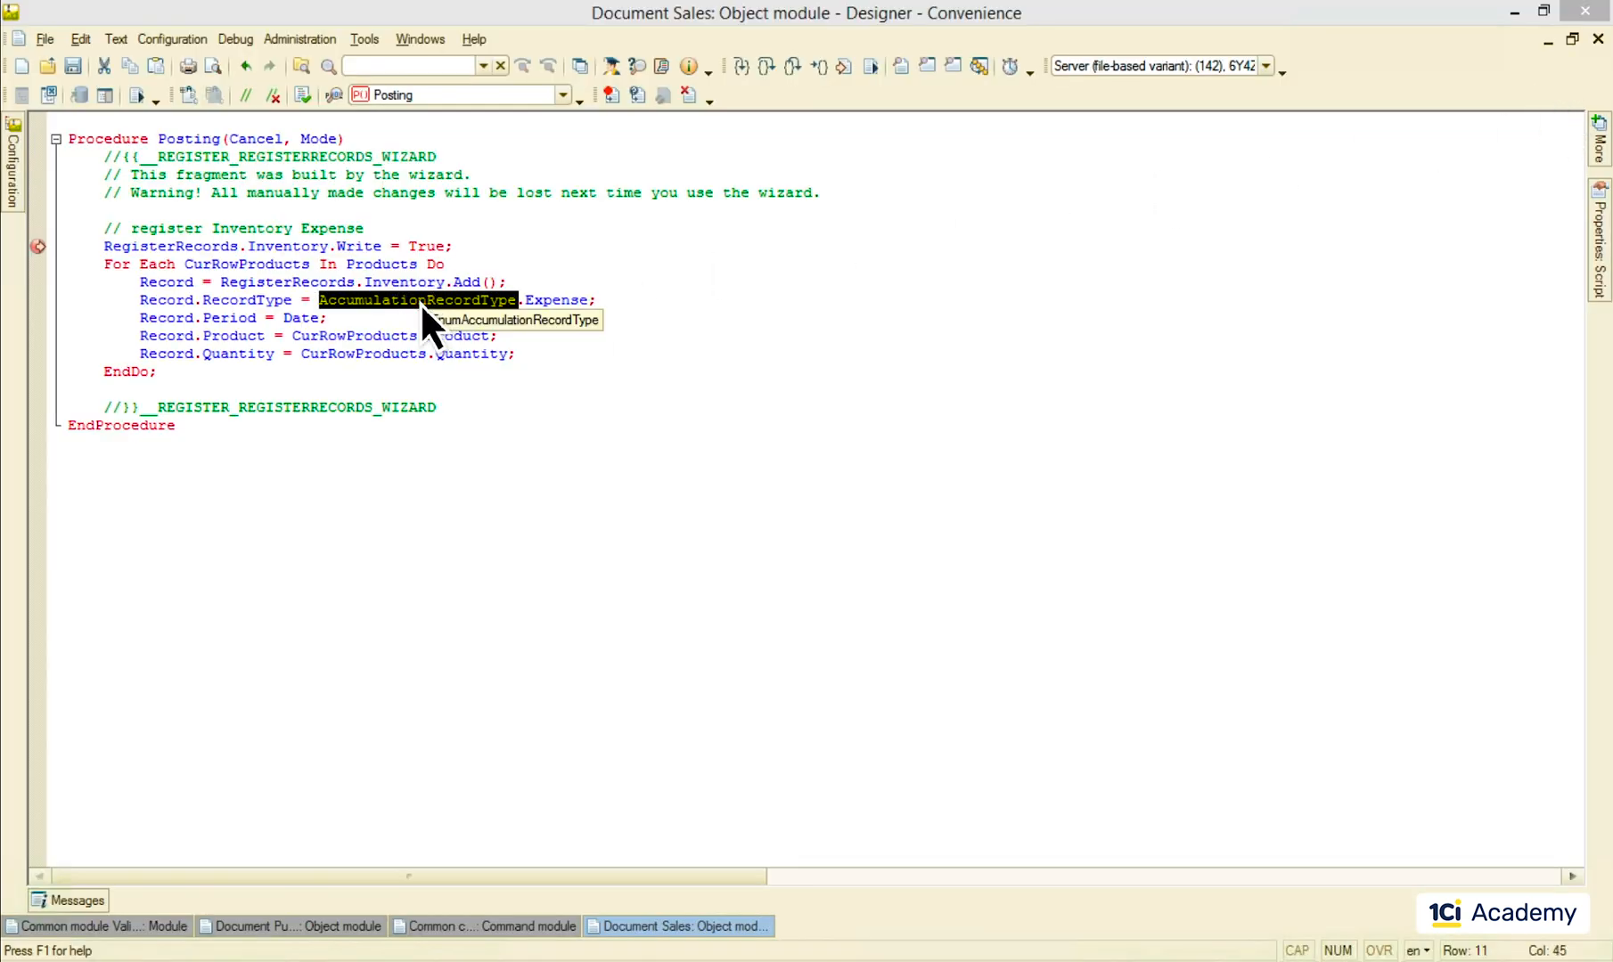
right_click(422, 308)
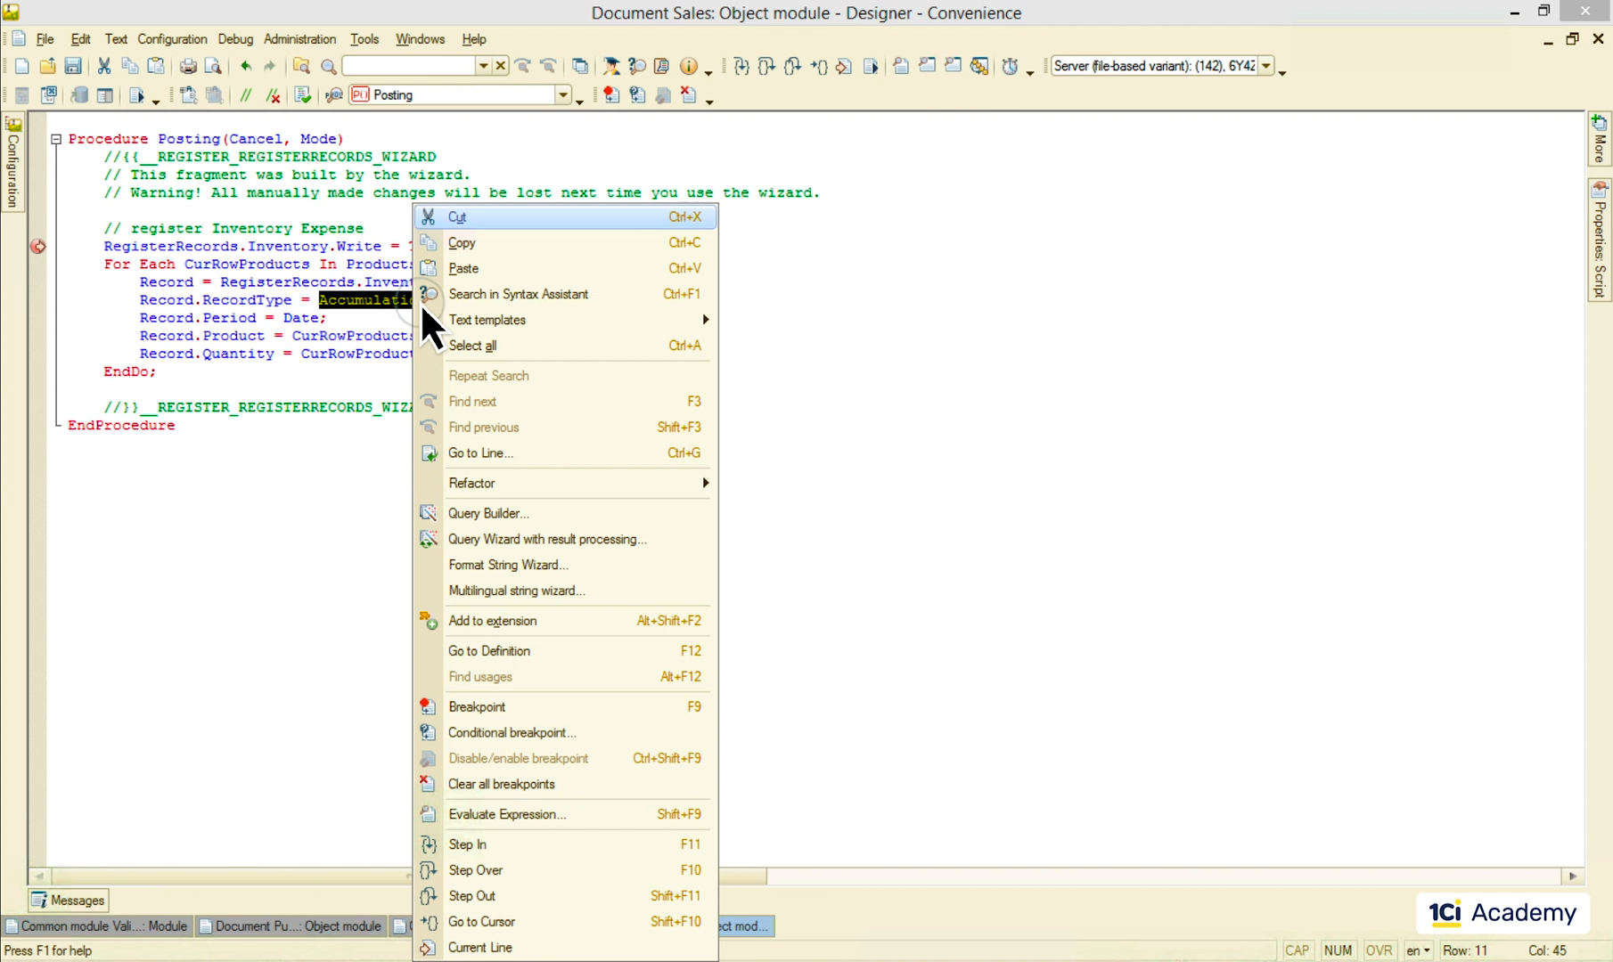
click(506, 815)
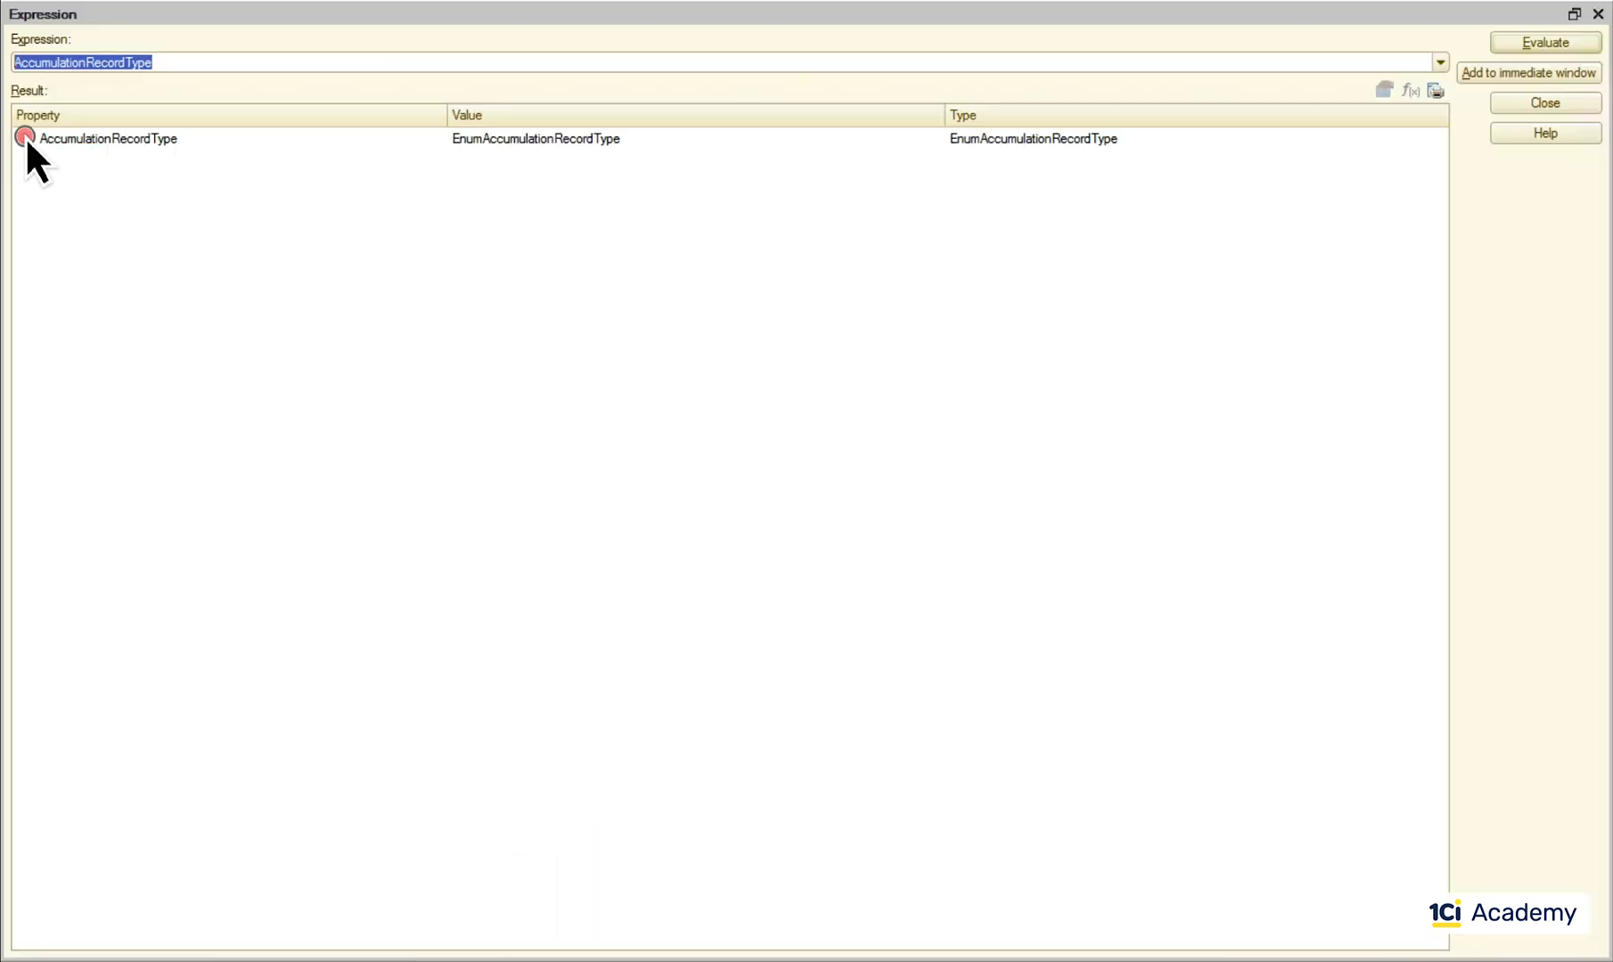
click(25, 139)
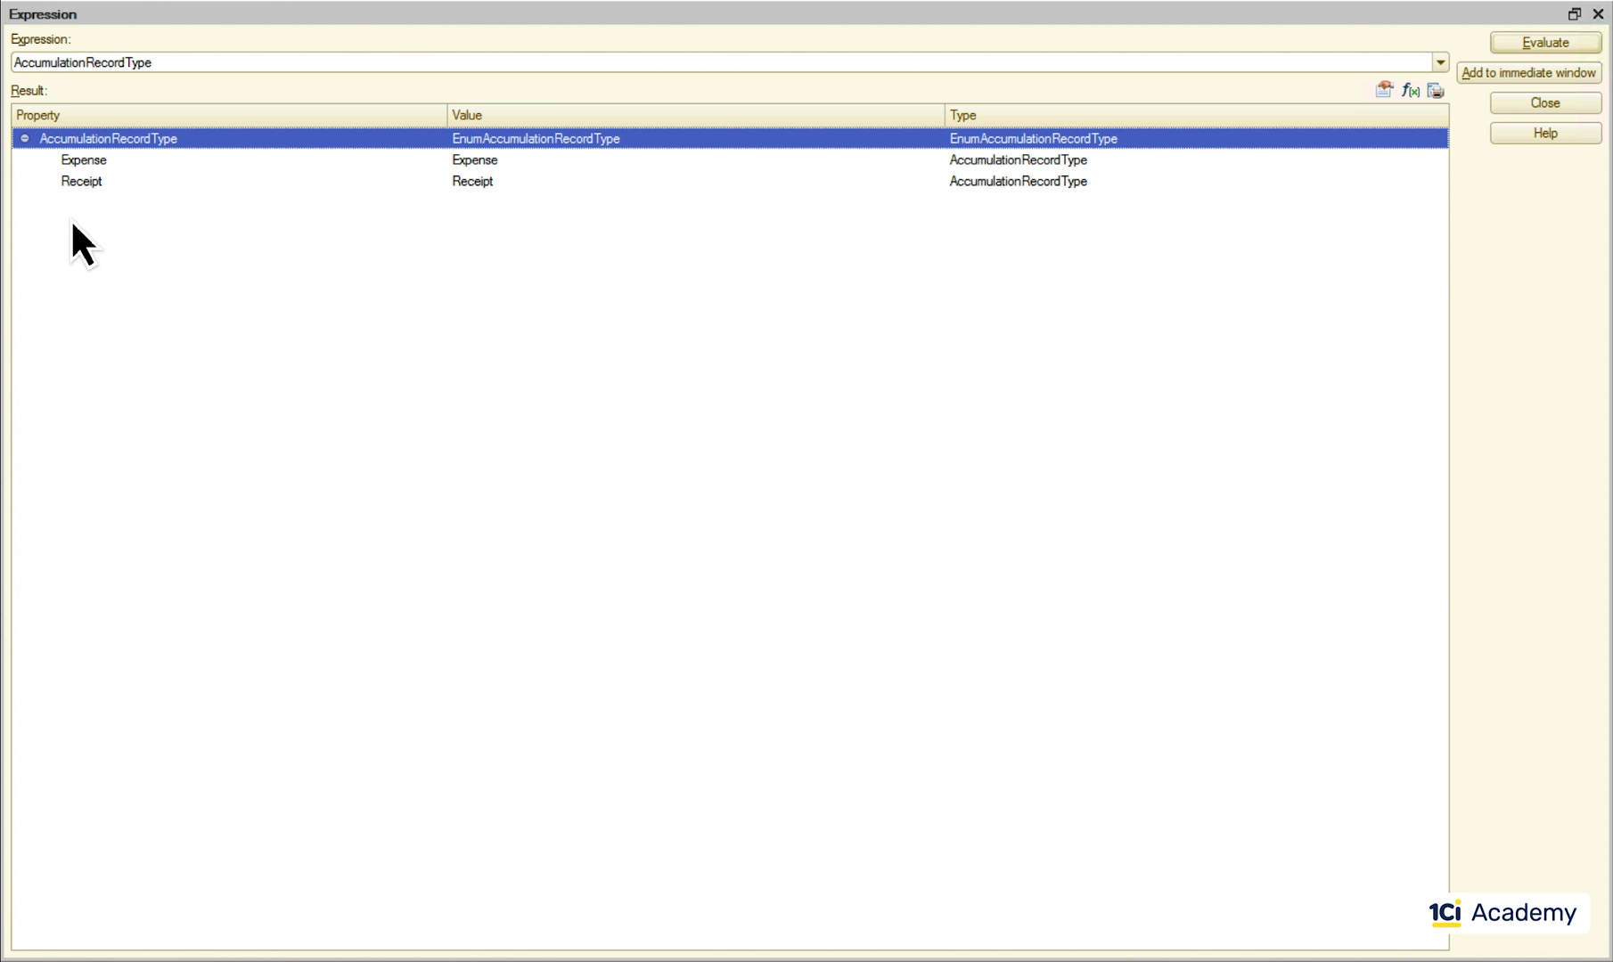
click(1543, 103)
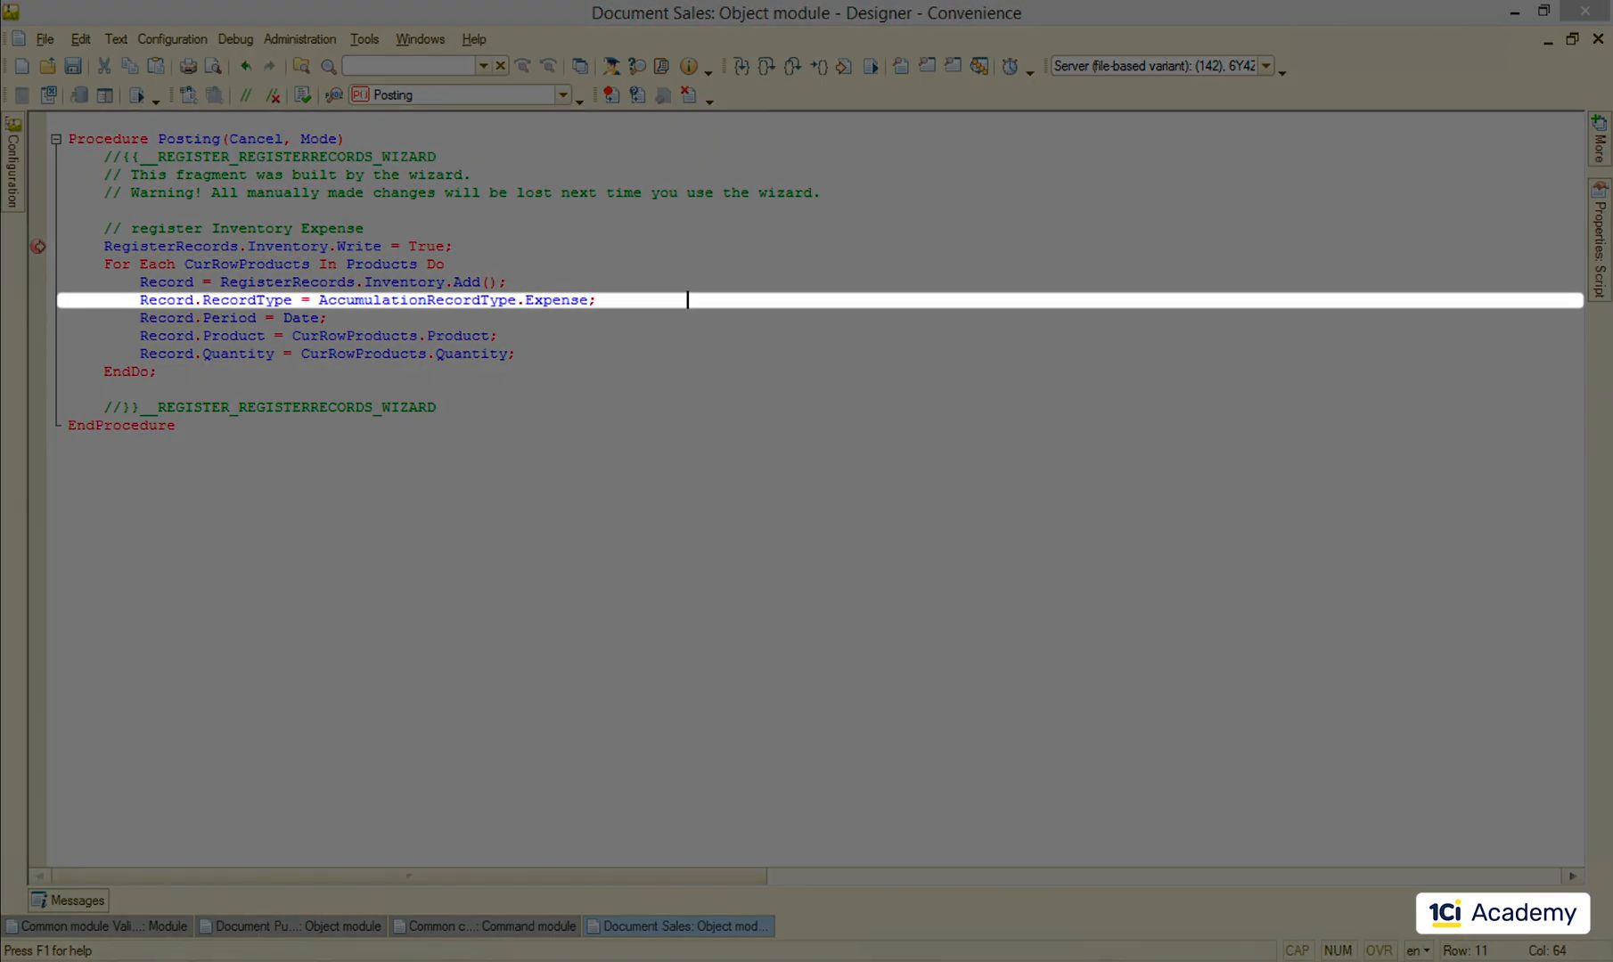
click(668, 354)
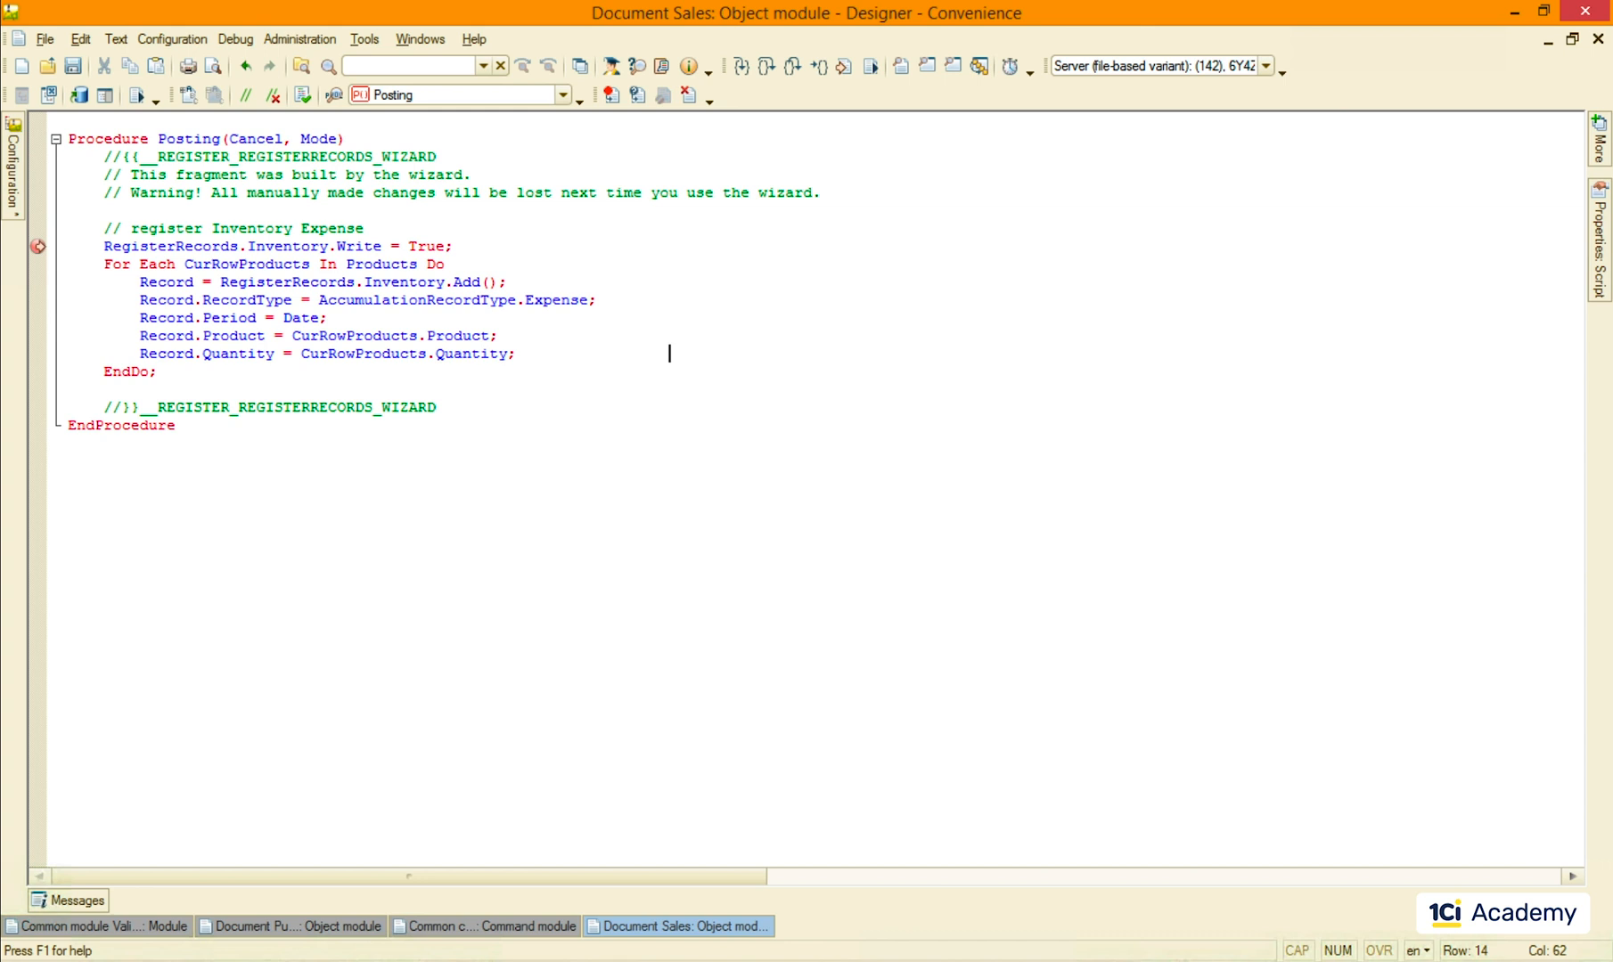
double_click(171, 246)
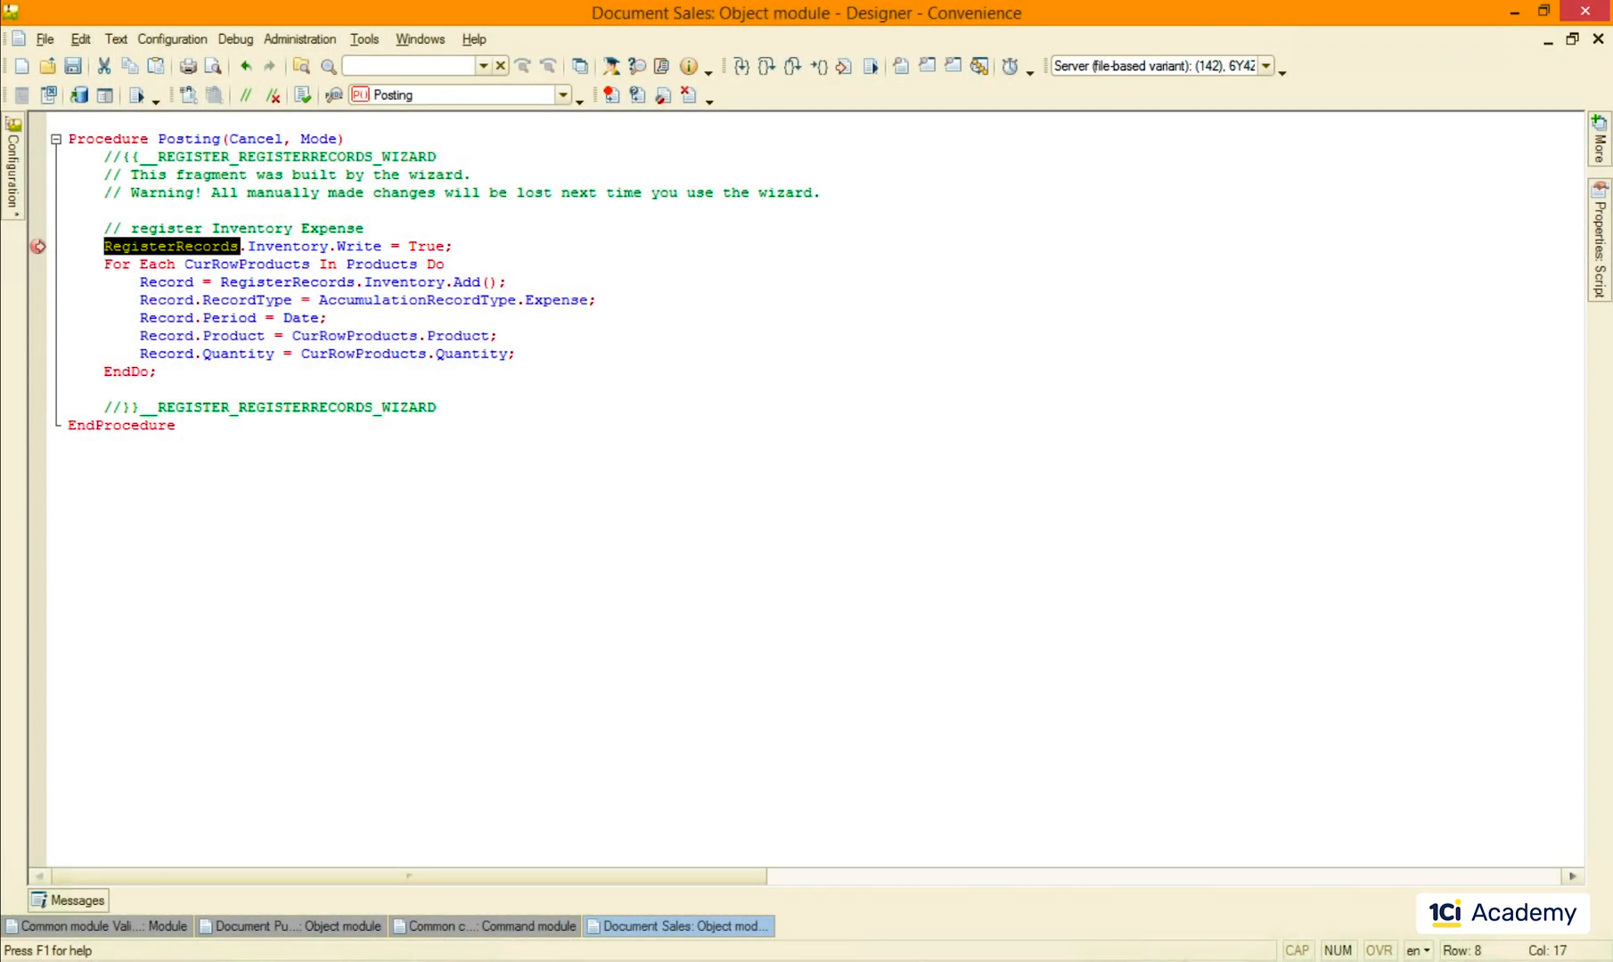
click(285, 389)
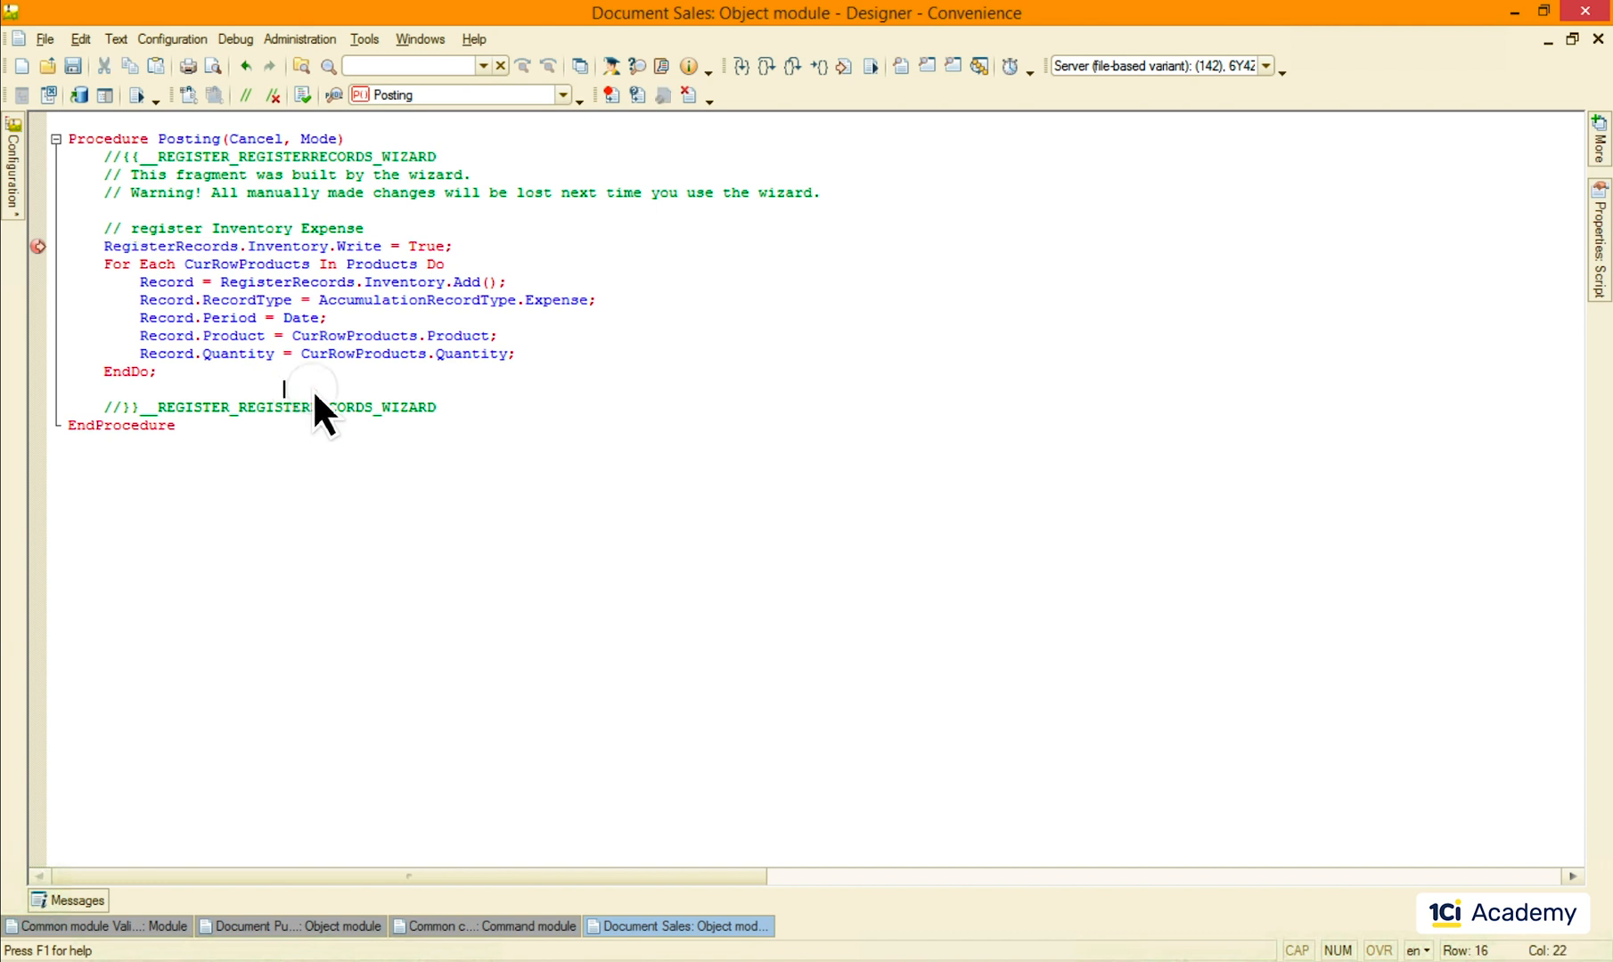
Step: Add RegisterRecords.Write(); after the products loop in the Posting procedure
text(RegisterRecords.Write();)
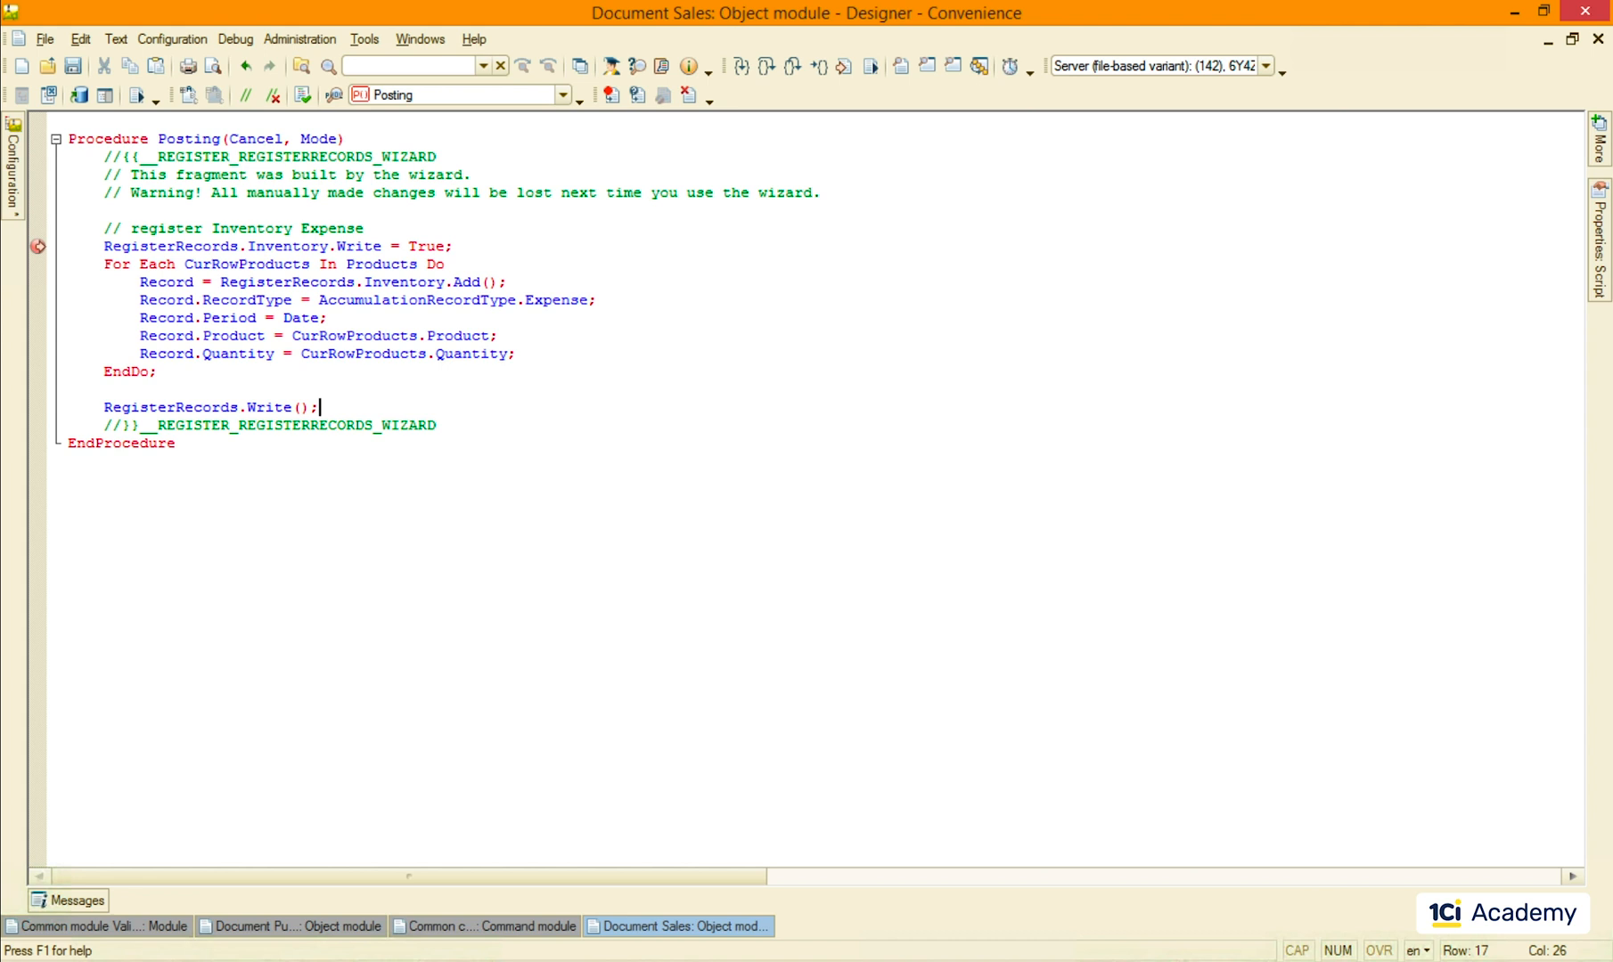
double_click(255, 139)
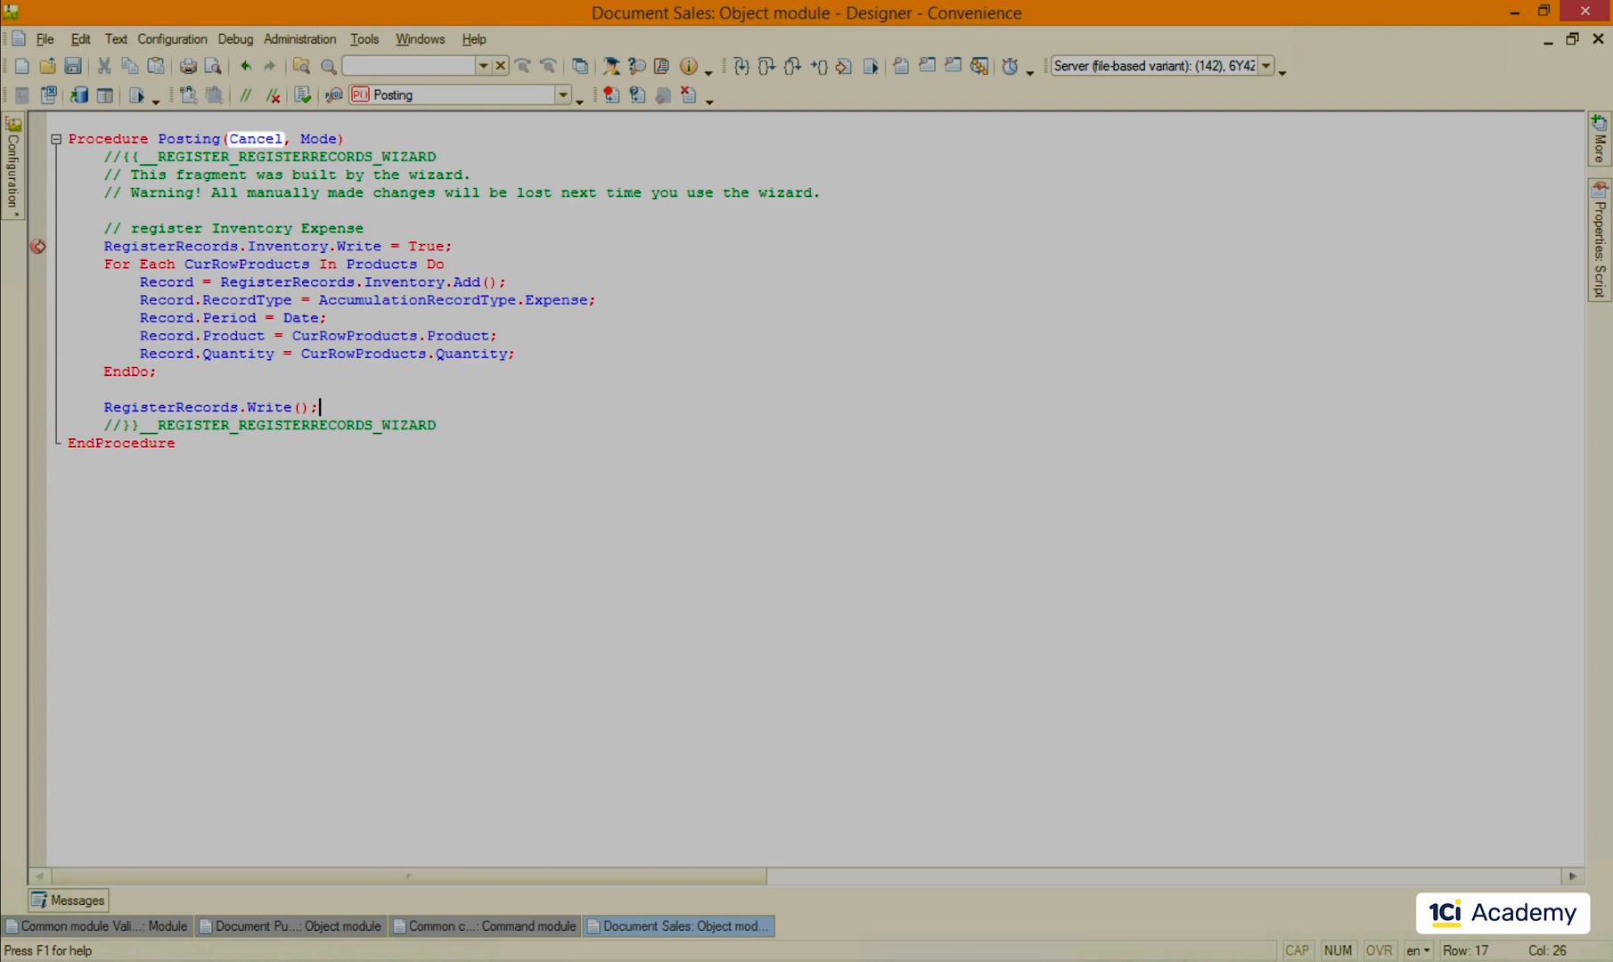
double_click(256, 139)
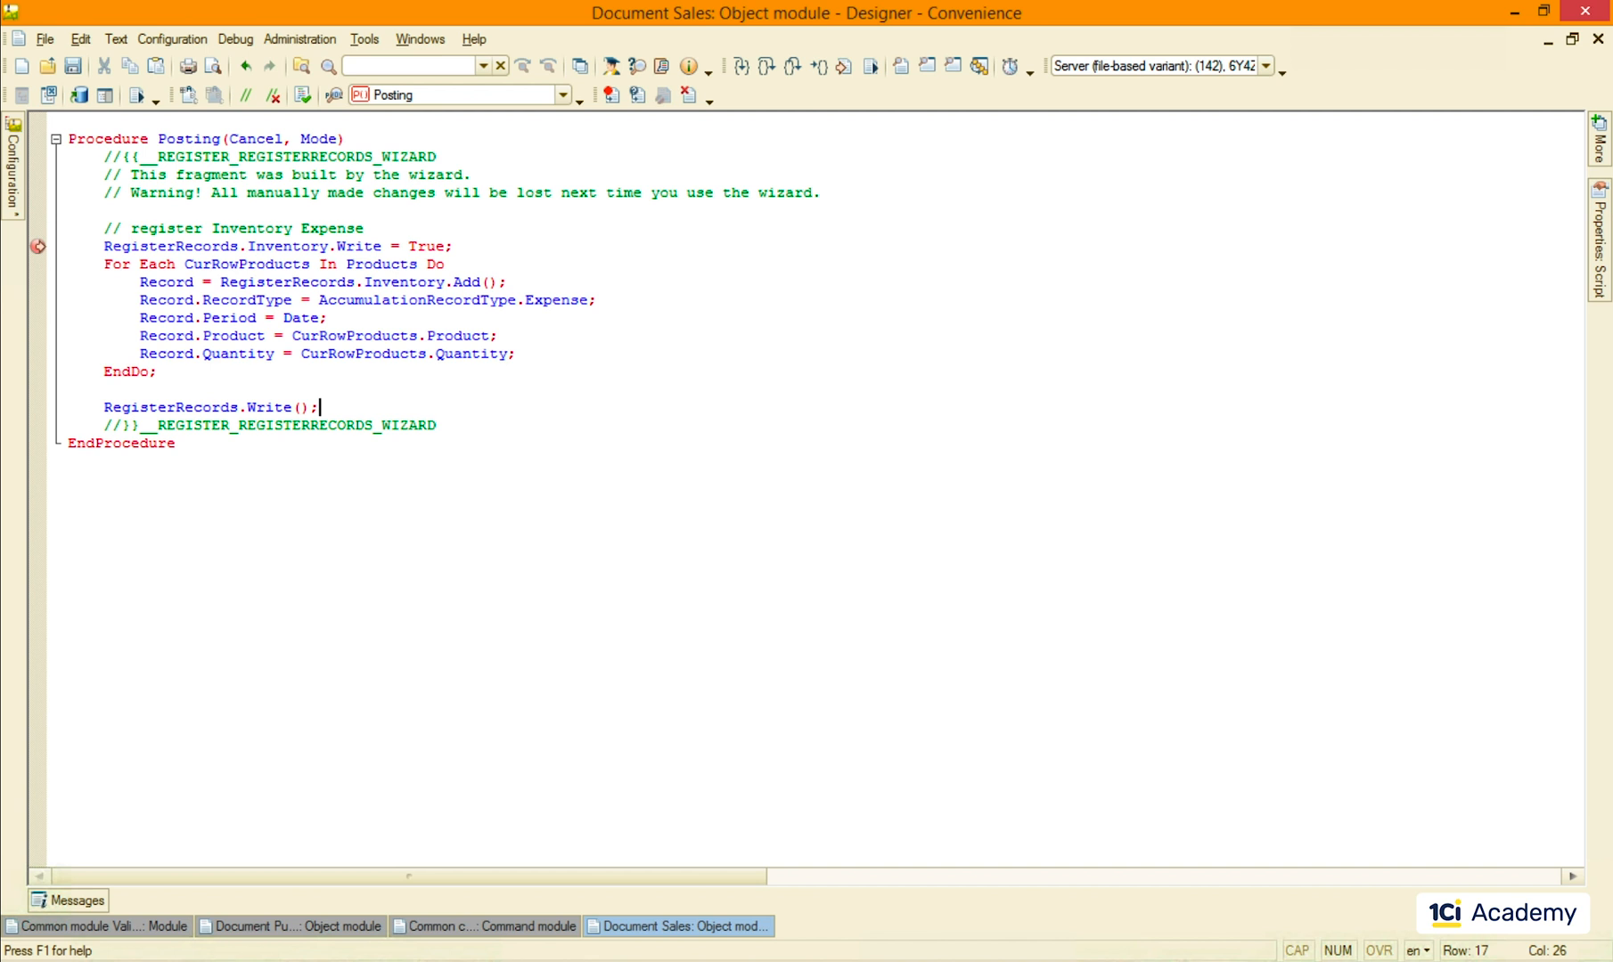
click(236, 38)
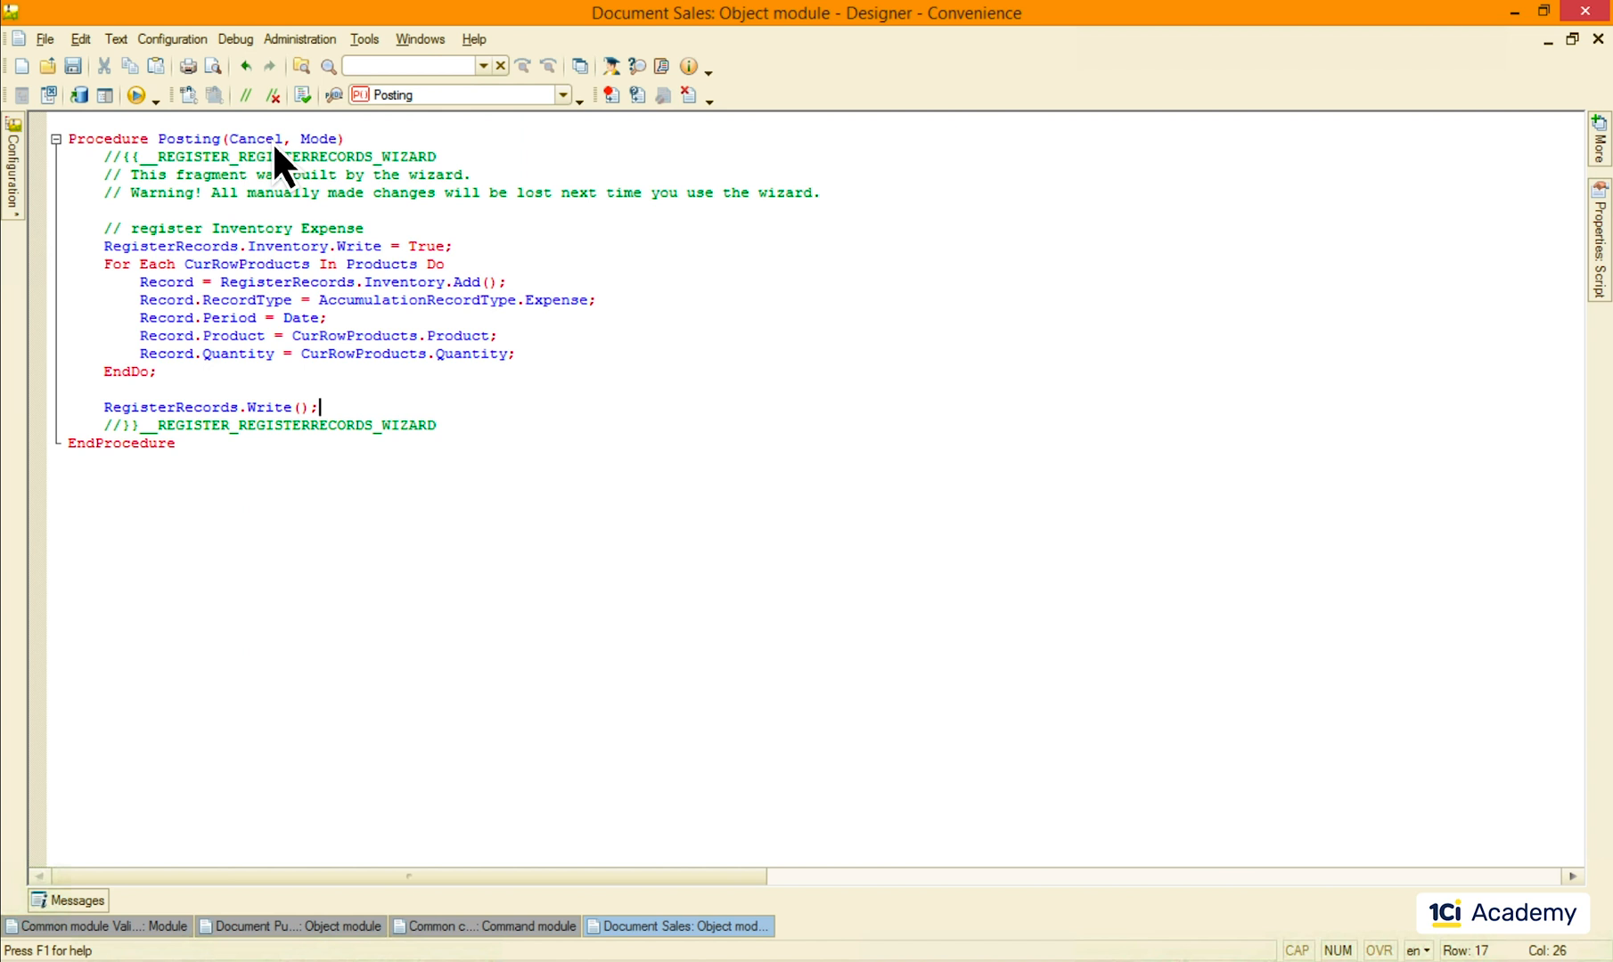
Step: Launch a maximized Query Wizard with result processing on a new line
key(Enter)
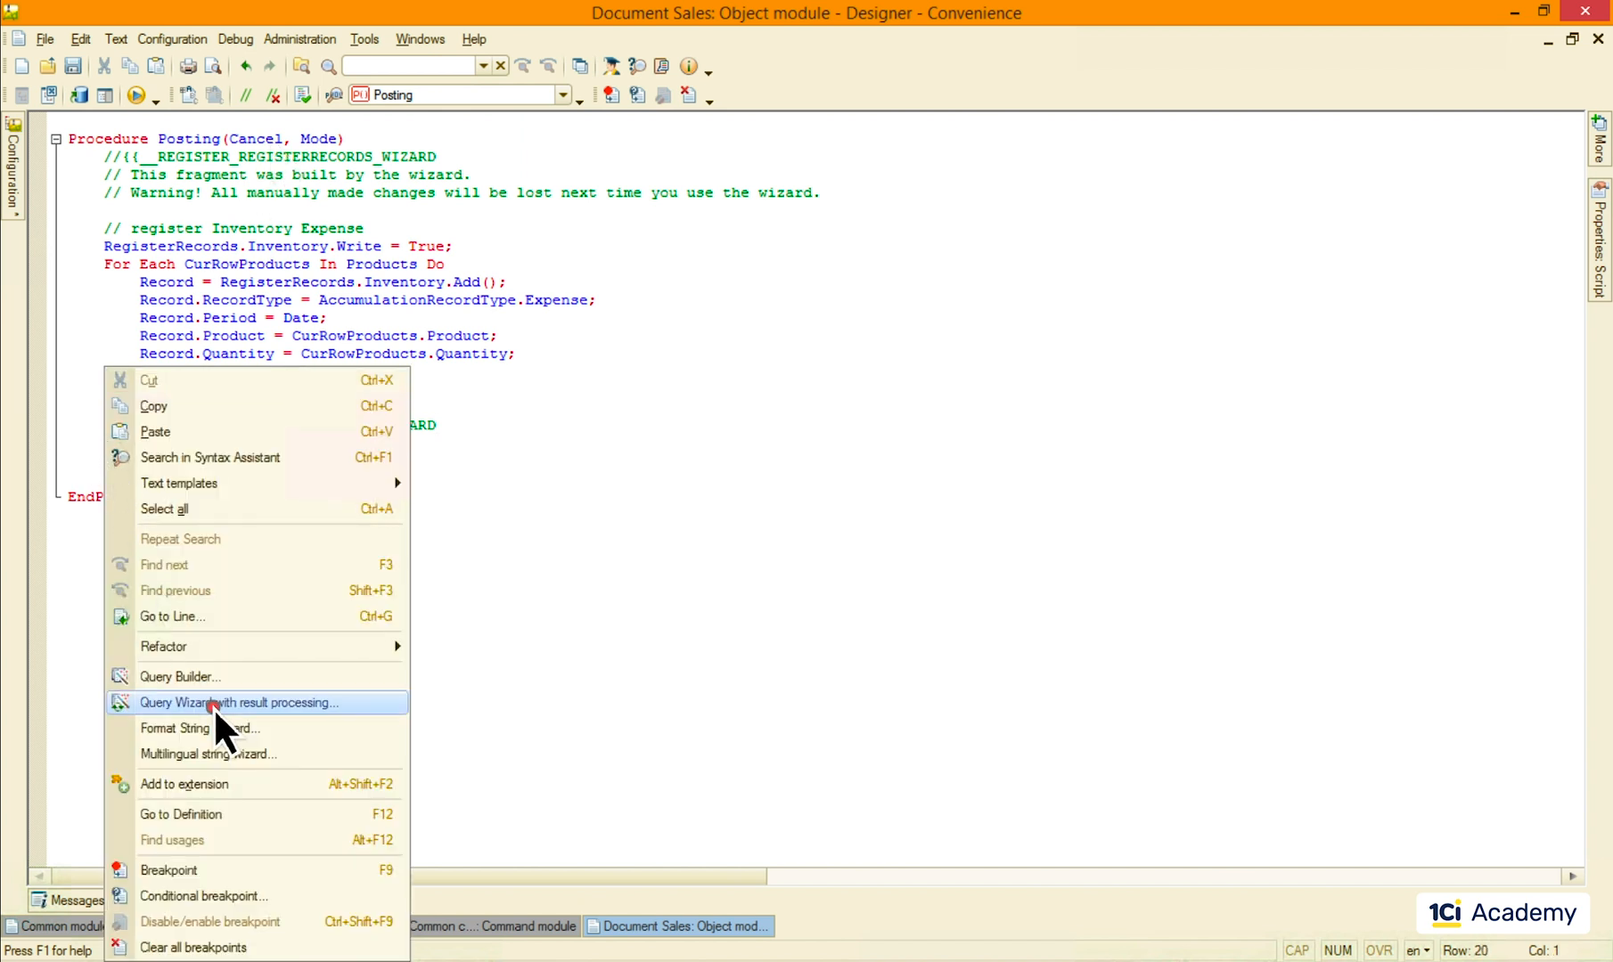
click(239, 702)
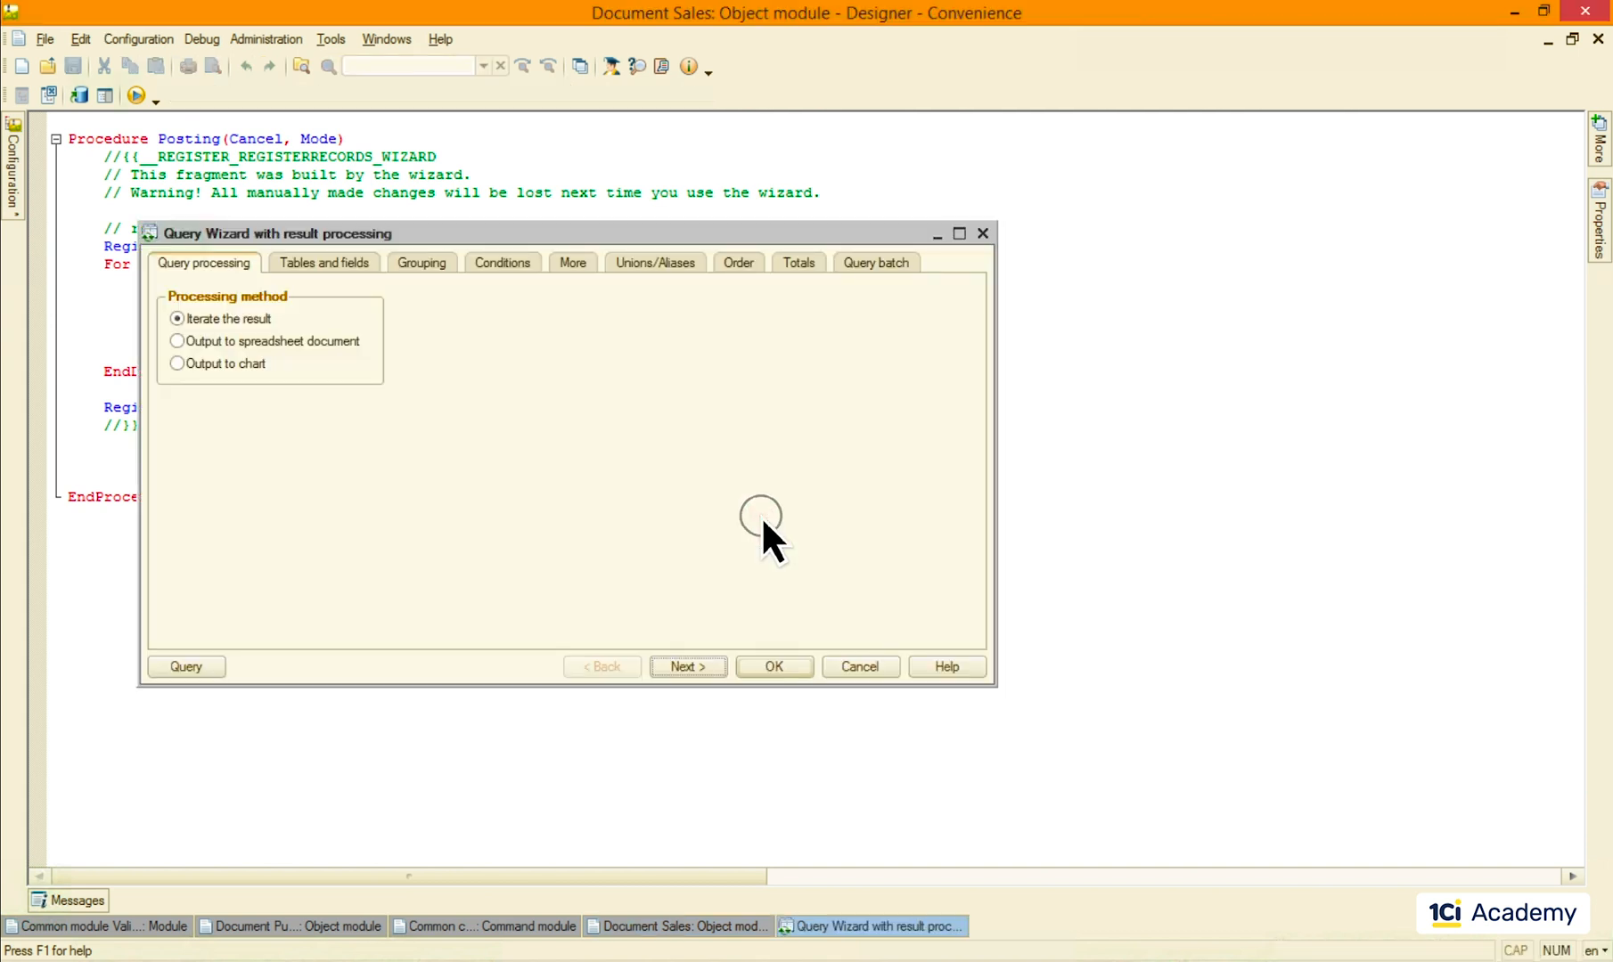
click(958, 233)
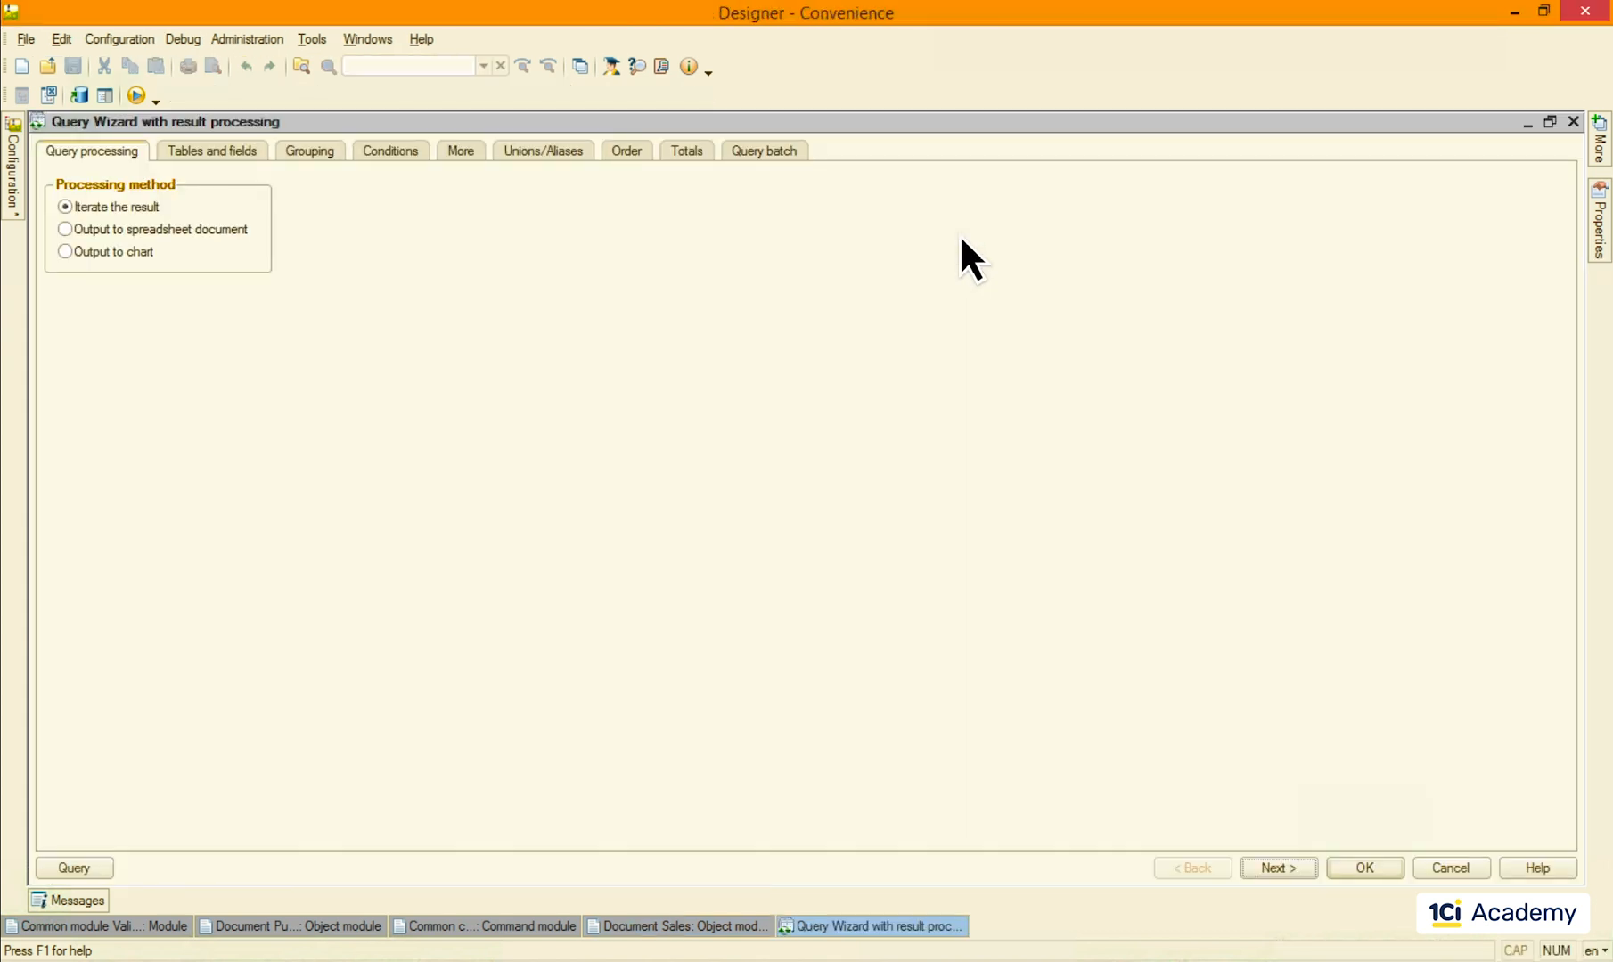
click(1278, 868)
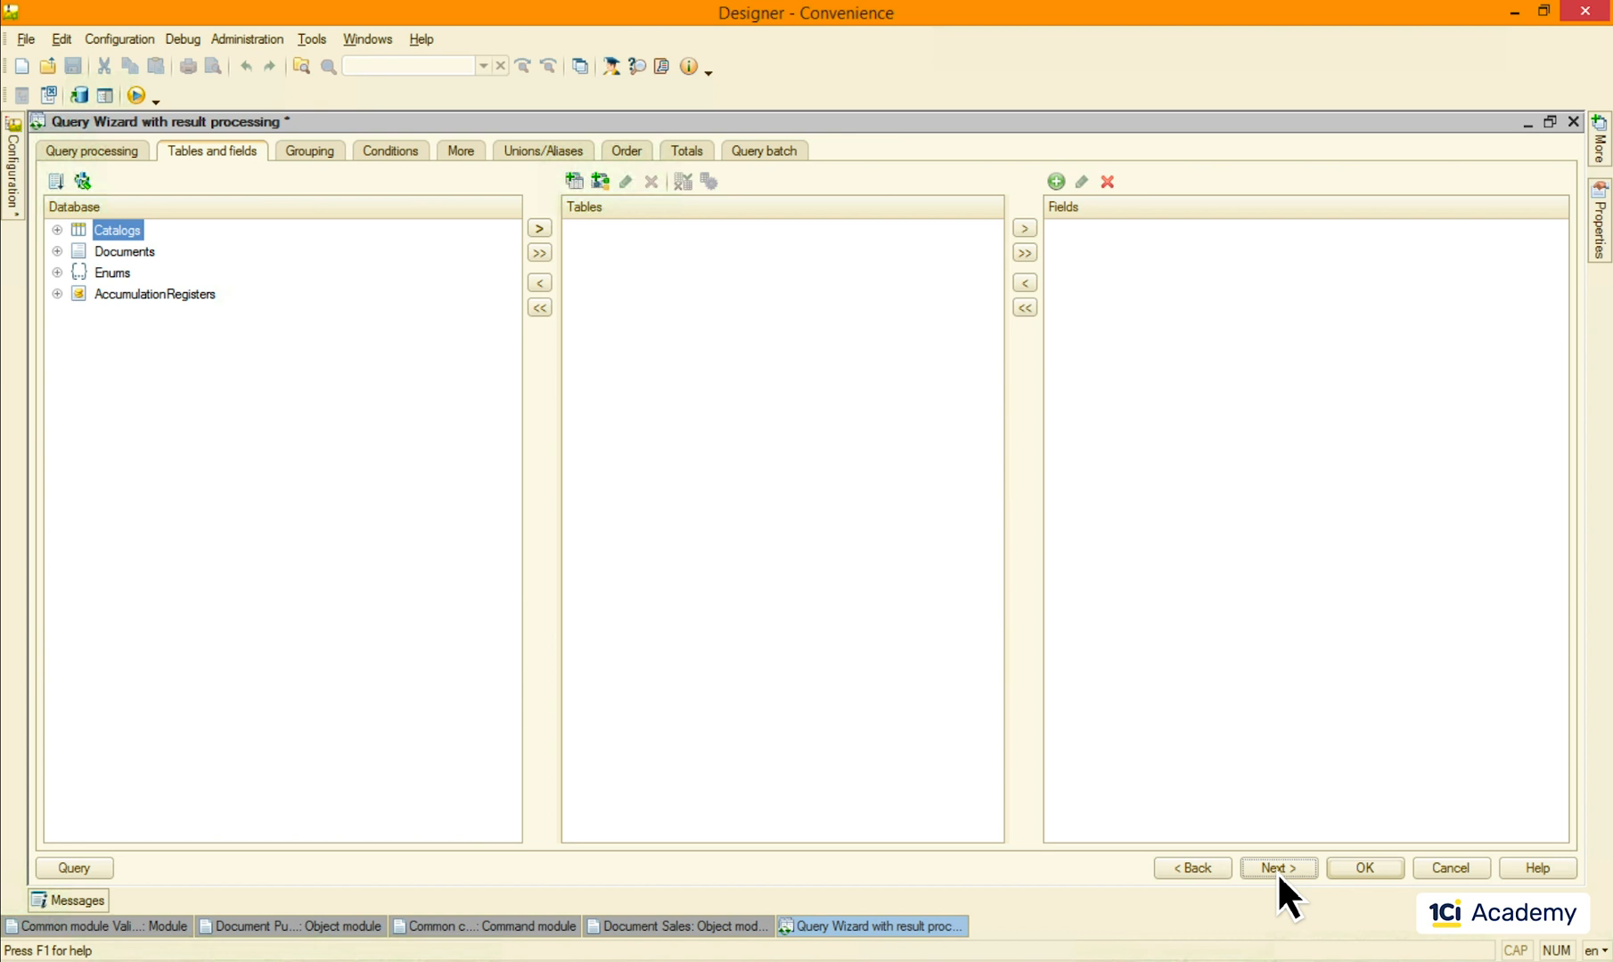
Step: Add the Inventory.Balance accumulation register table to the query
click(58, 294)
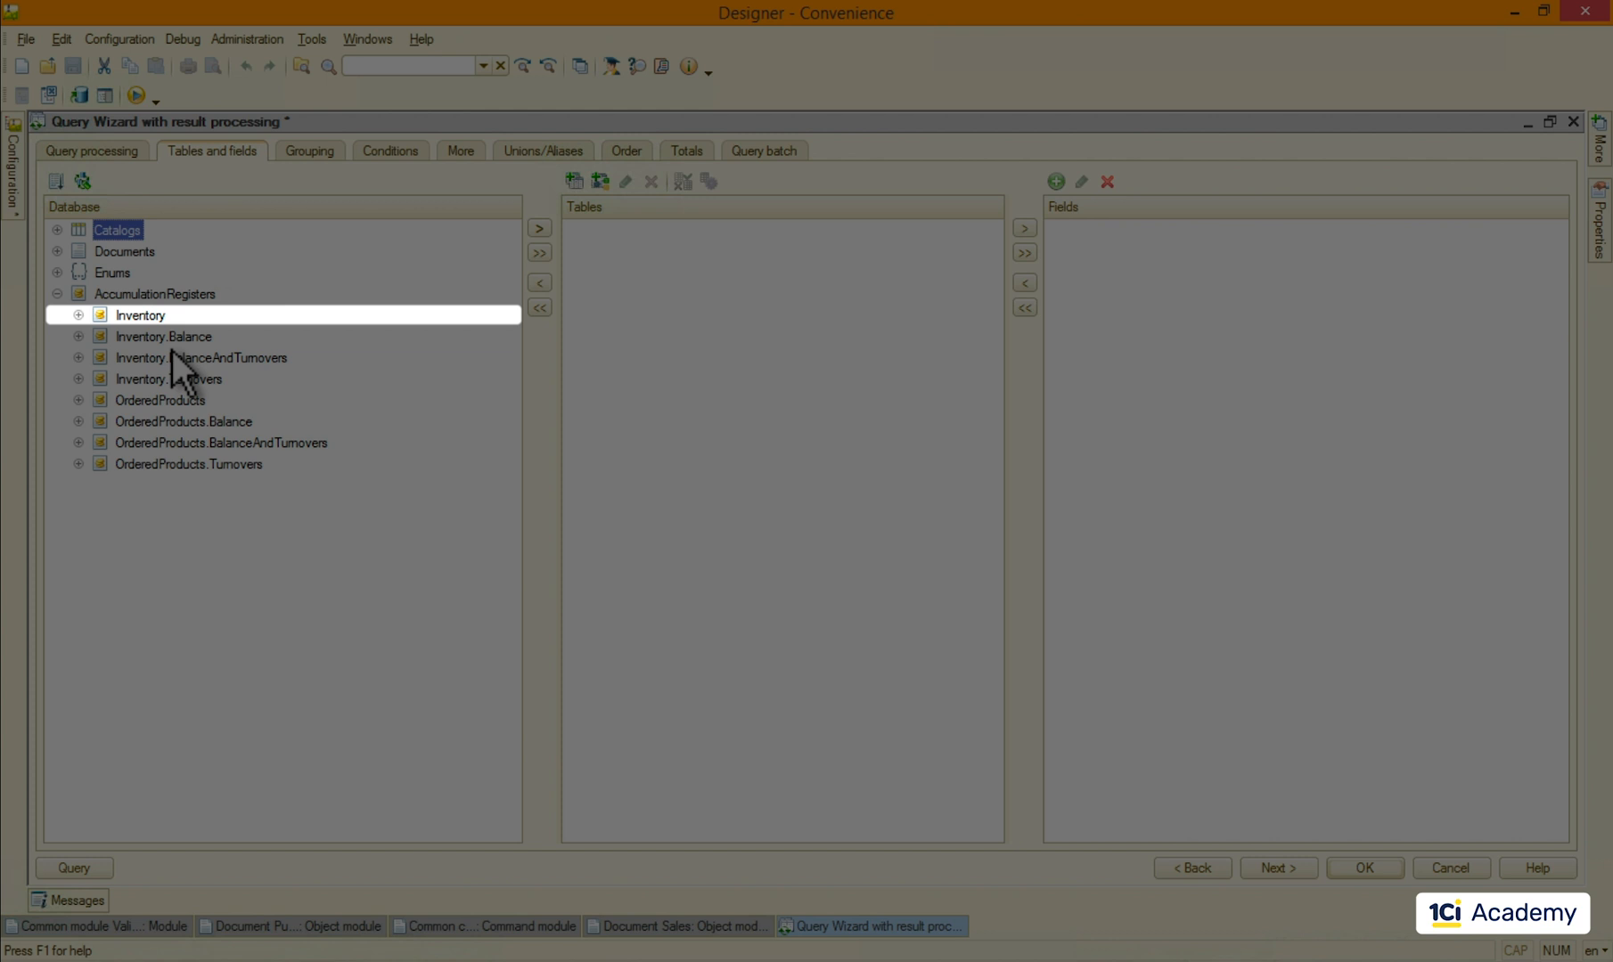
click(163, 336)
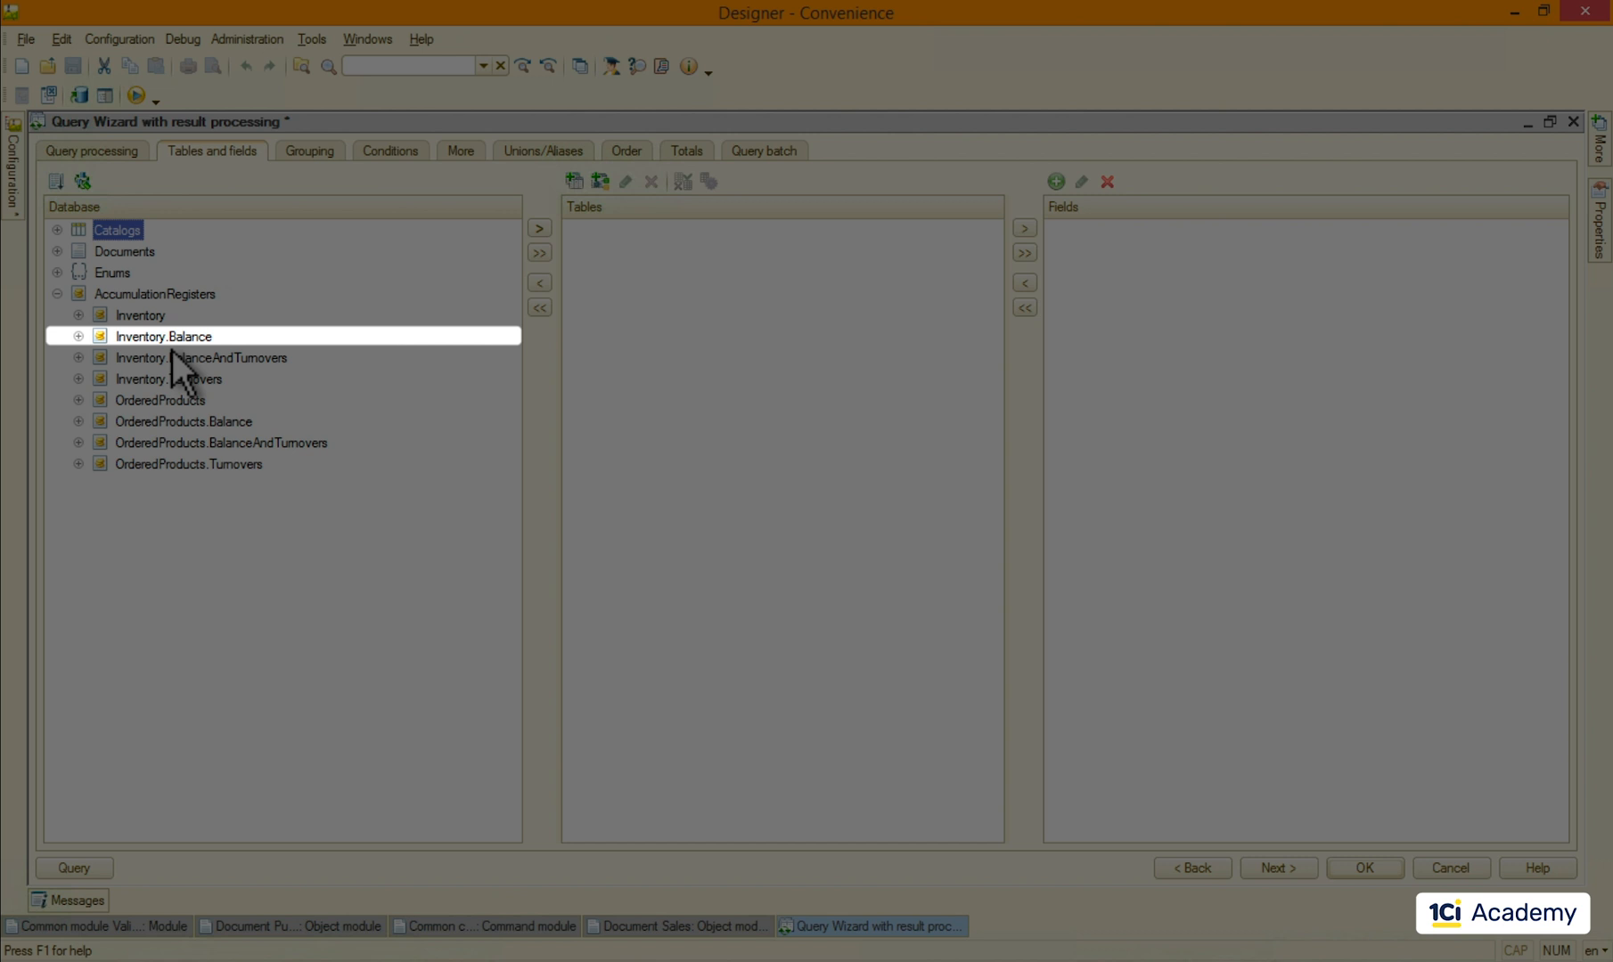
click(202, 356)
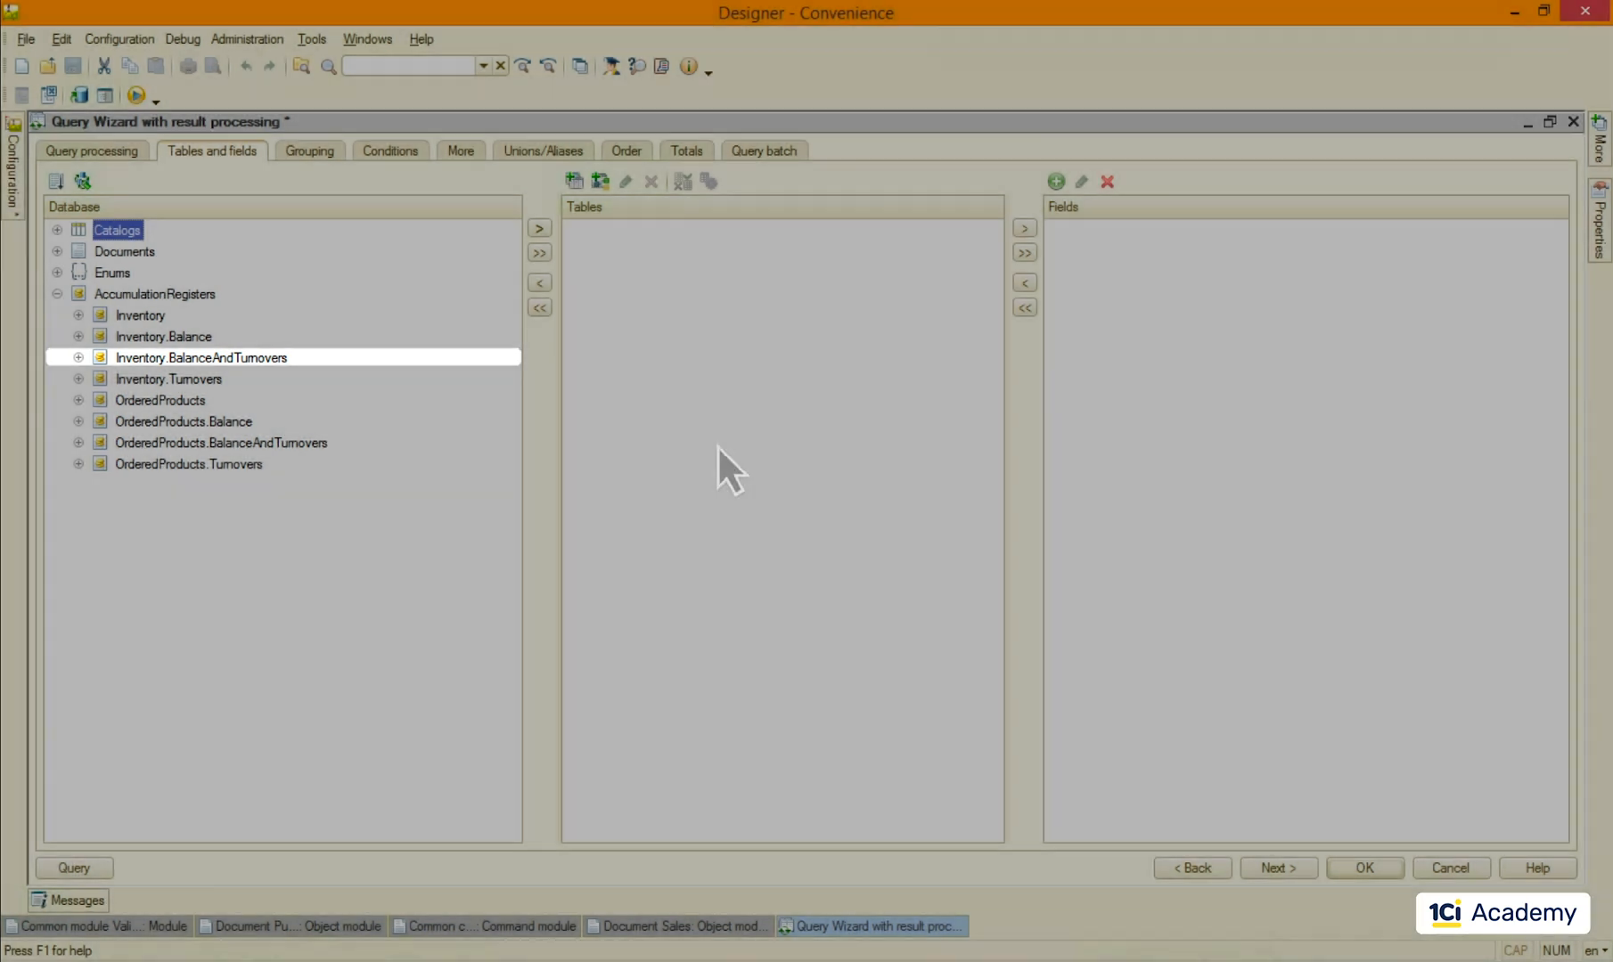
click(539, 228)
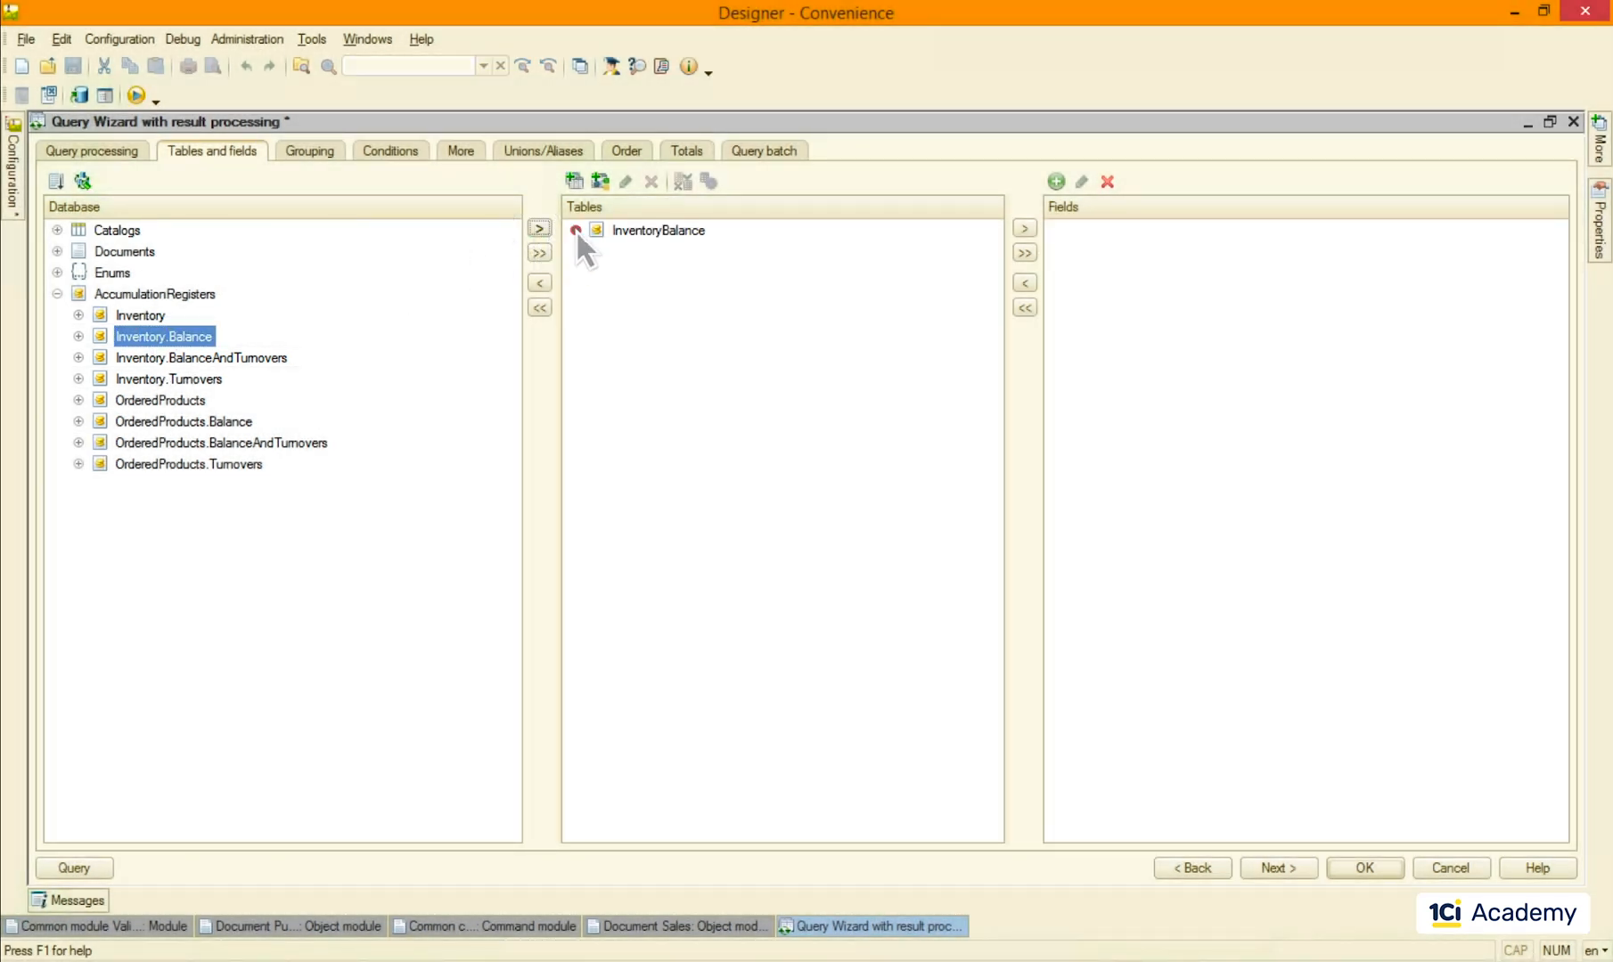
click(575, 229)
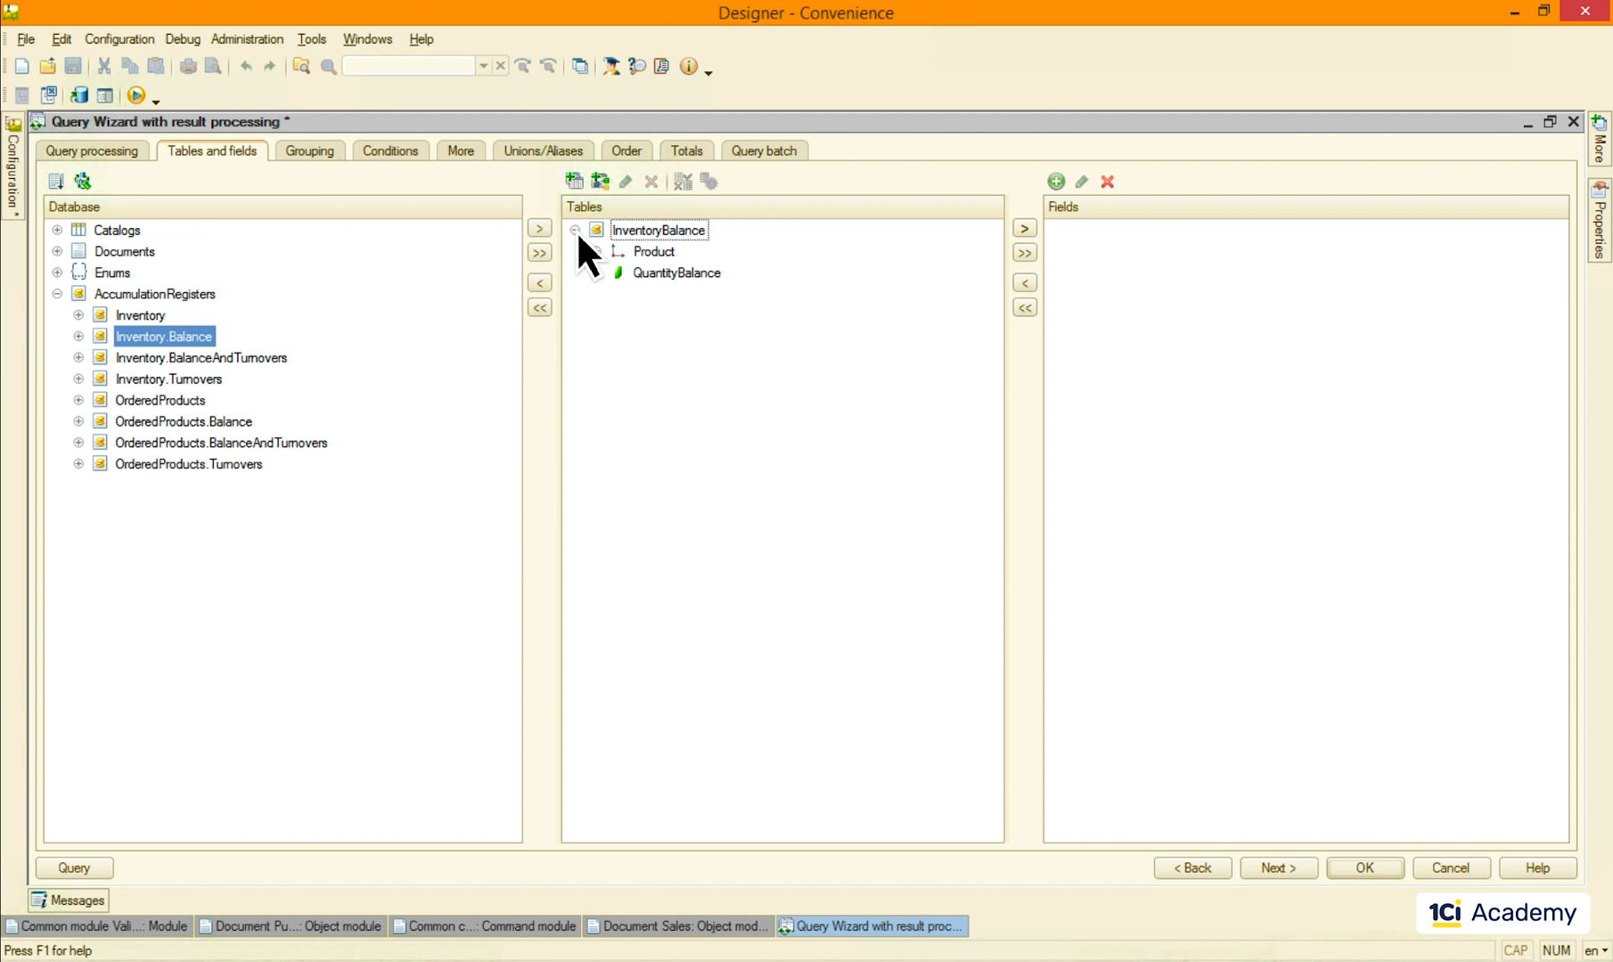
Step: Select Product Description and QuantityBalance fields, and add the Sales Products table
click(597, 252)
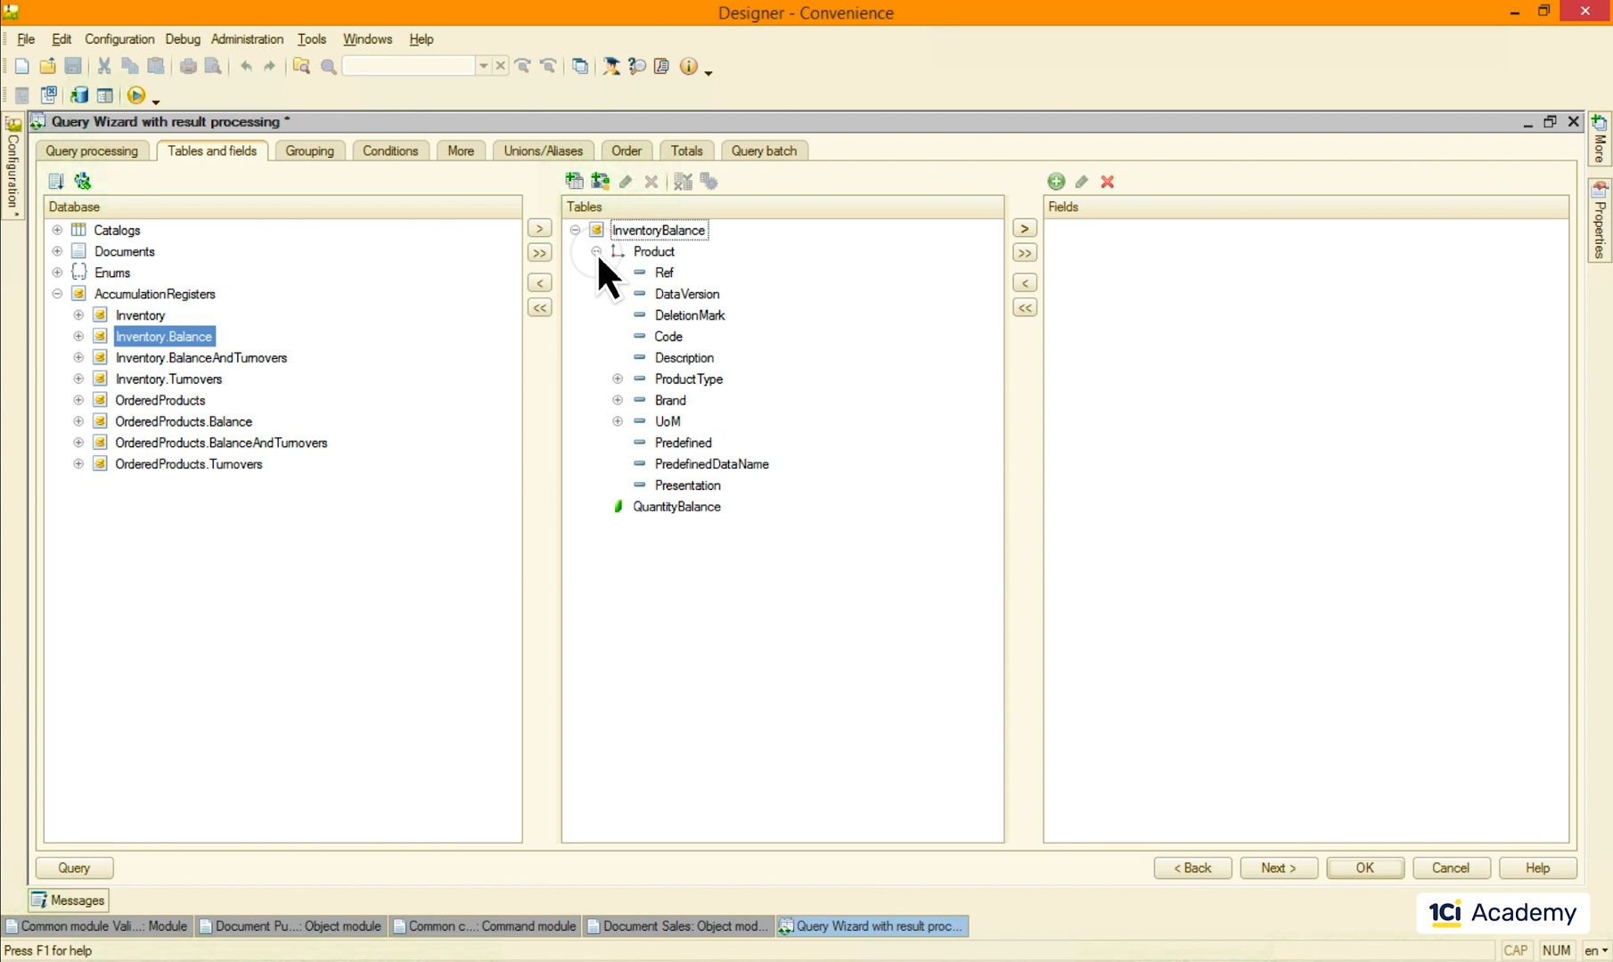
double_click(683, 356)
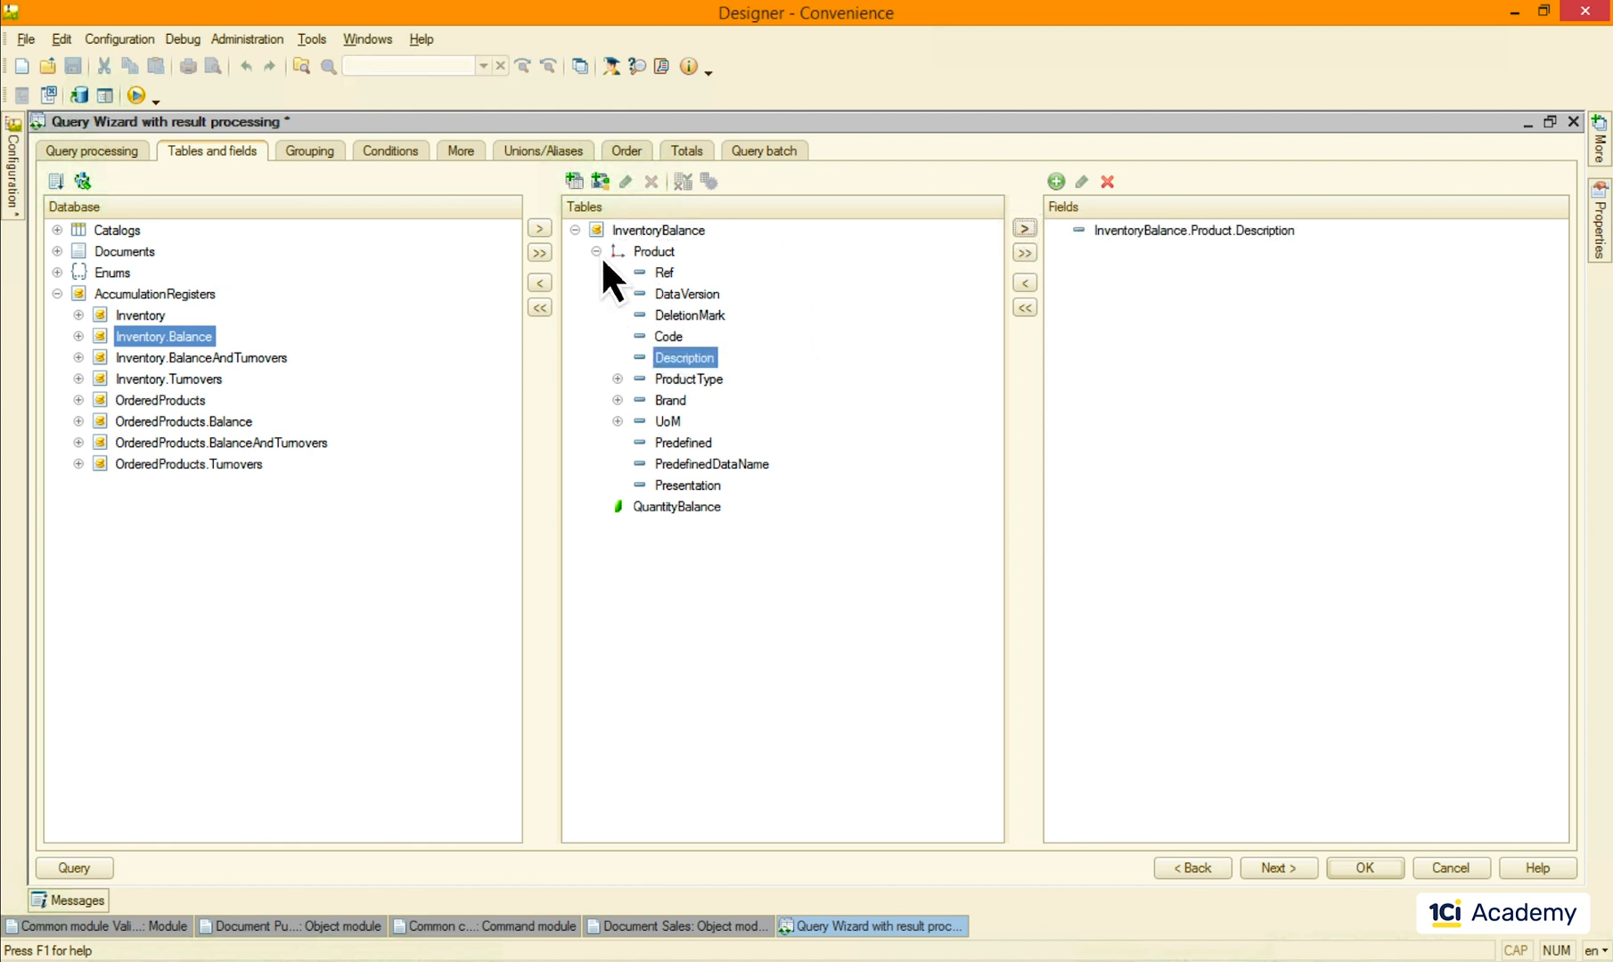
click(1024, 228)
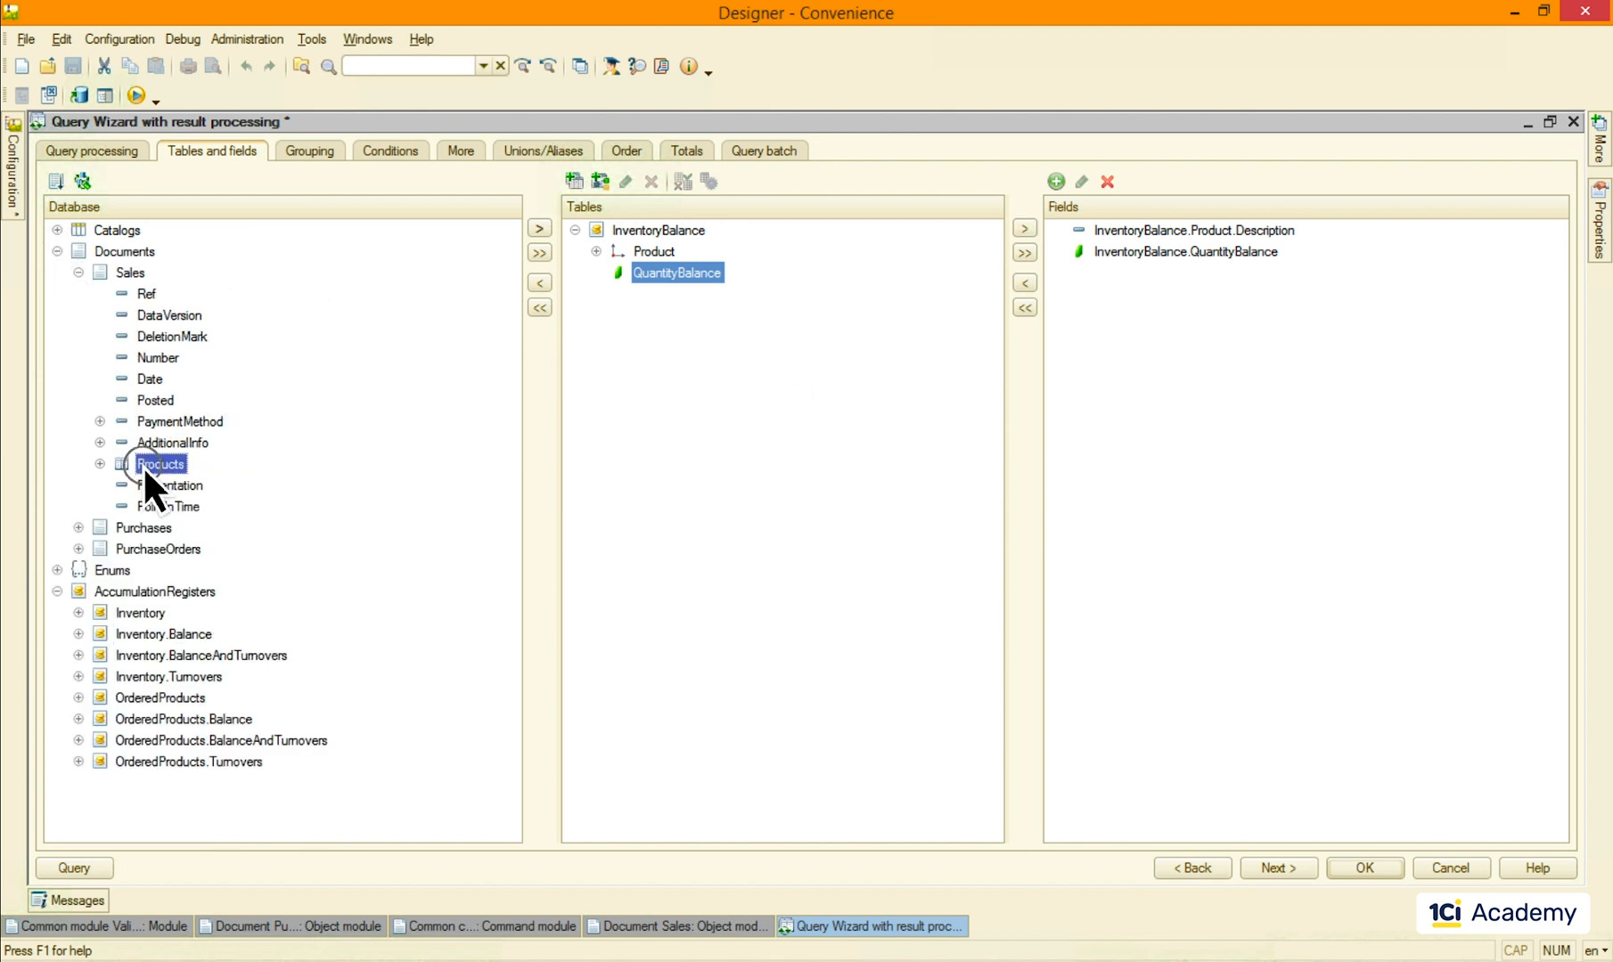
click(539, 228)
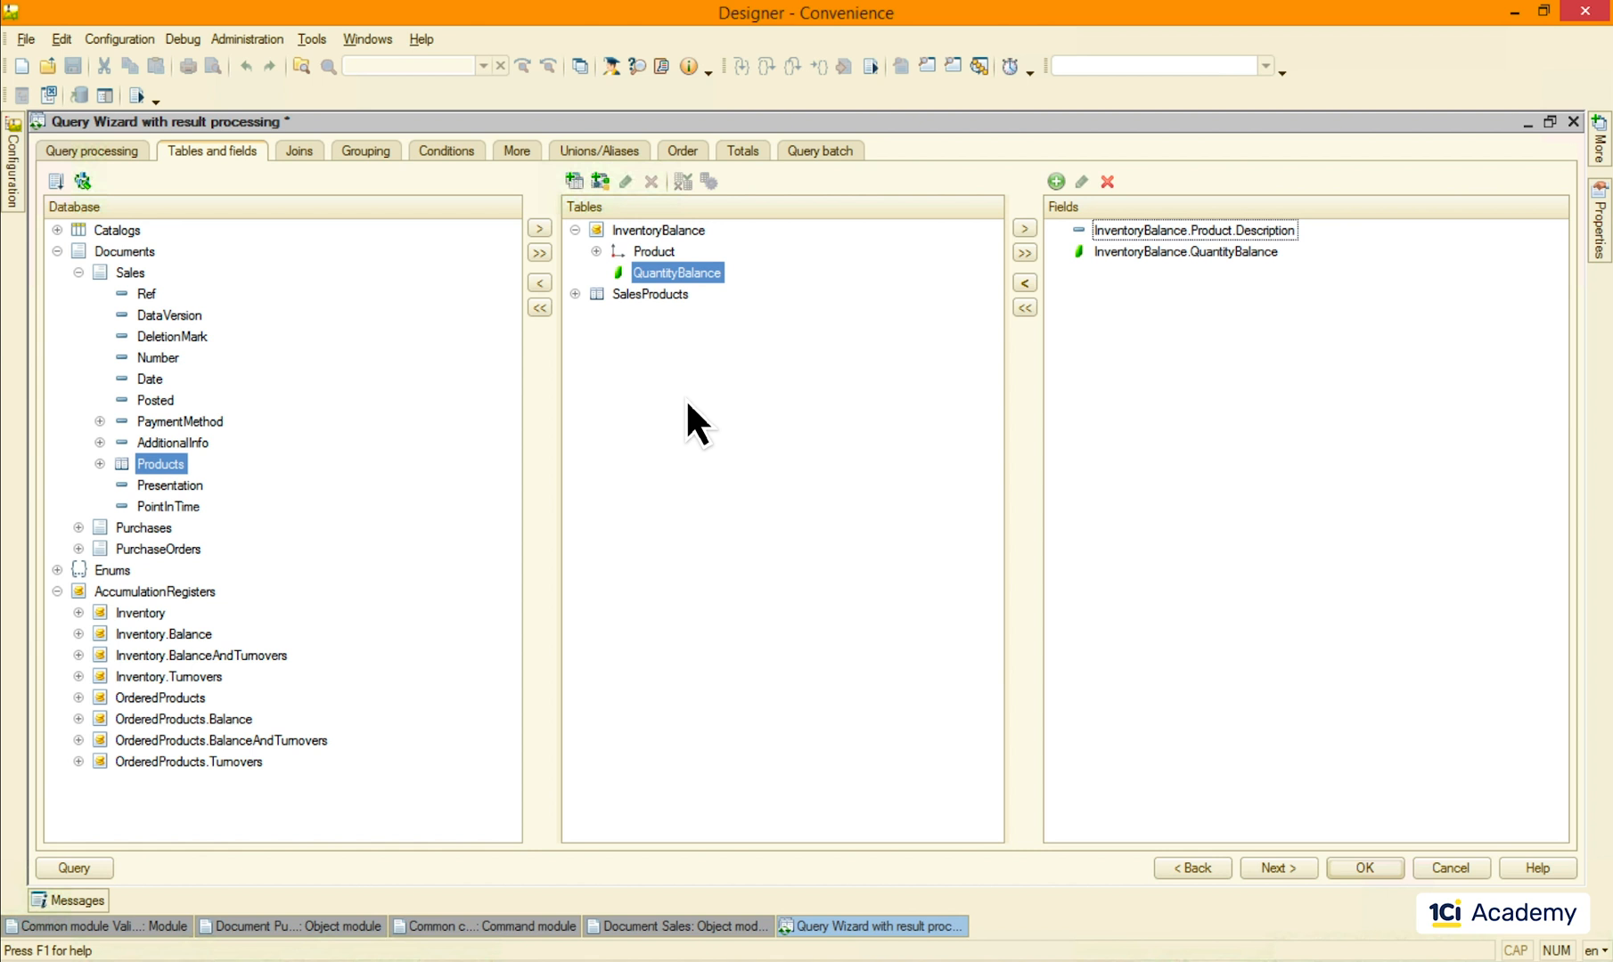
click(299, 150)
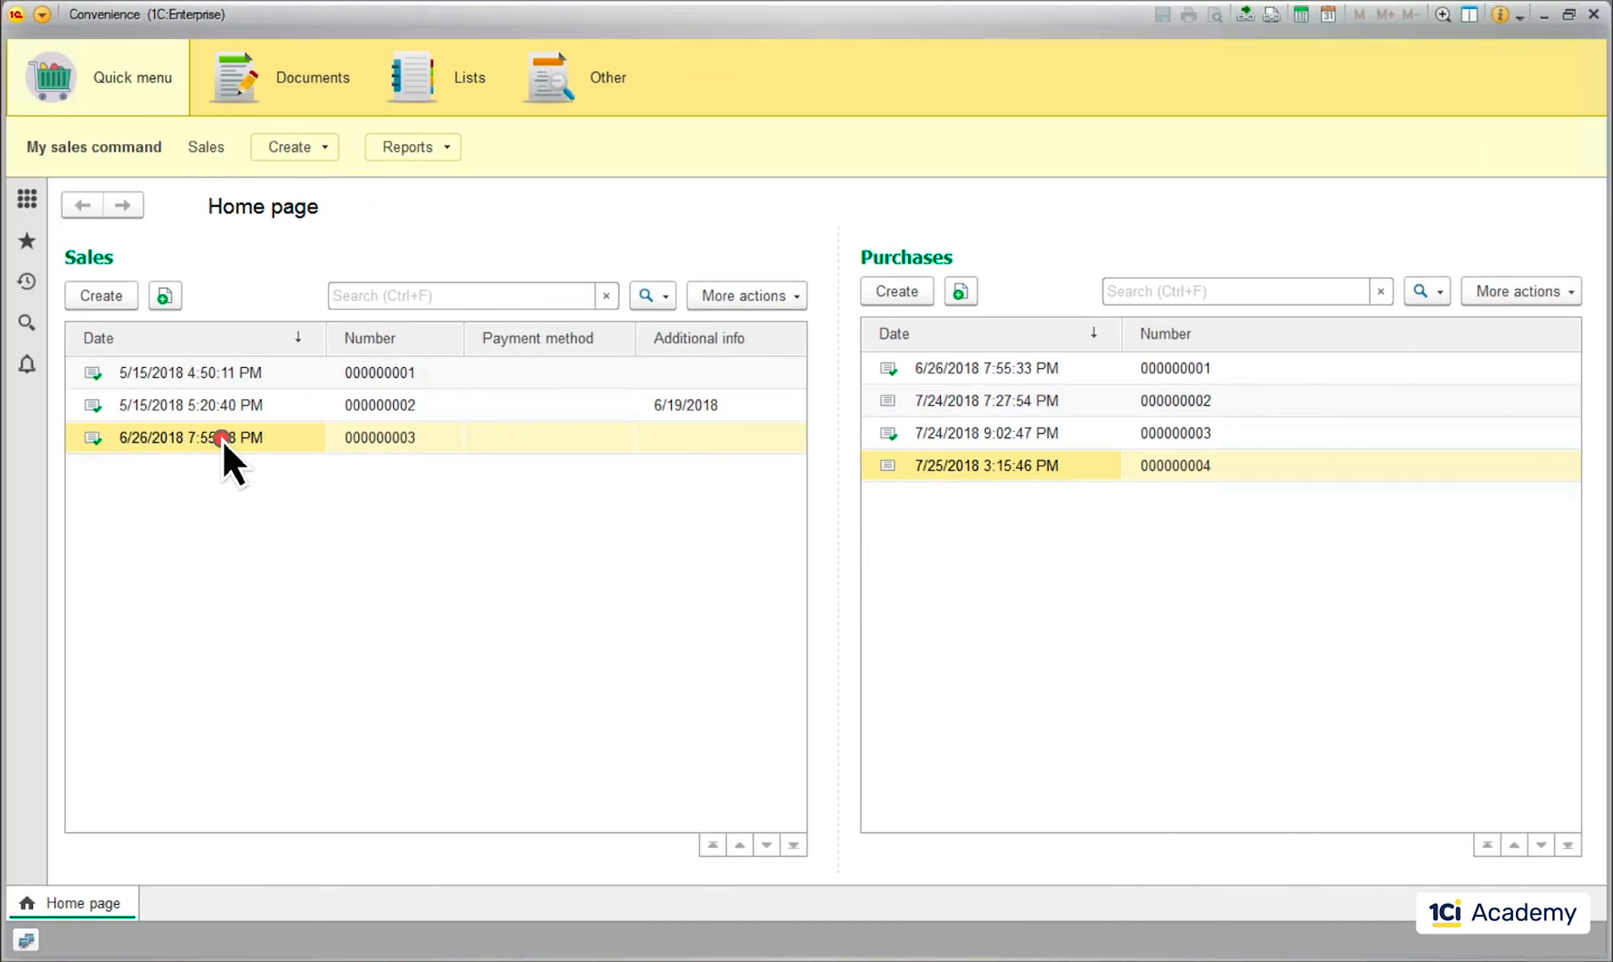
Step: Open Sales 000000003 and run the Inventory report showing balances 56, 6 and 9
double_click(191, 437)
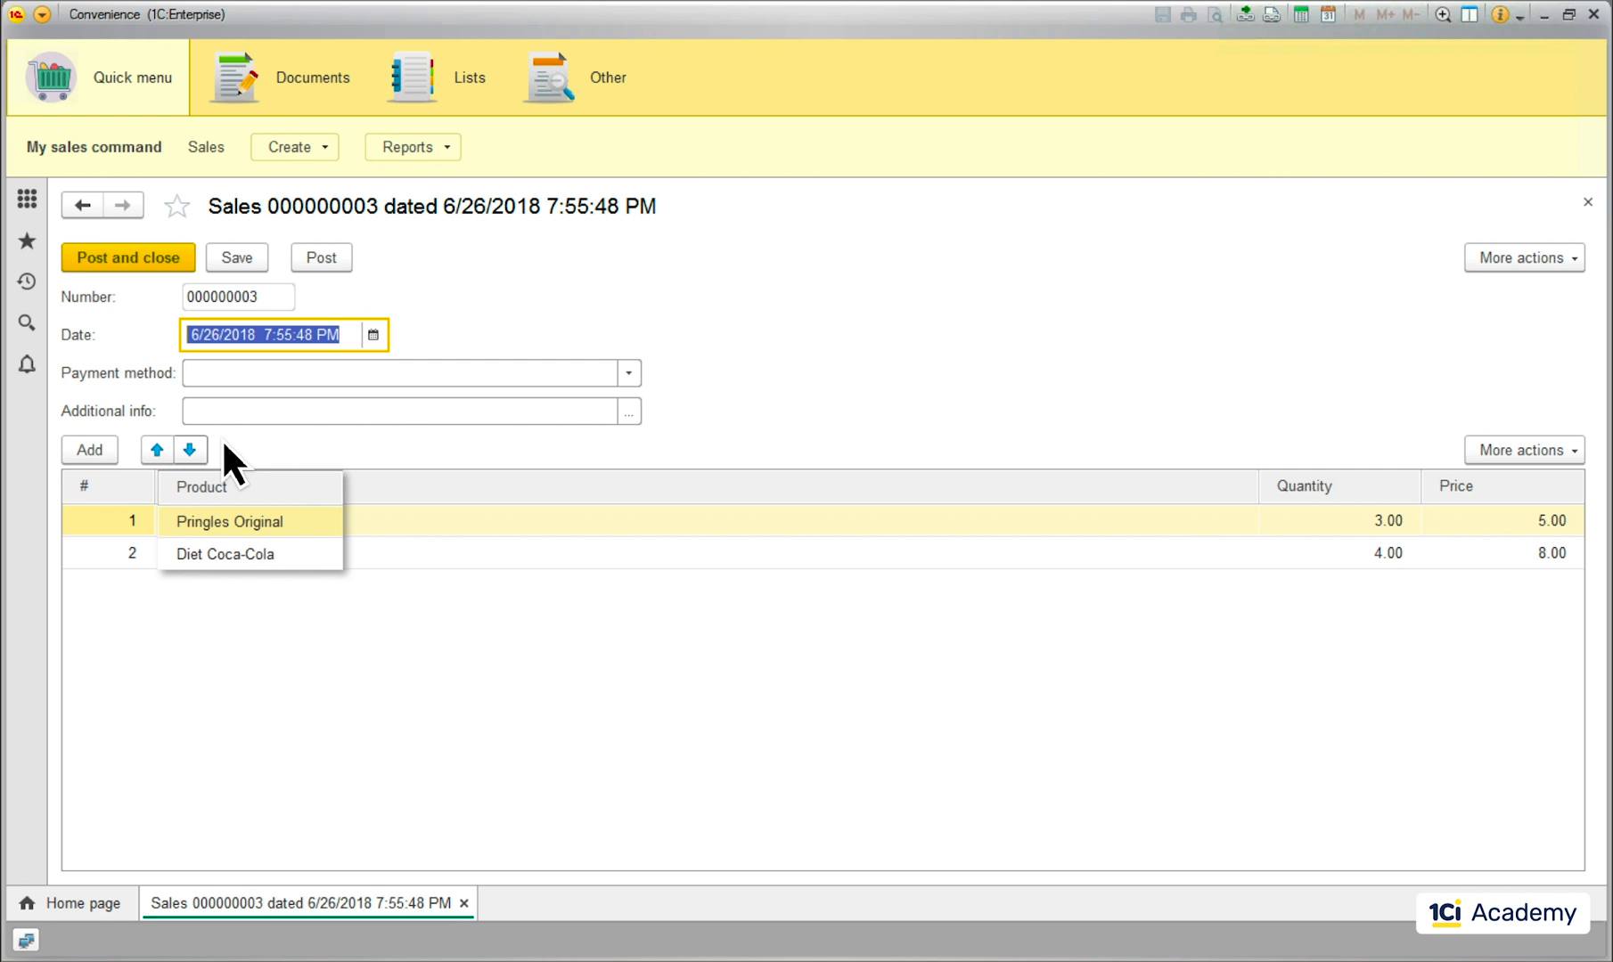
click(607, 78)
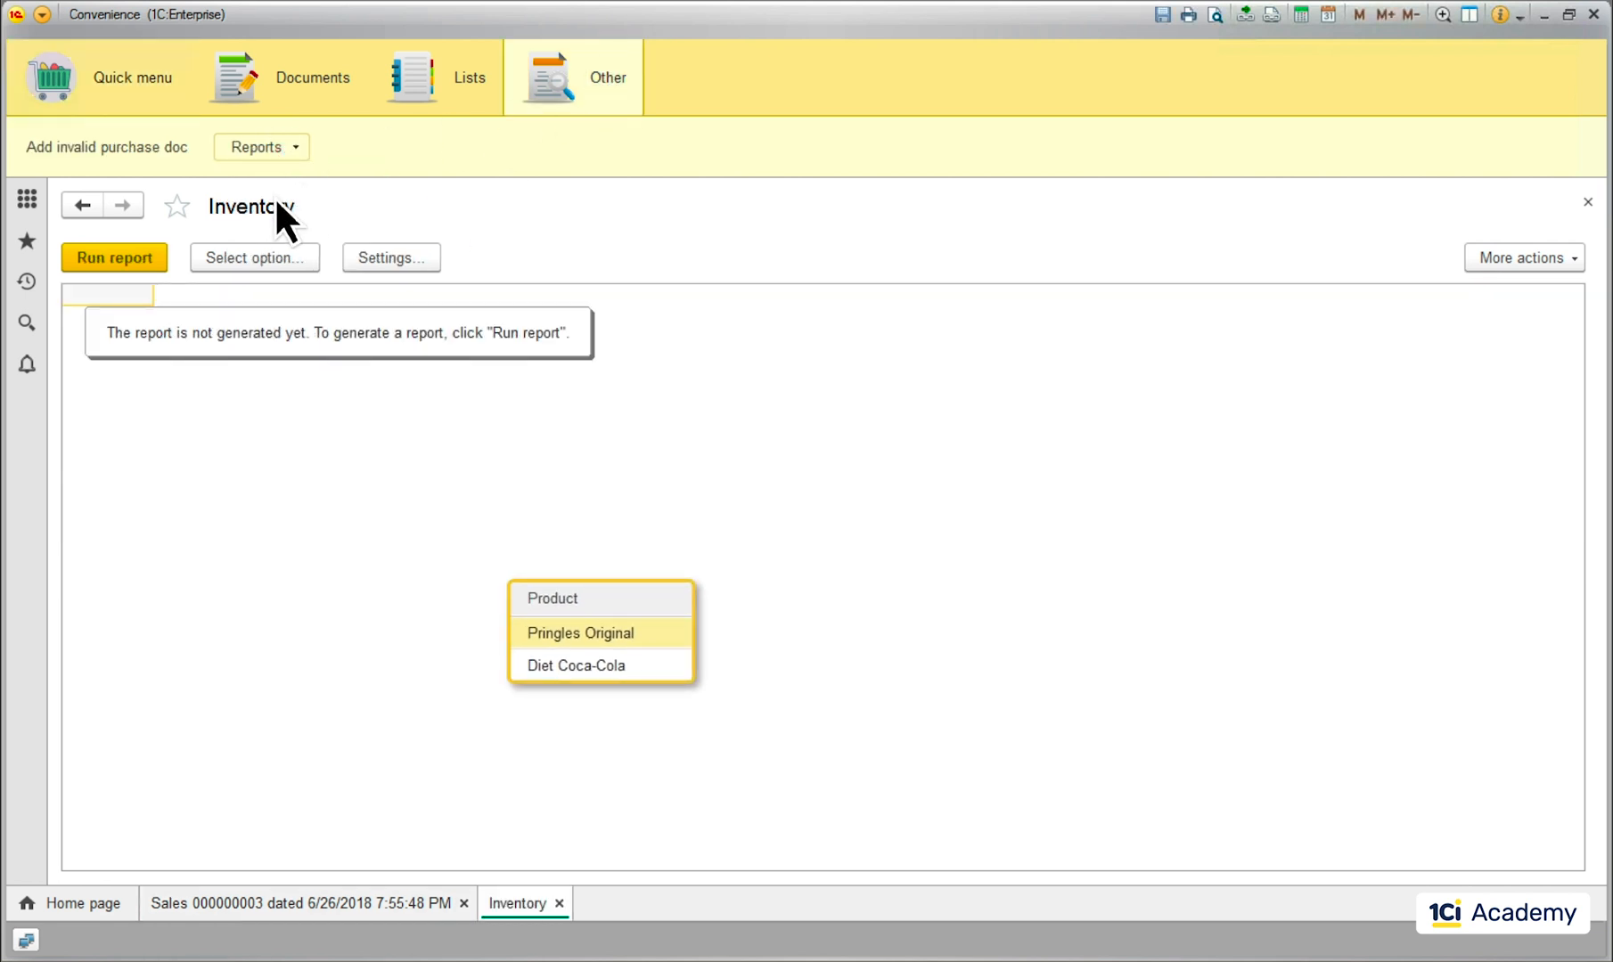
click(114, 256)
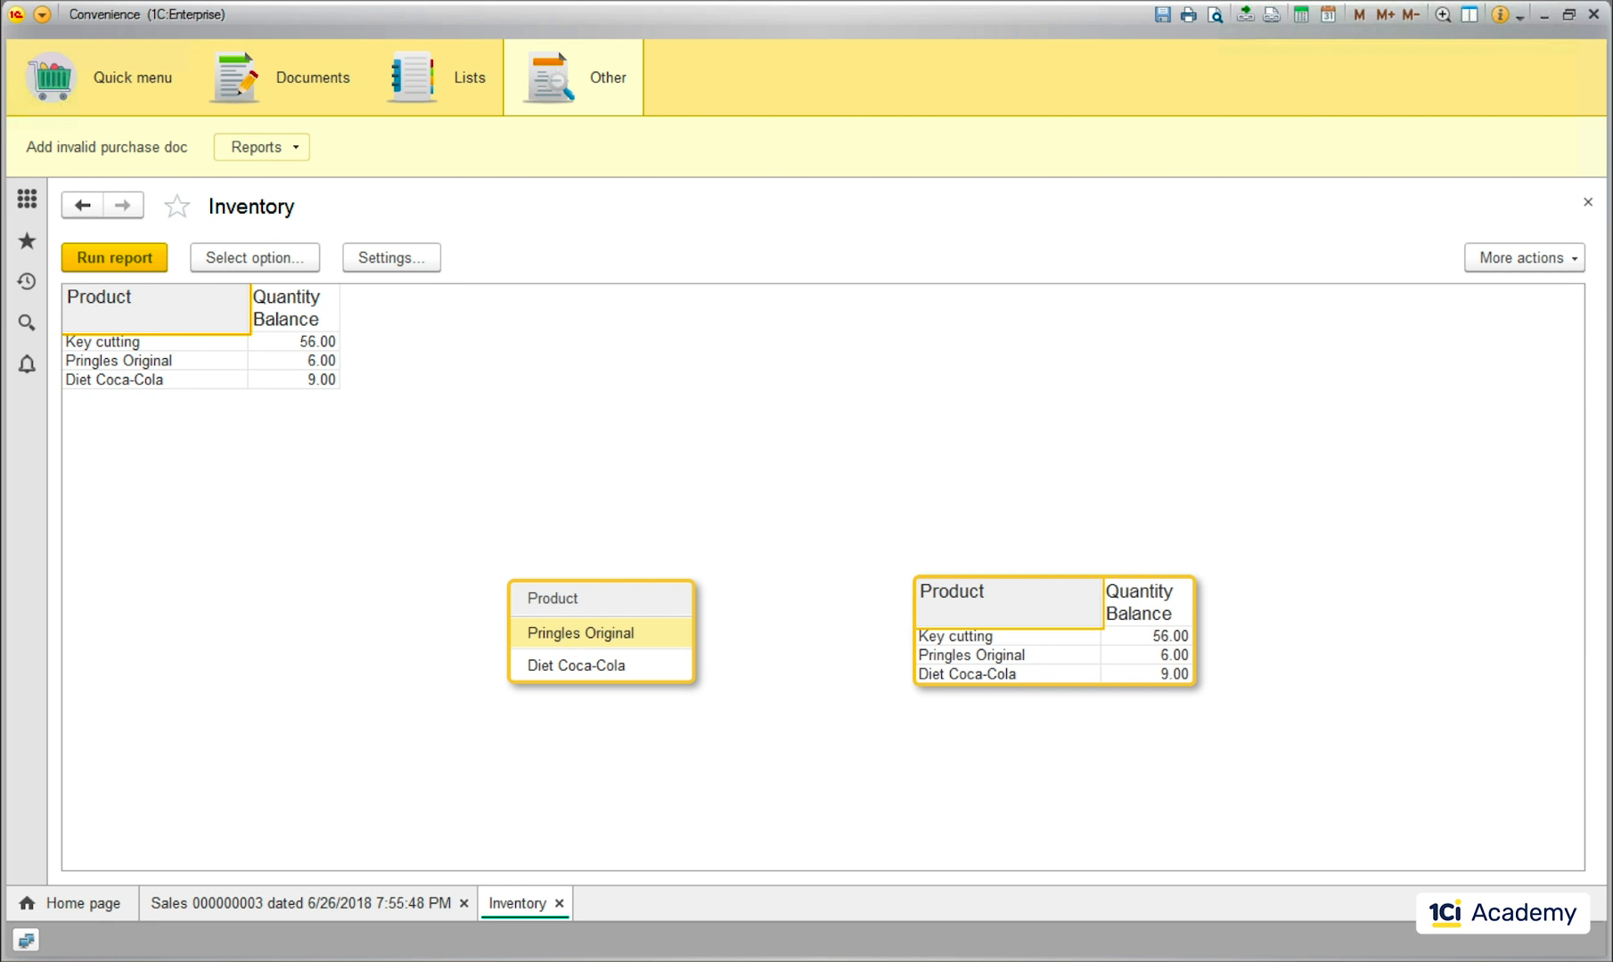
click(601, 633)
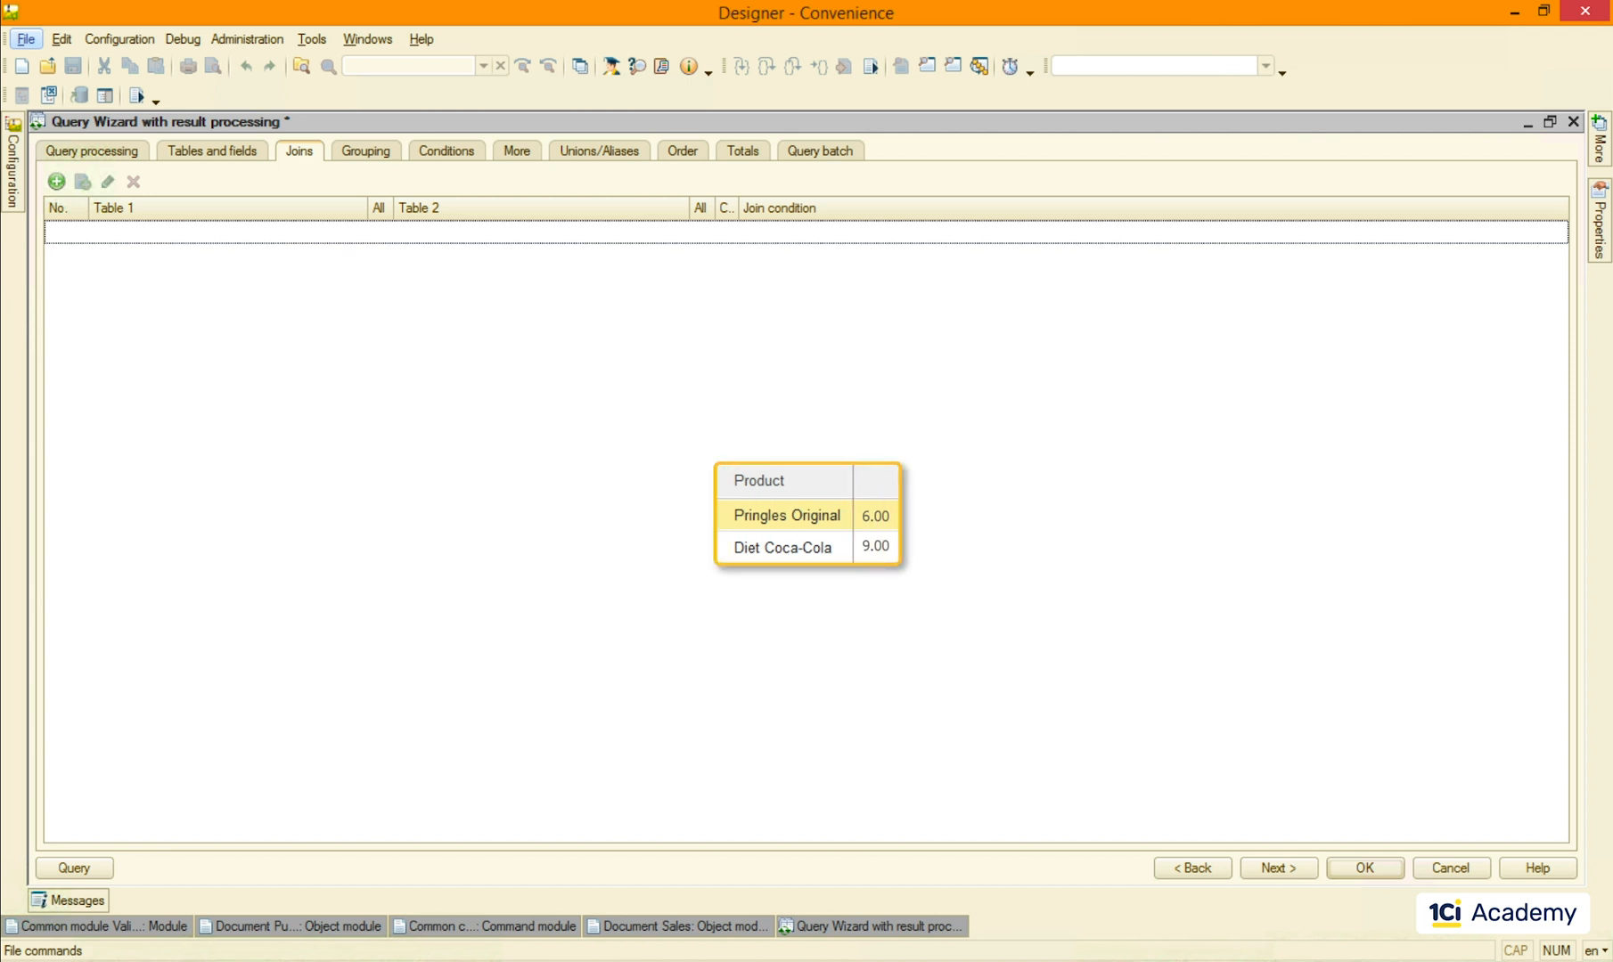
Step: Left-join all SalesProducts rows to InventoryBalance on Product = Product
click(56, 181)
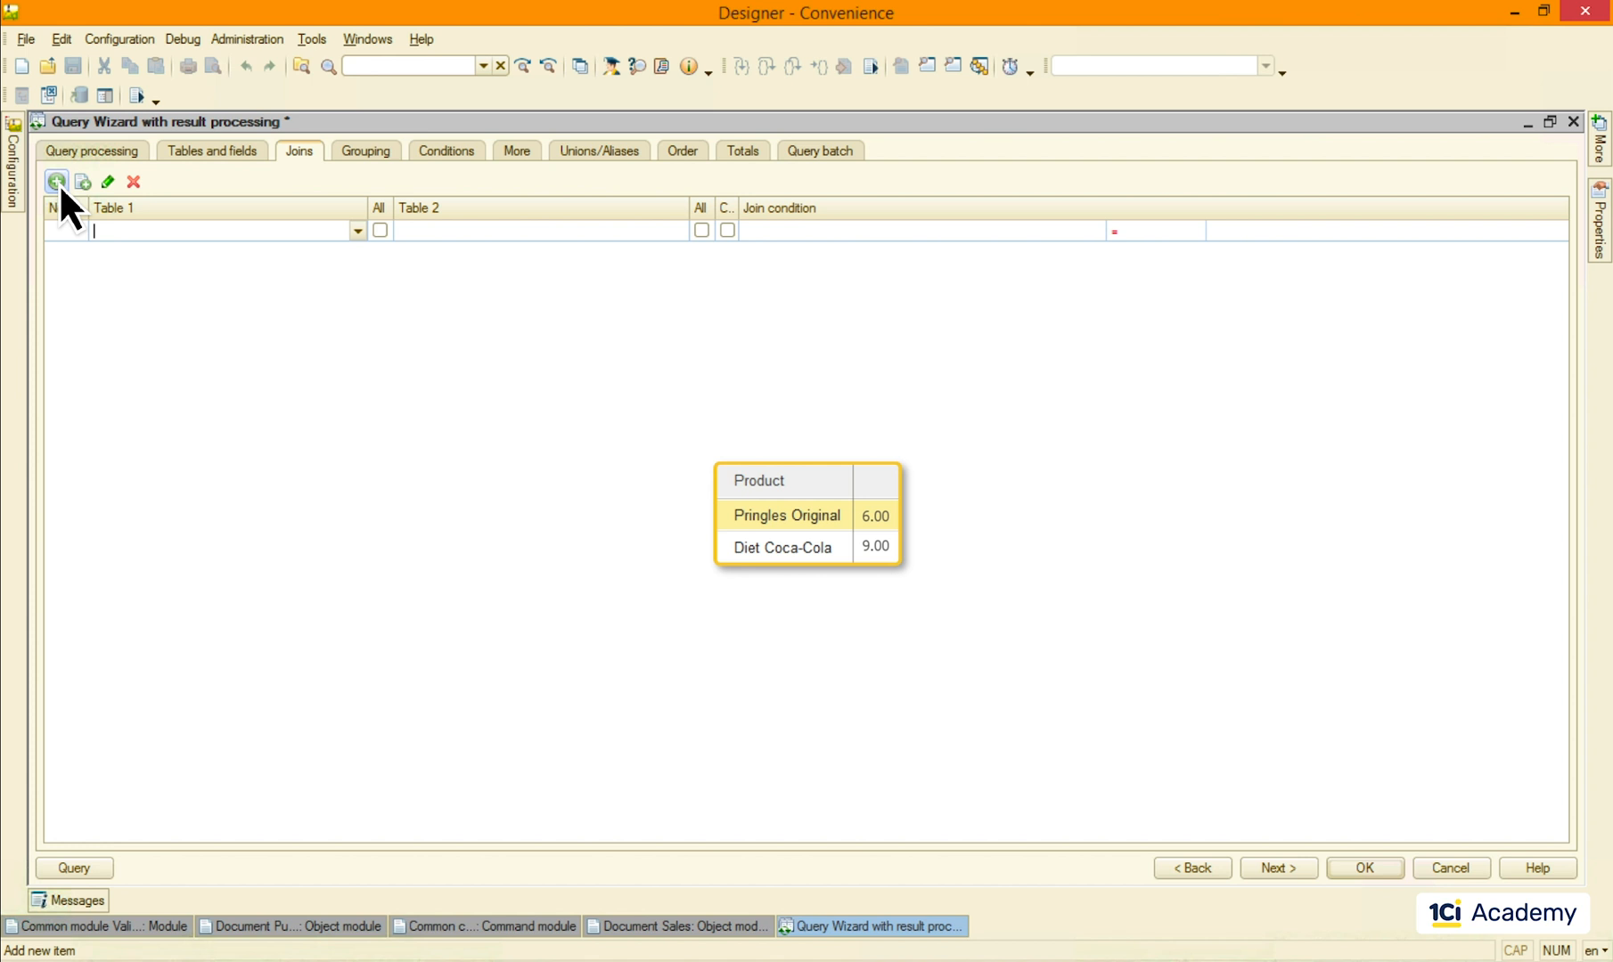
click(55, 181)
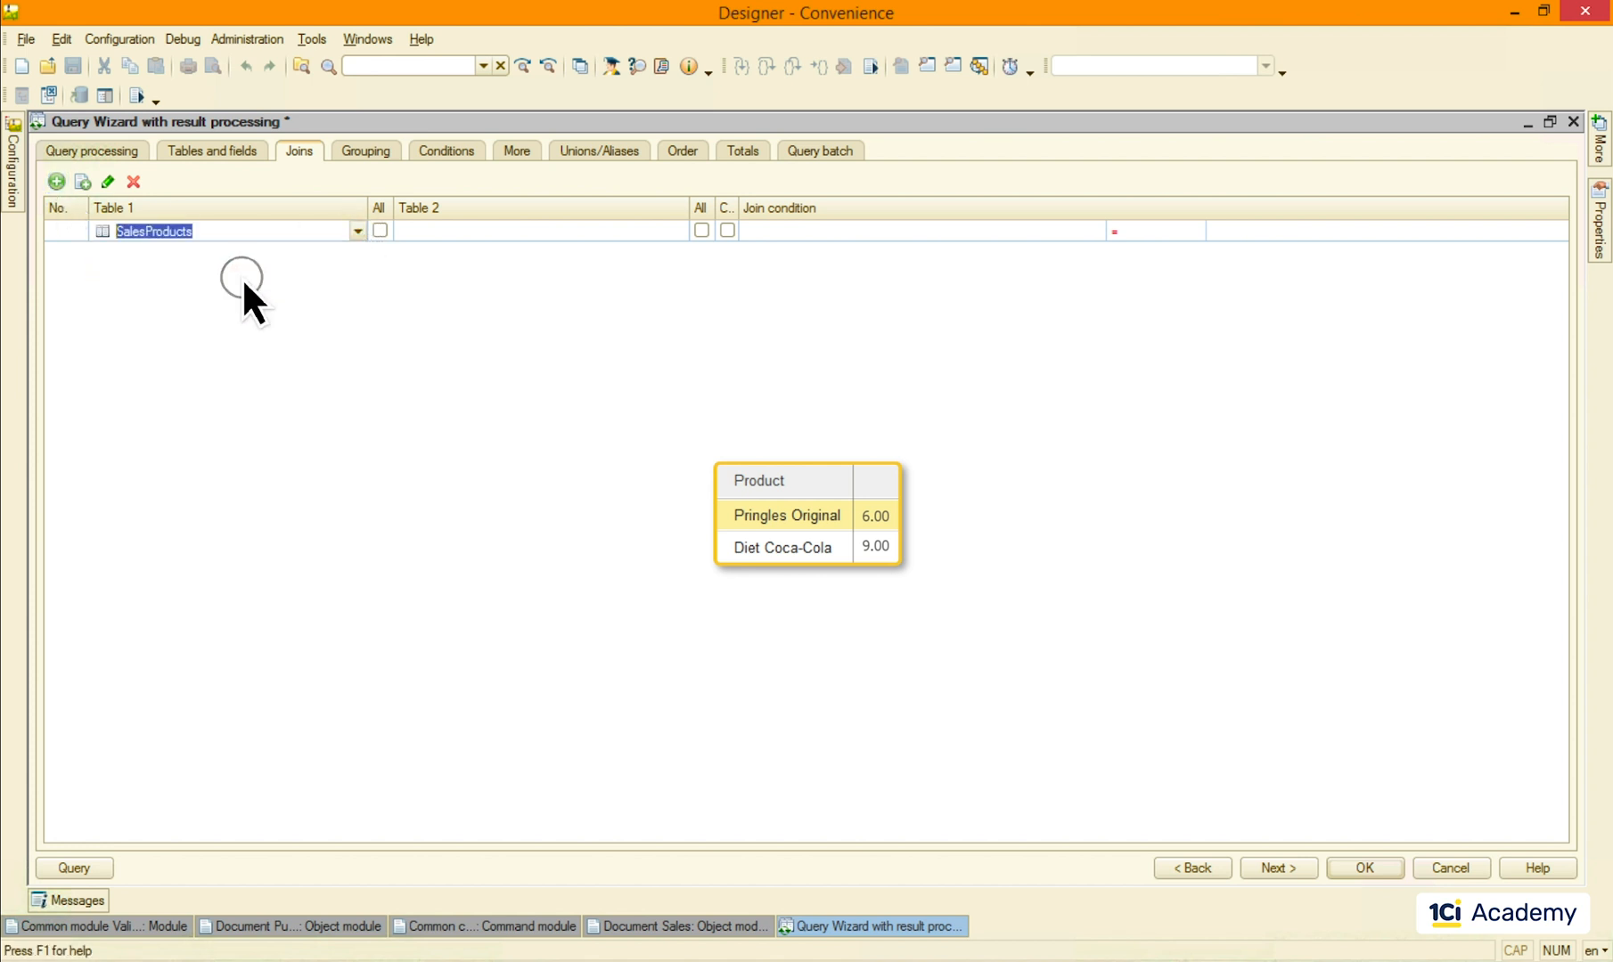
mouse_move(254, 303)
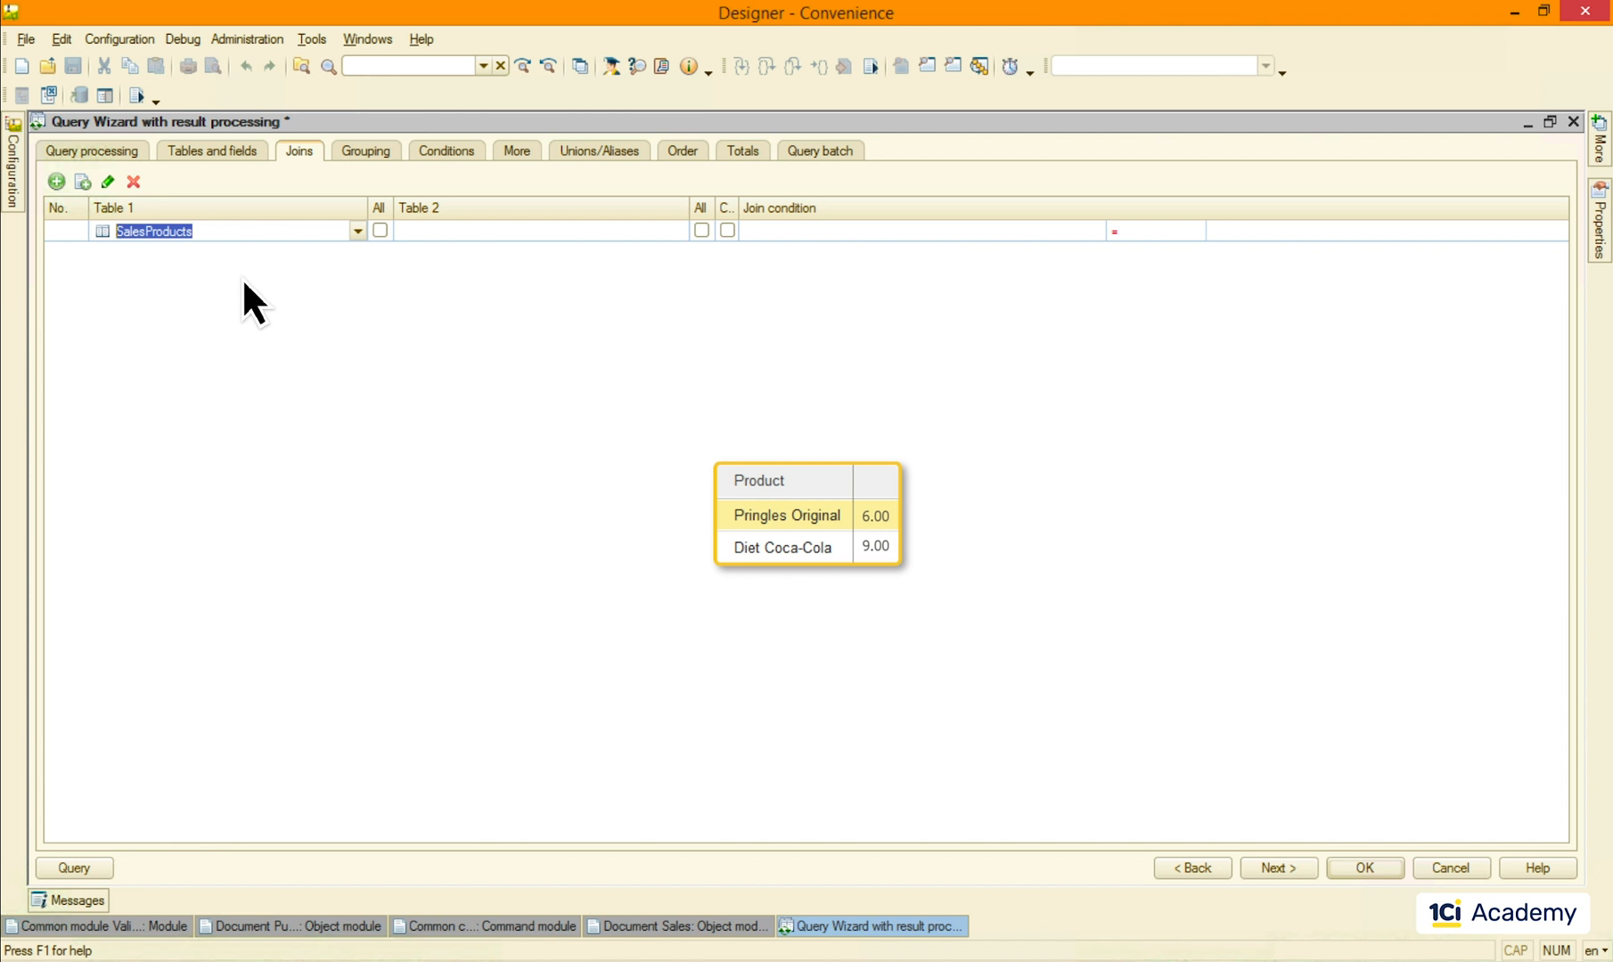
click(535, 230)
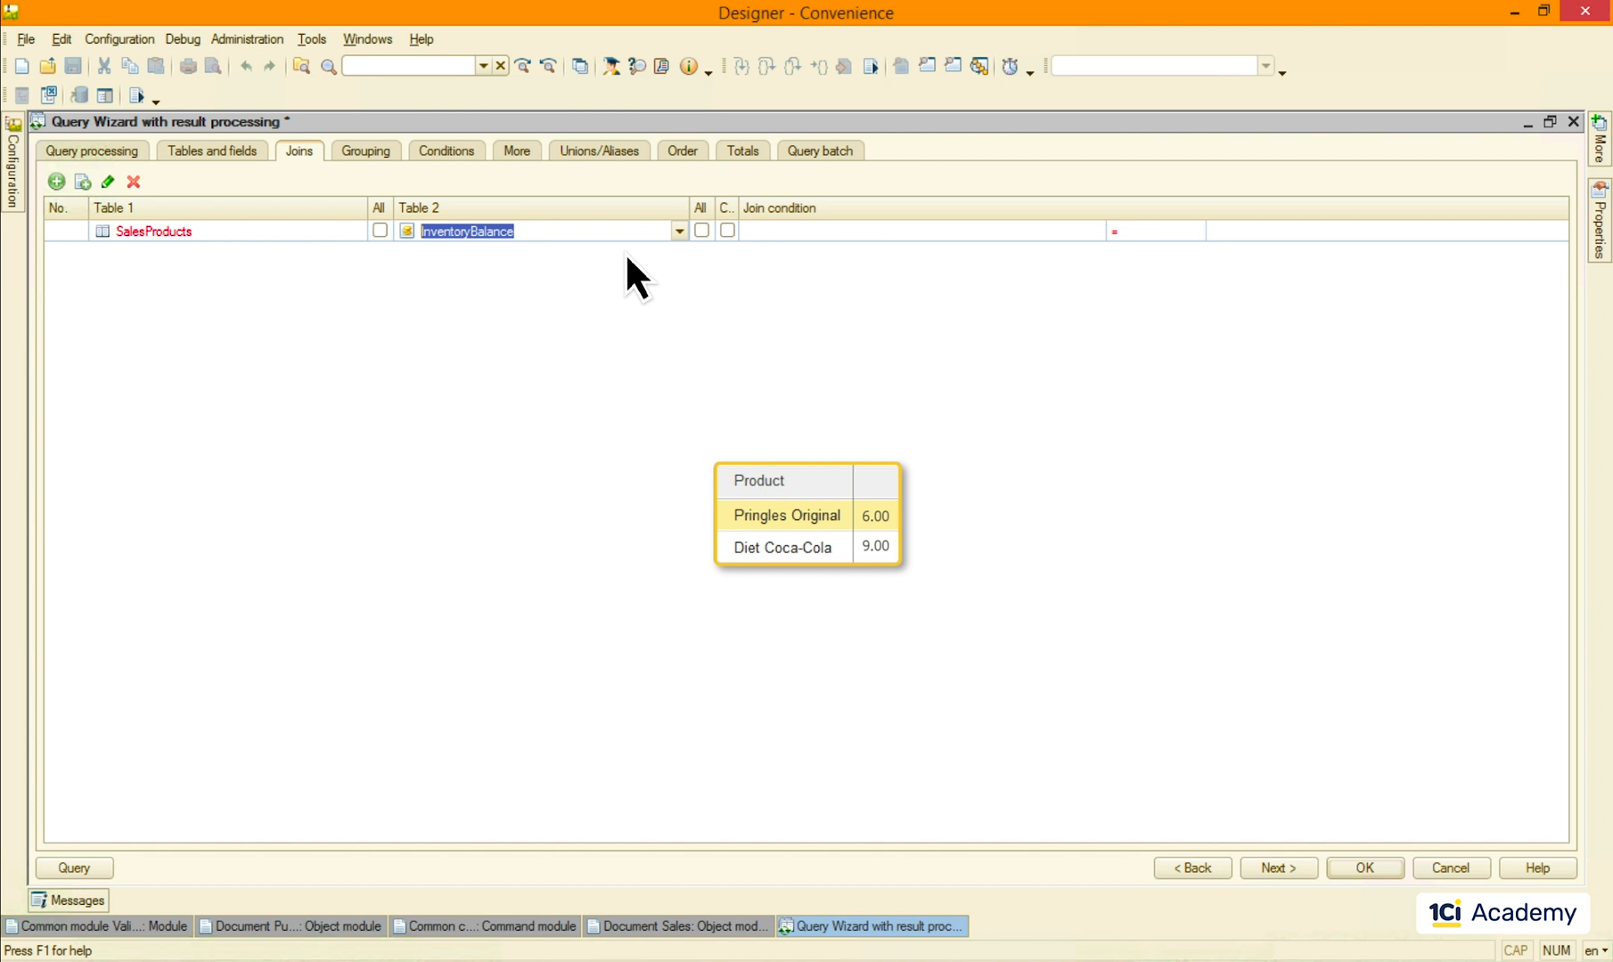
click(1094, 232)
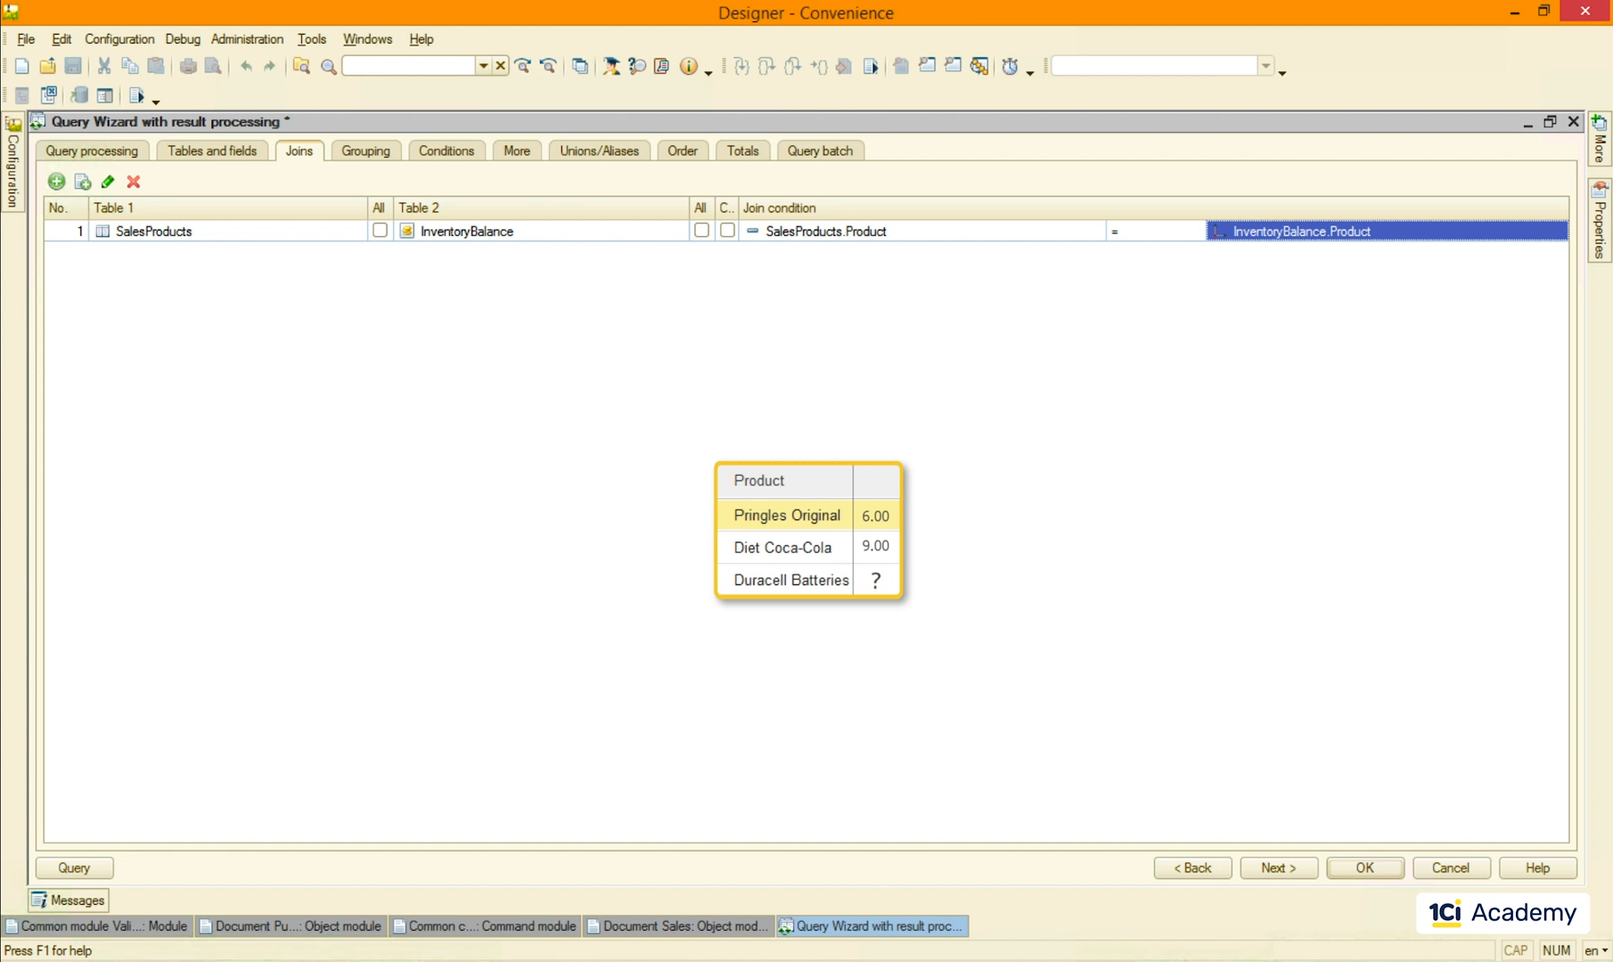
click(379, 230)
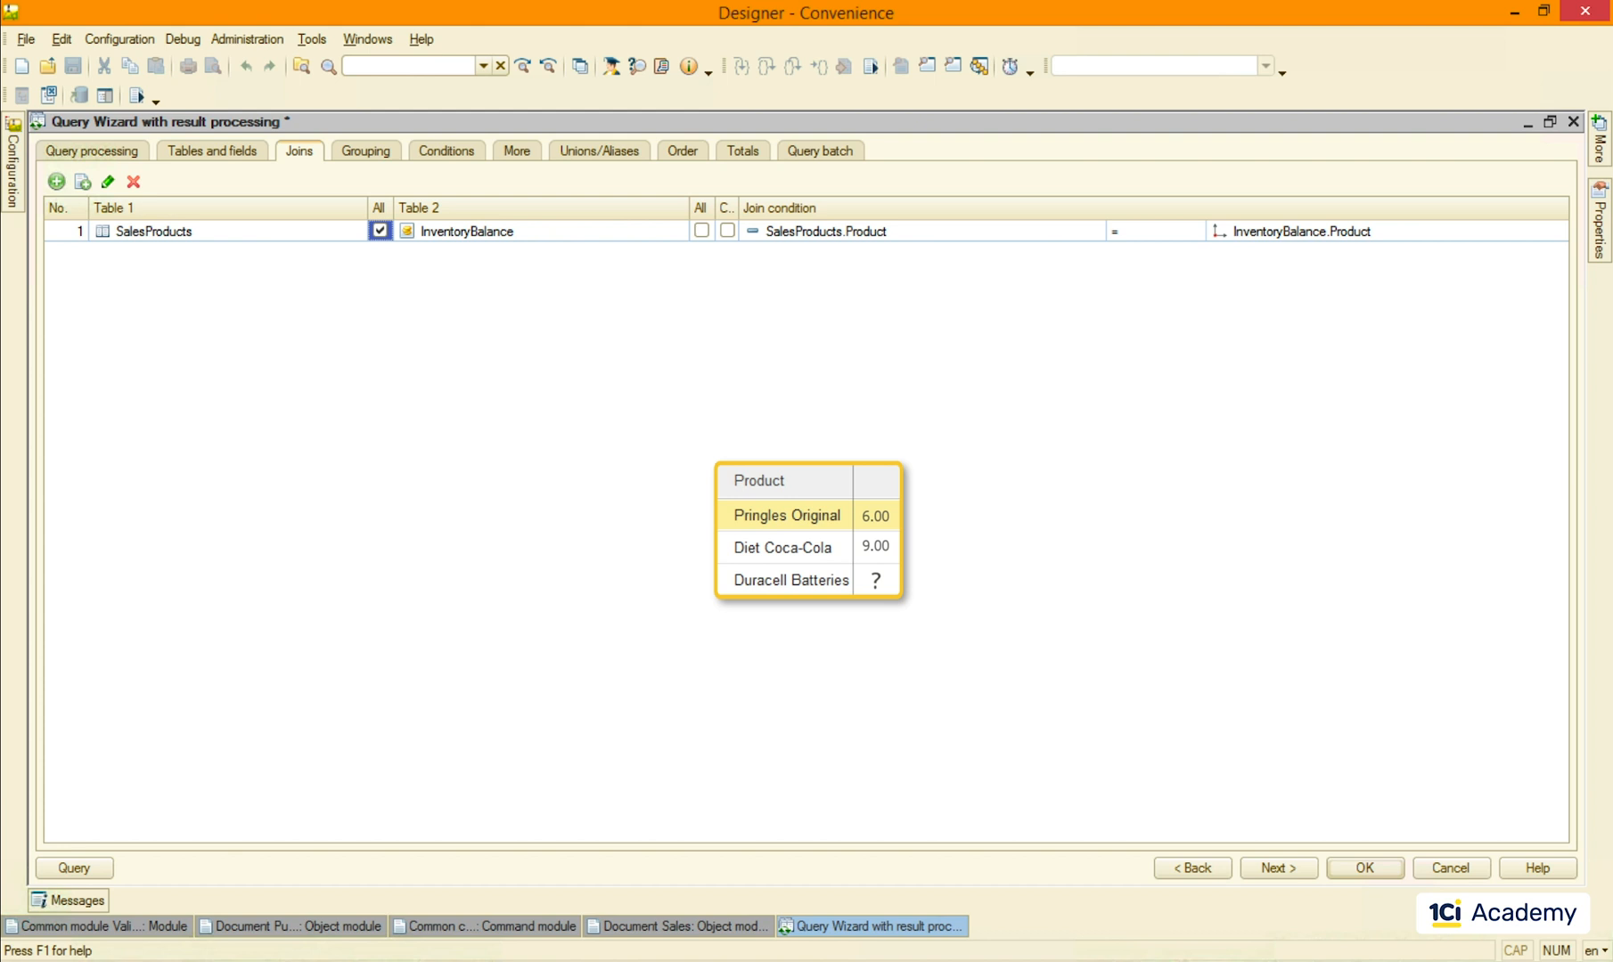
click(226, 230)
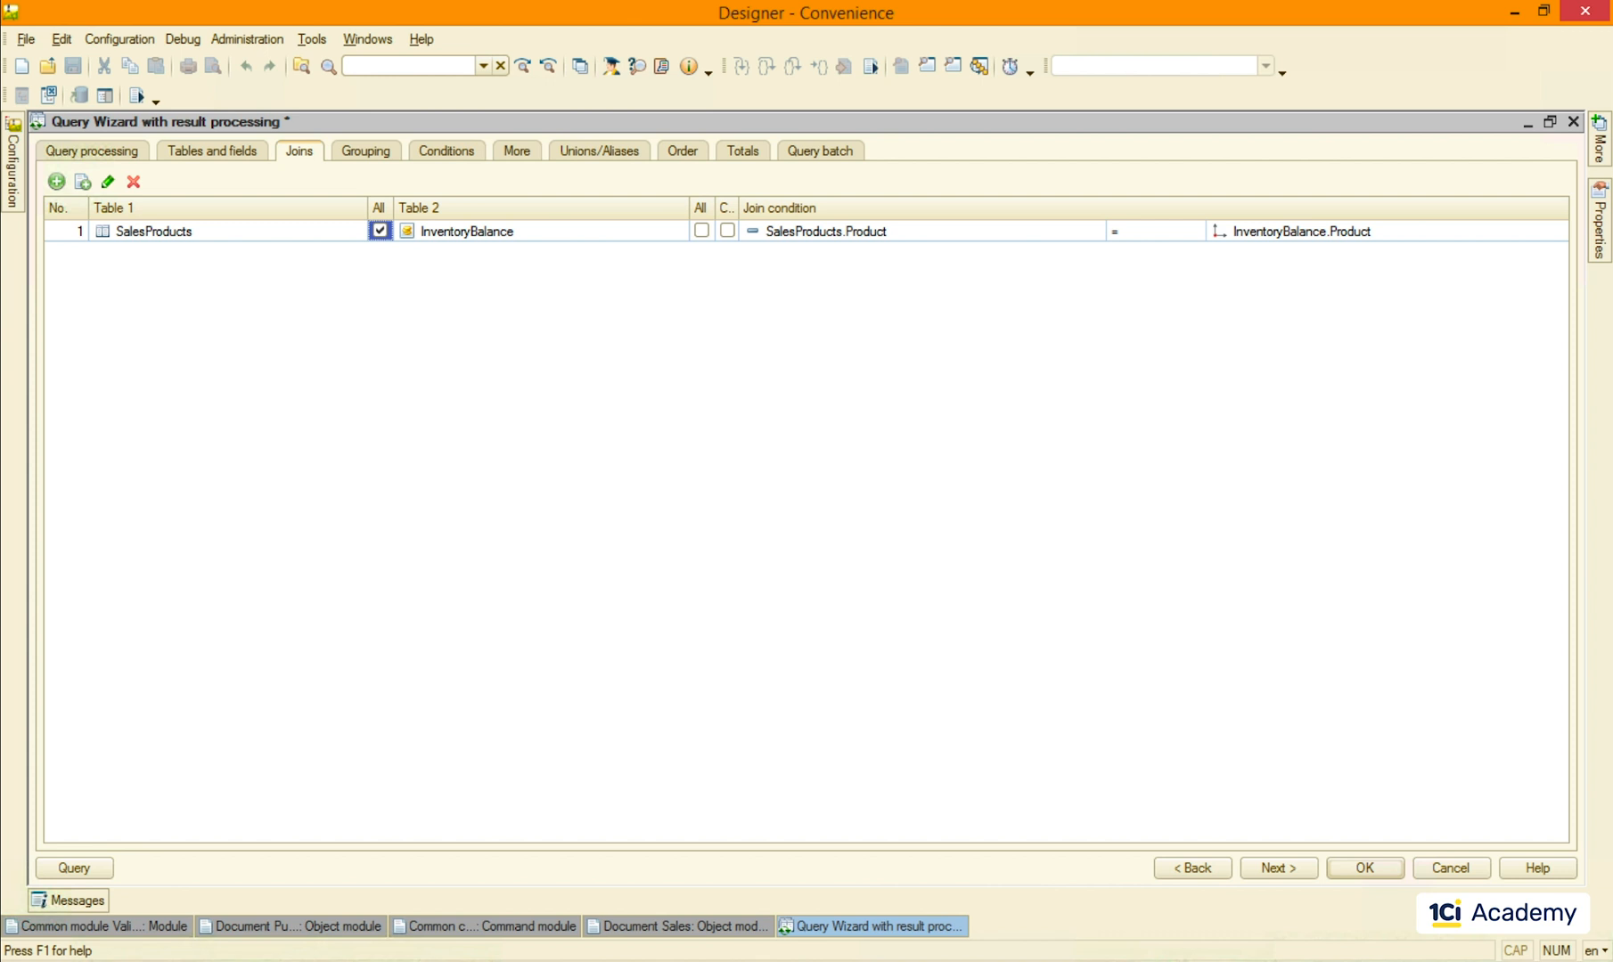
mouse_move(447, 174)
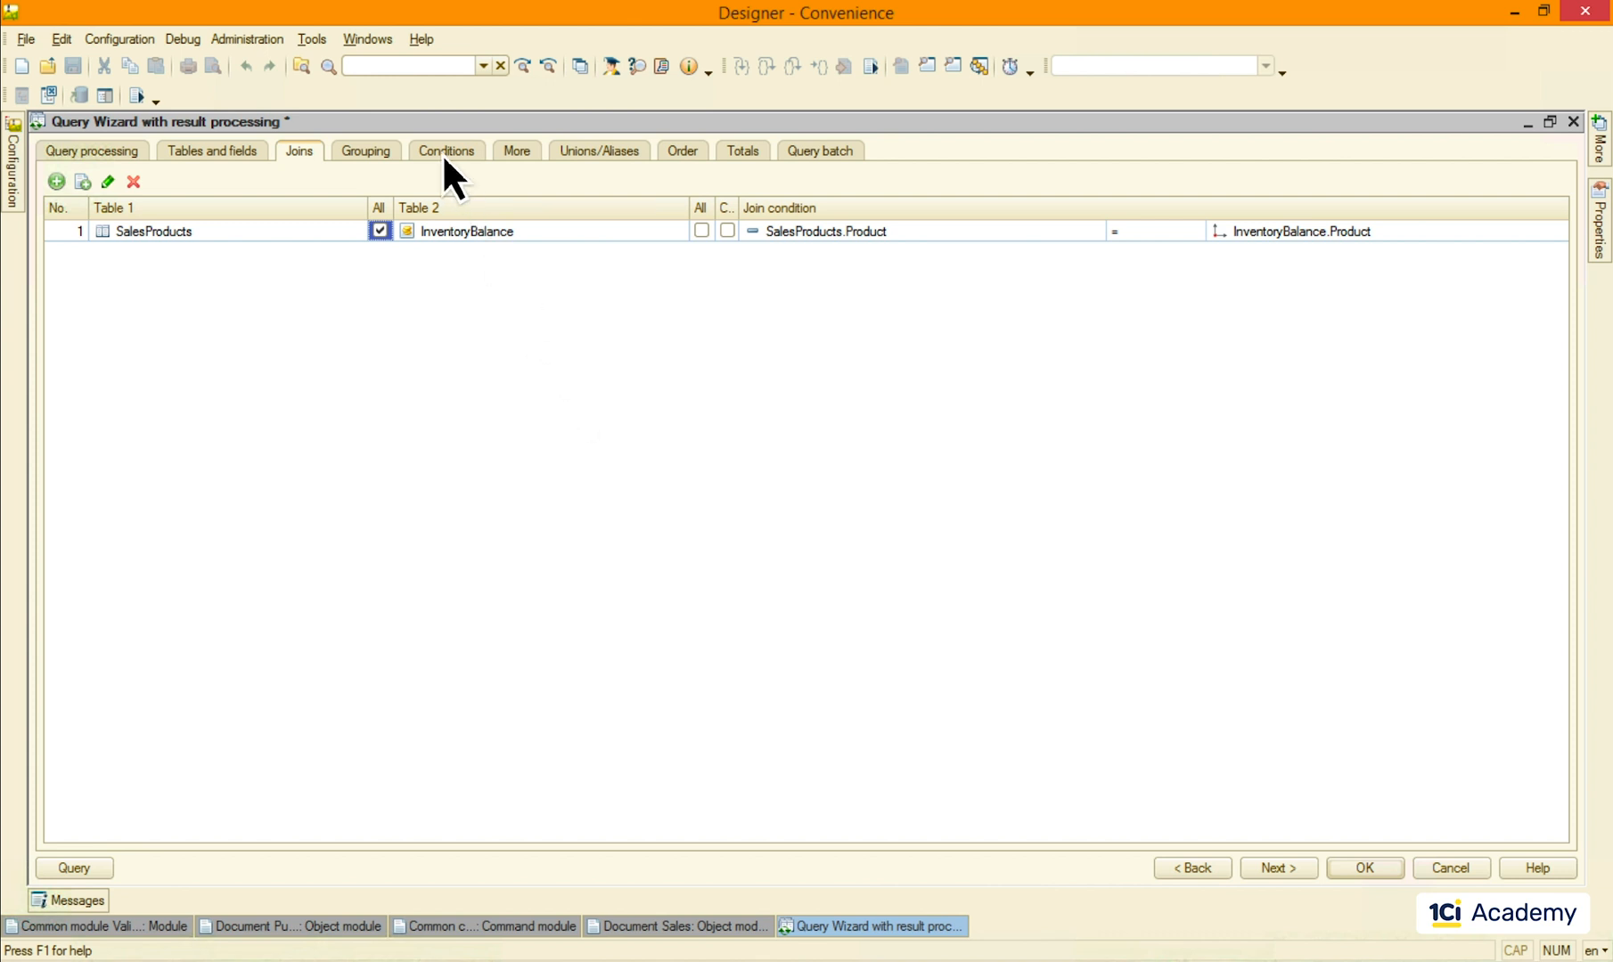
click(445, 149)
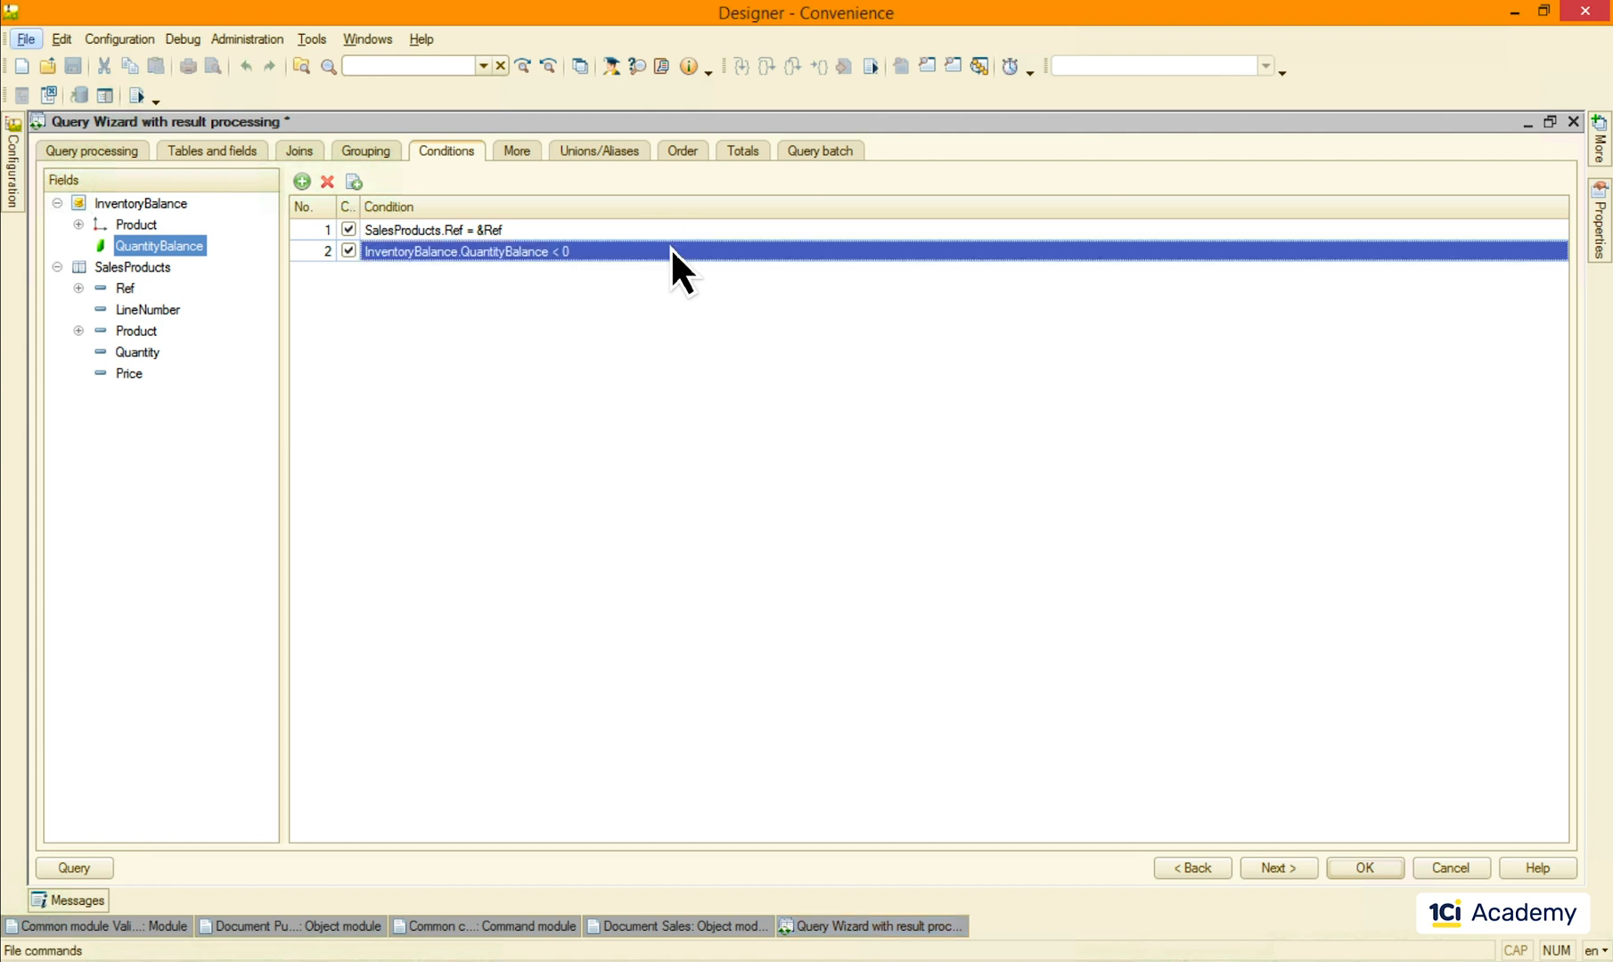
Step: Apply conditions Ref = &Ref and QuantityBalance < 0, and insert the query code
click(1362, 868)
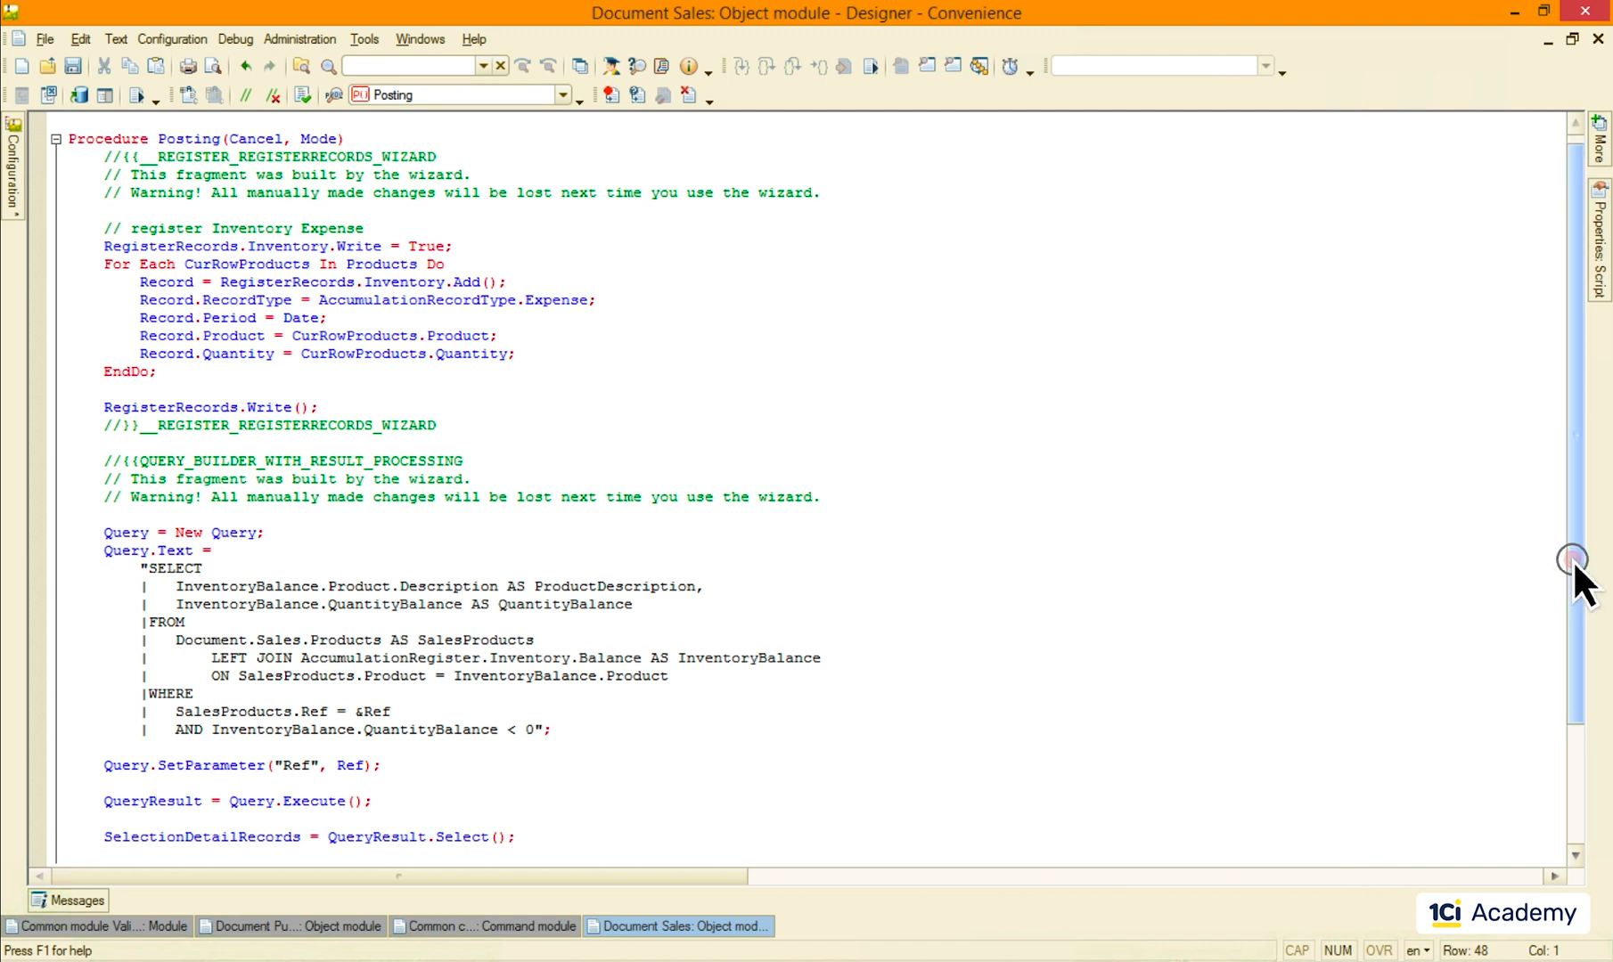
scroll(down, 3)
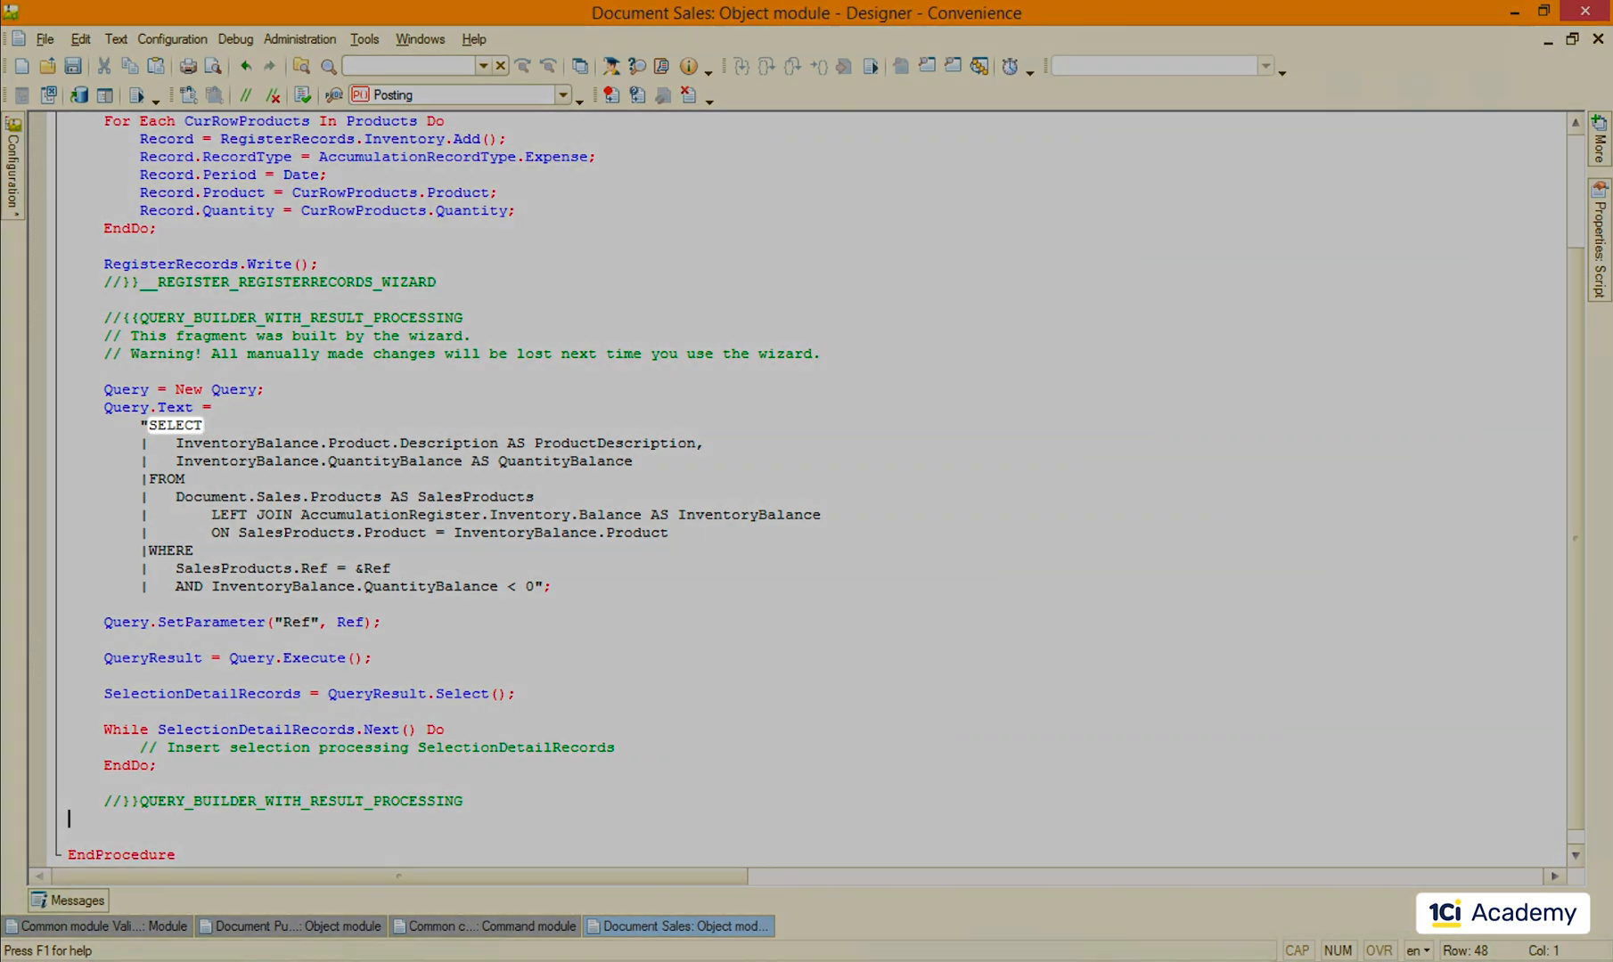
double_click(175, 425)
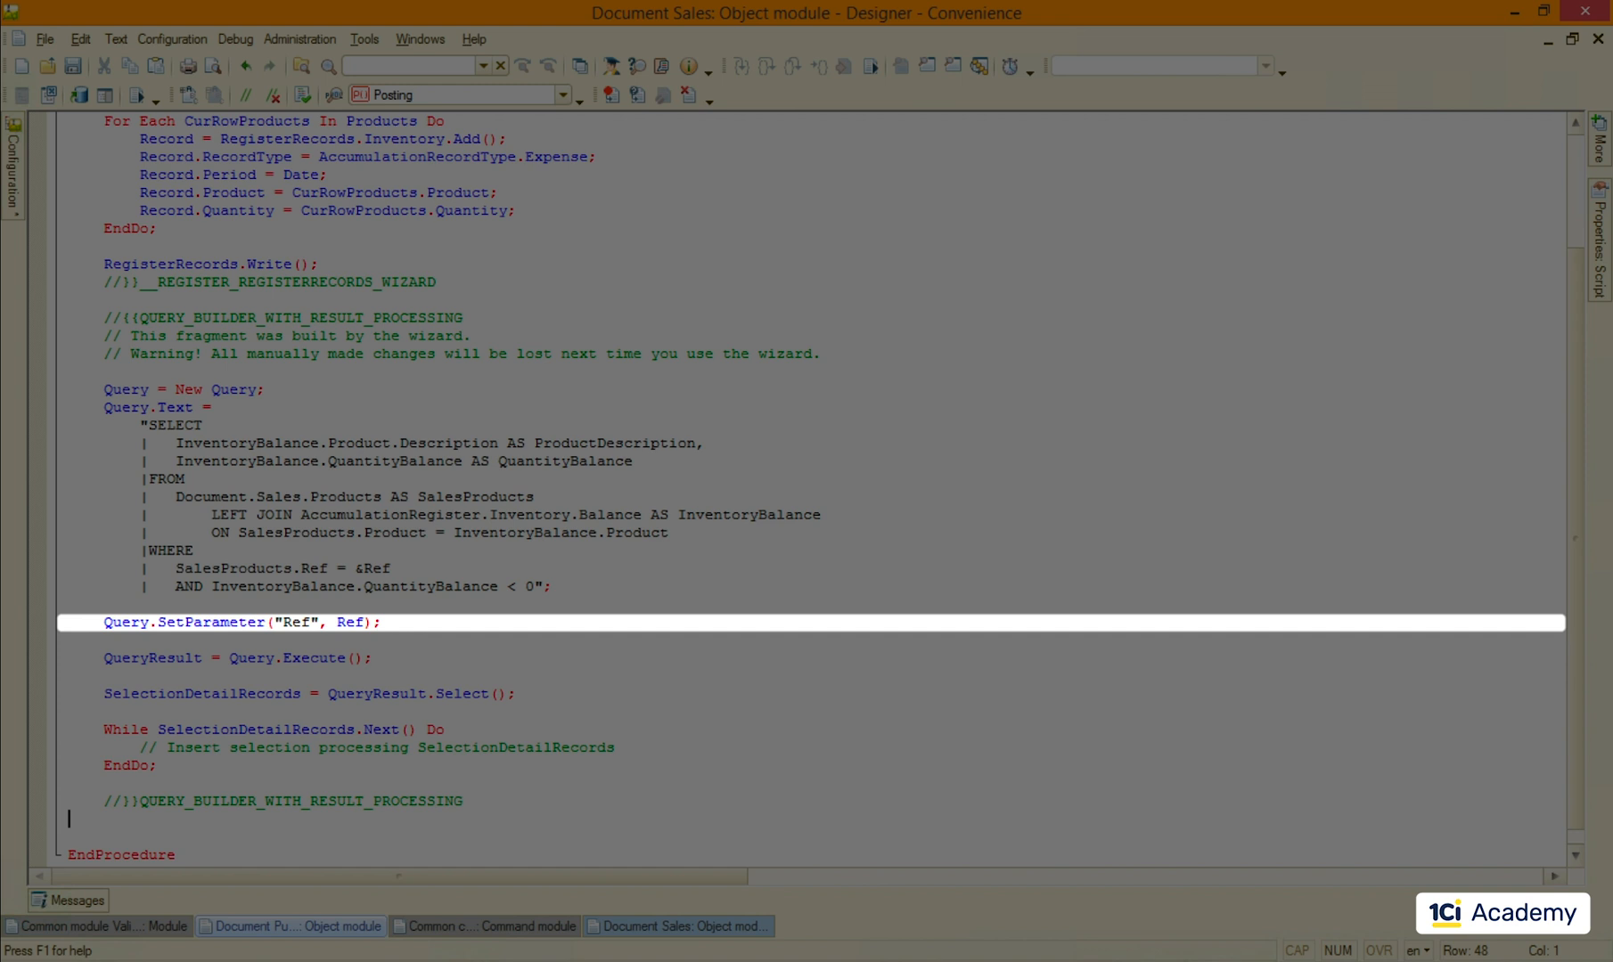
Step: Replace the Ref argument of Query.SetParameter with ThisObject.Ref
click(351, 622)
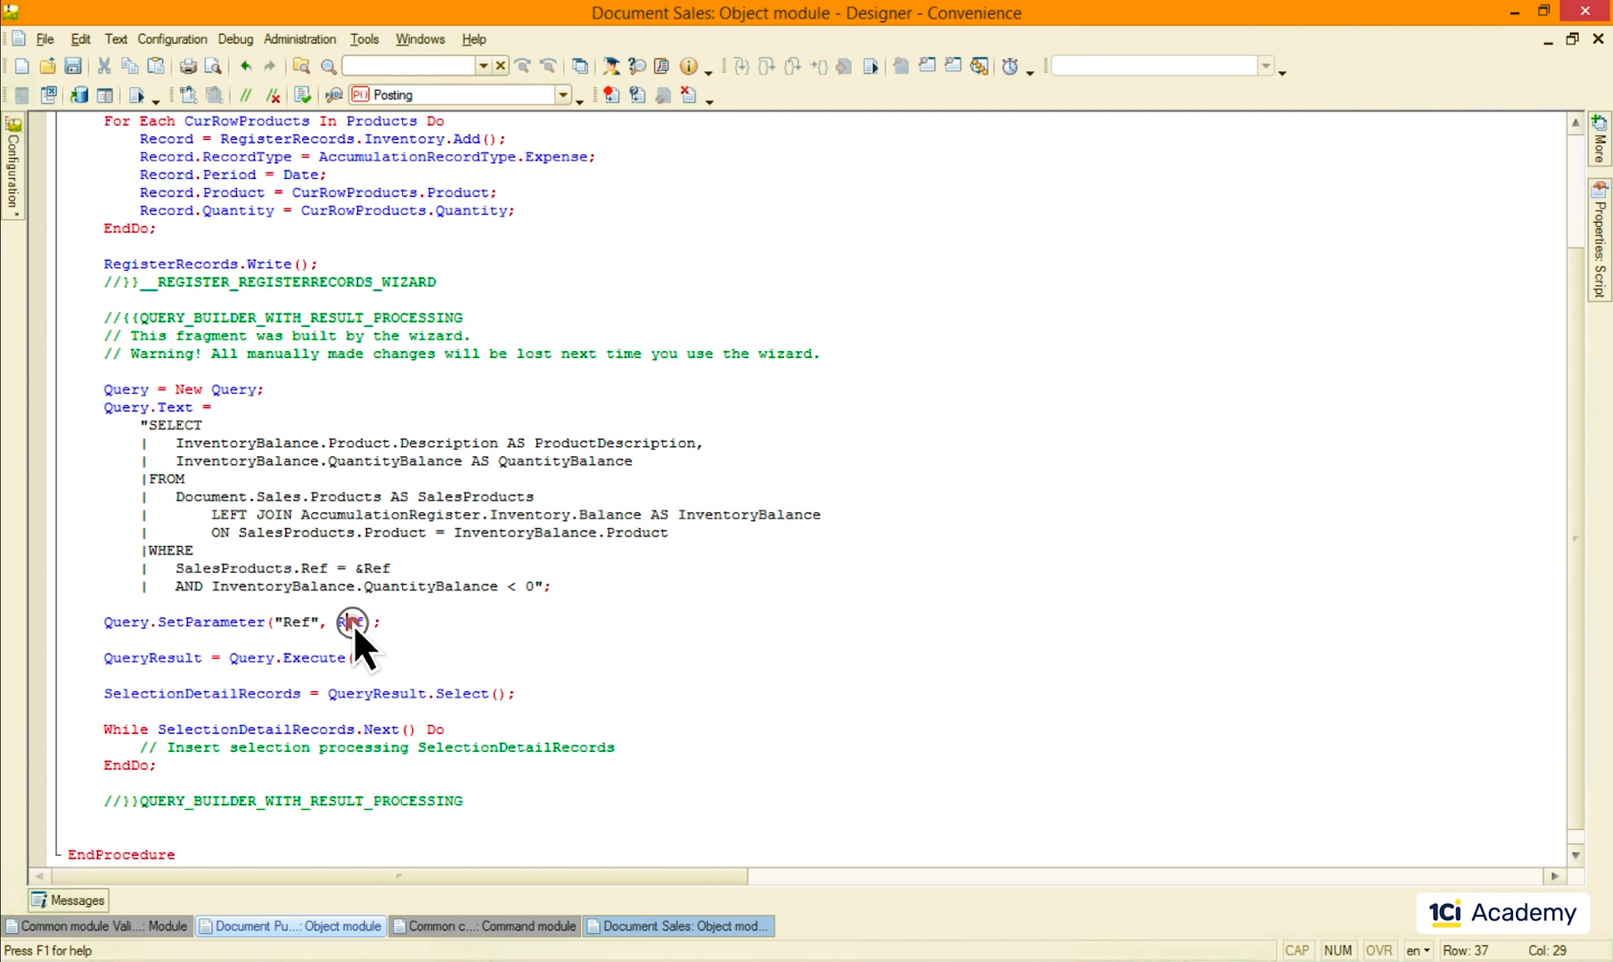
double_click(352, 622)
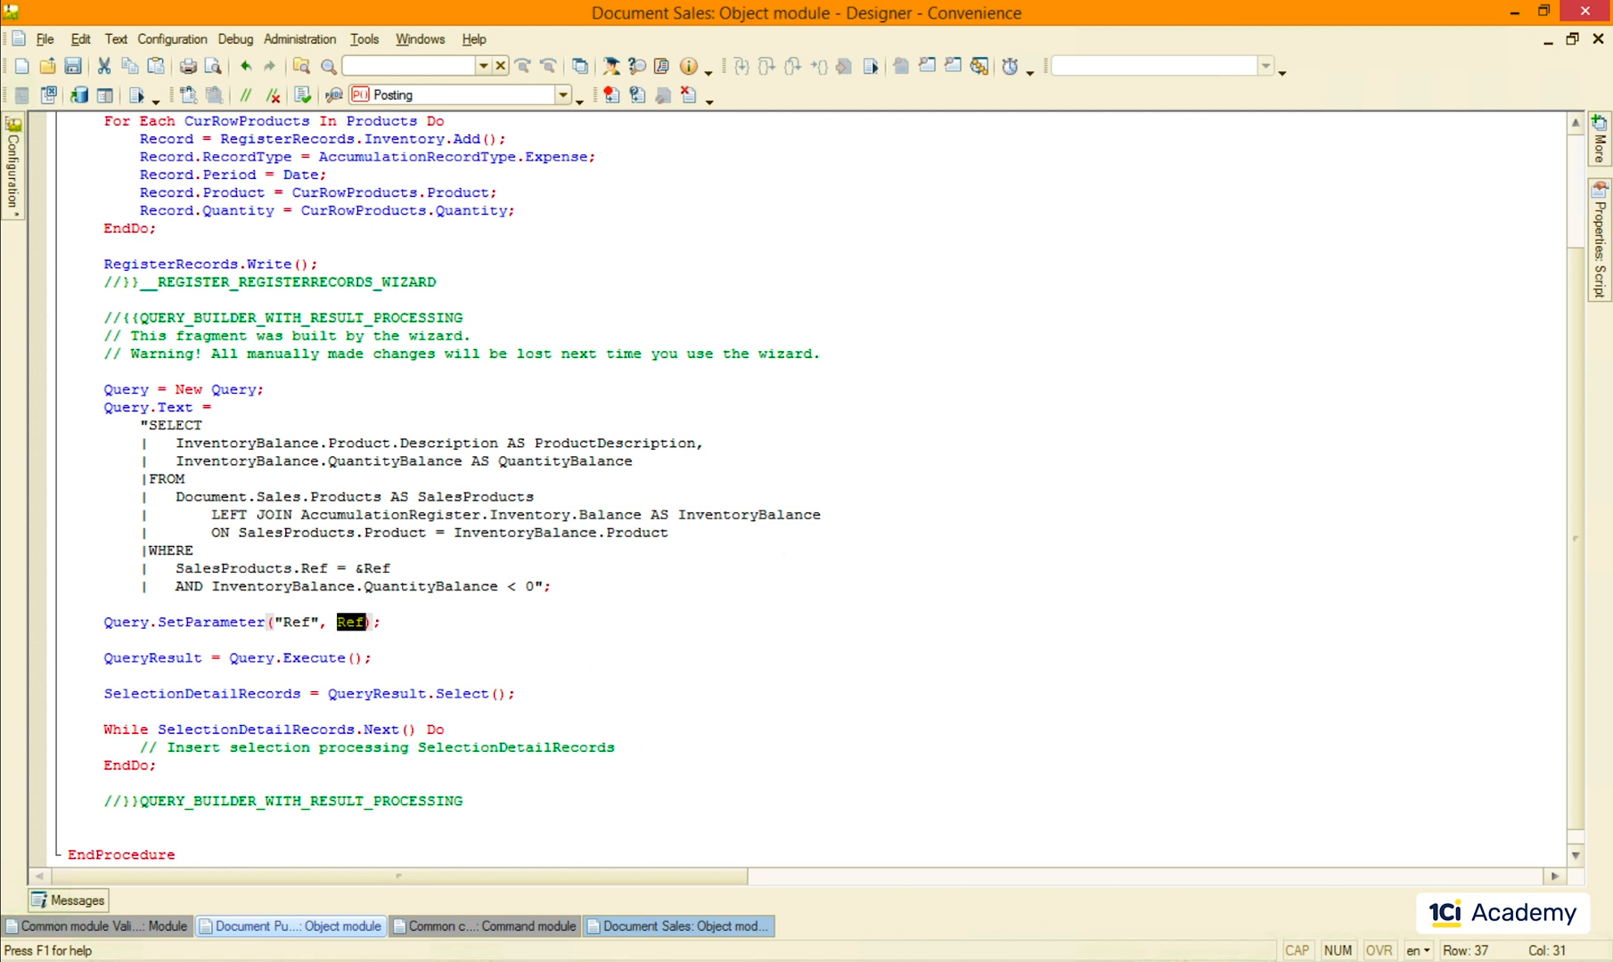
text(ThisObject.Re)
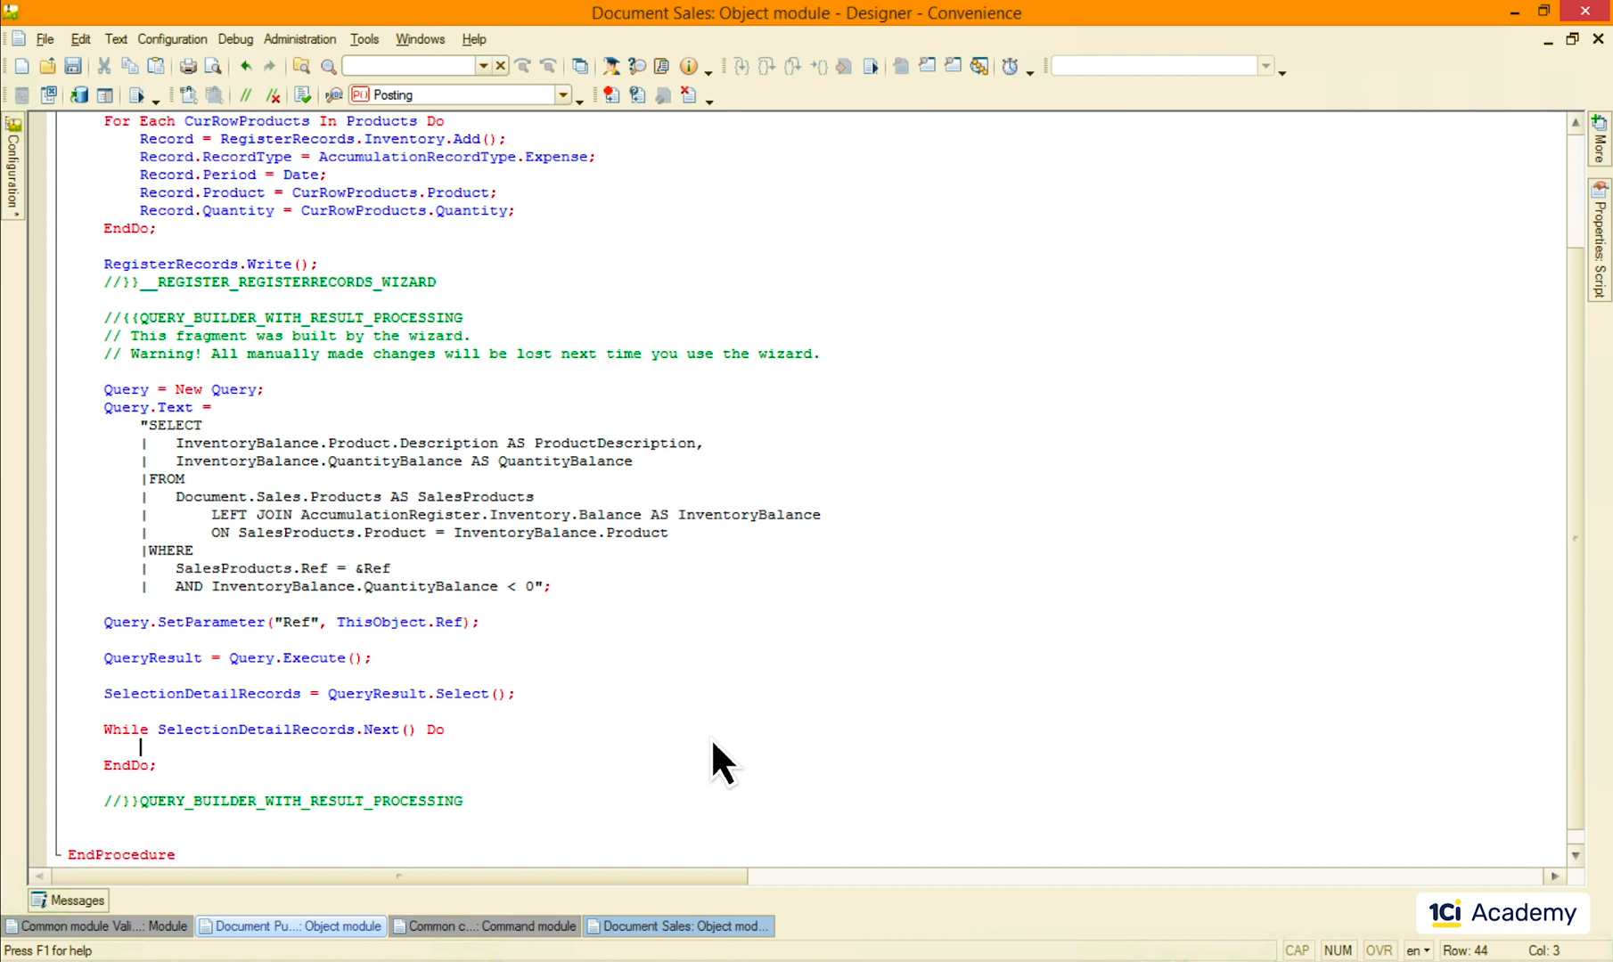
Step: Set Cancel = True and build the 'There are not enough products' message header
text(Cancel)
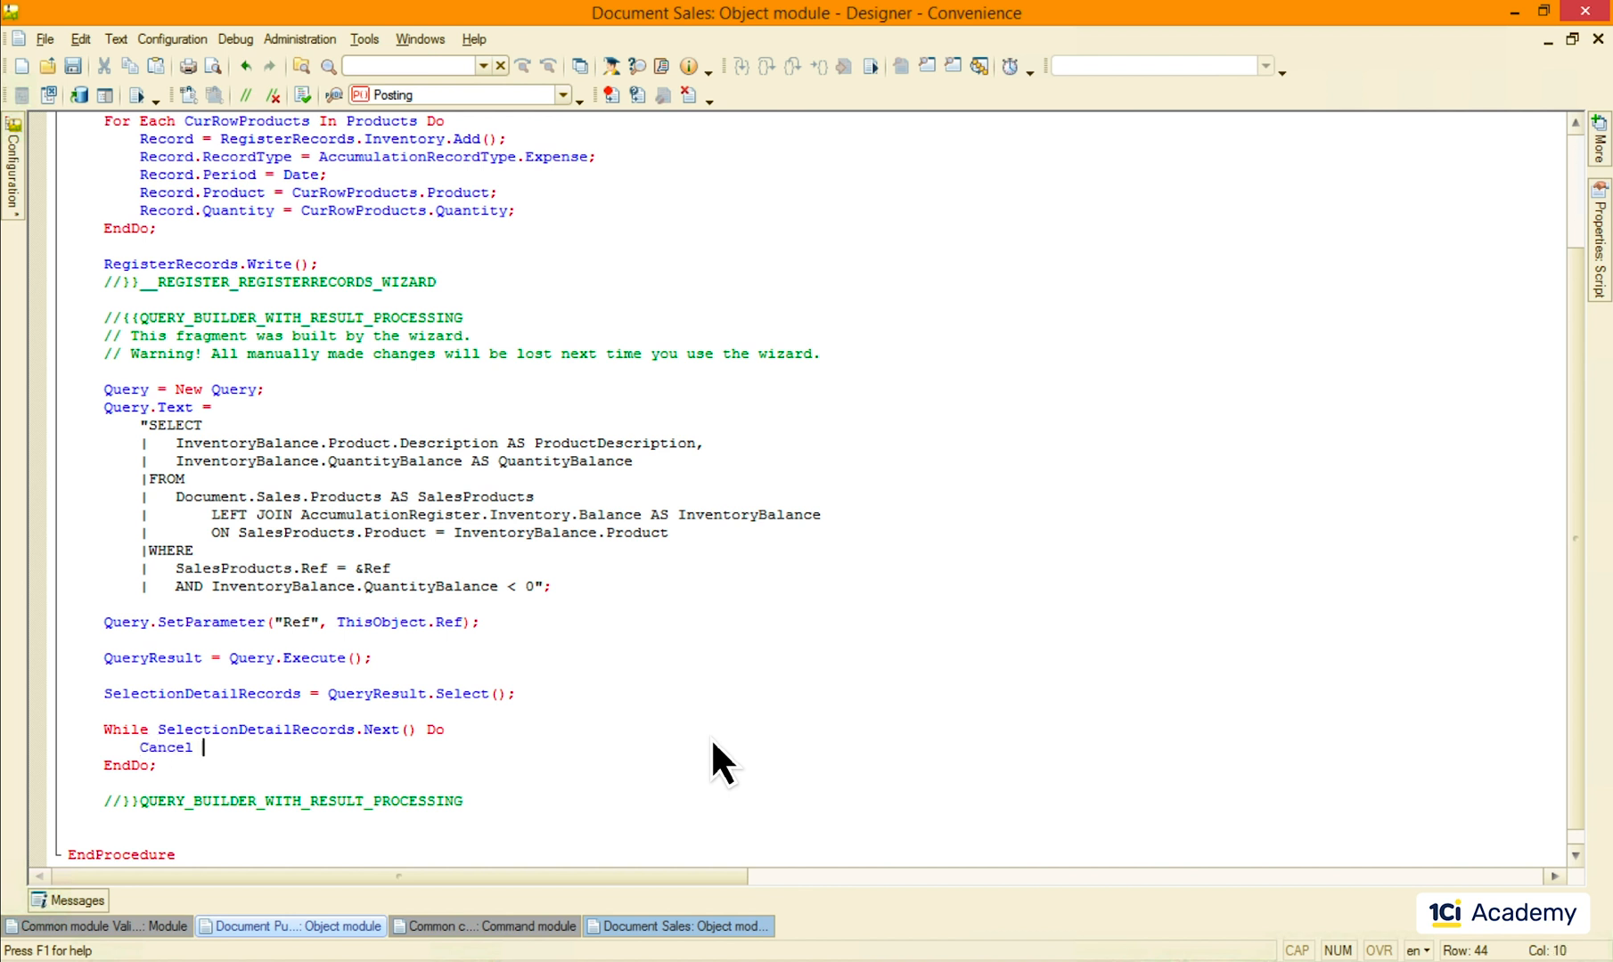
text(= True;)
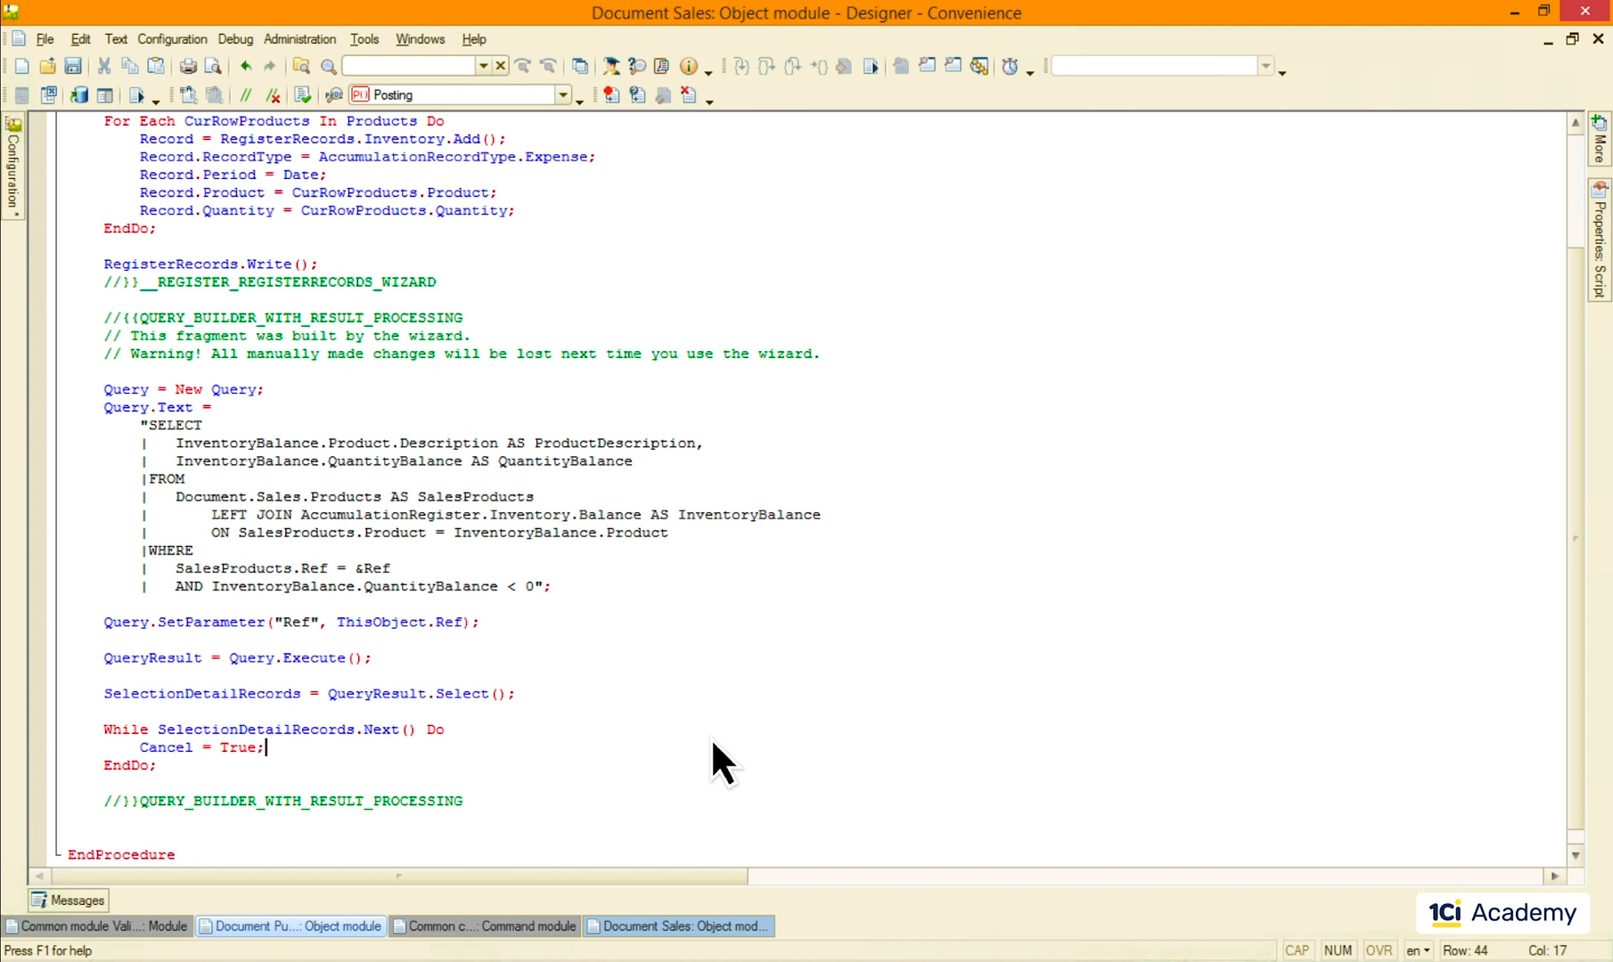
text(Message = "")
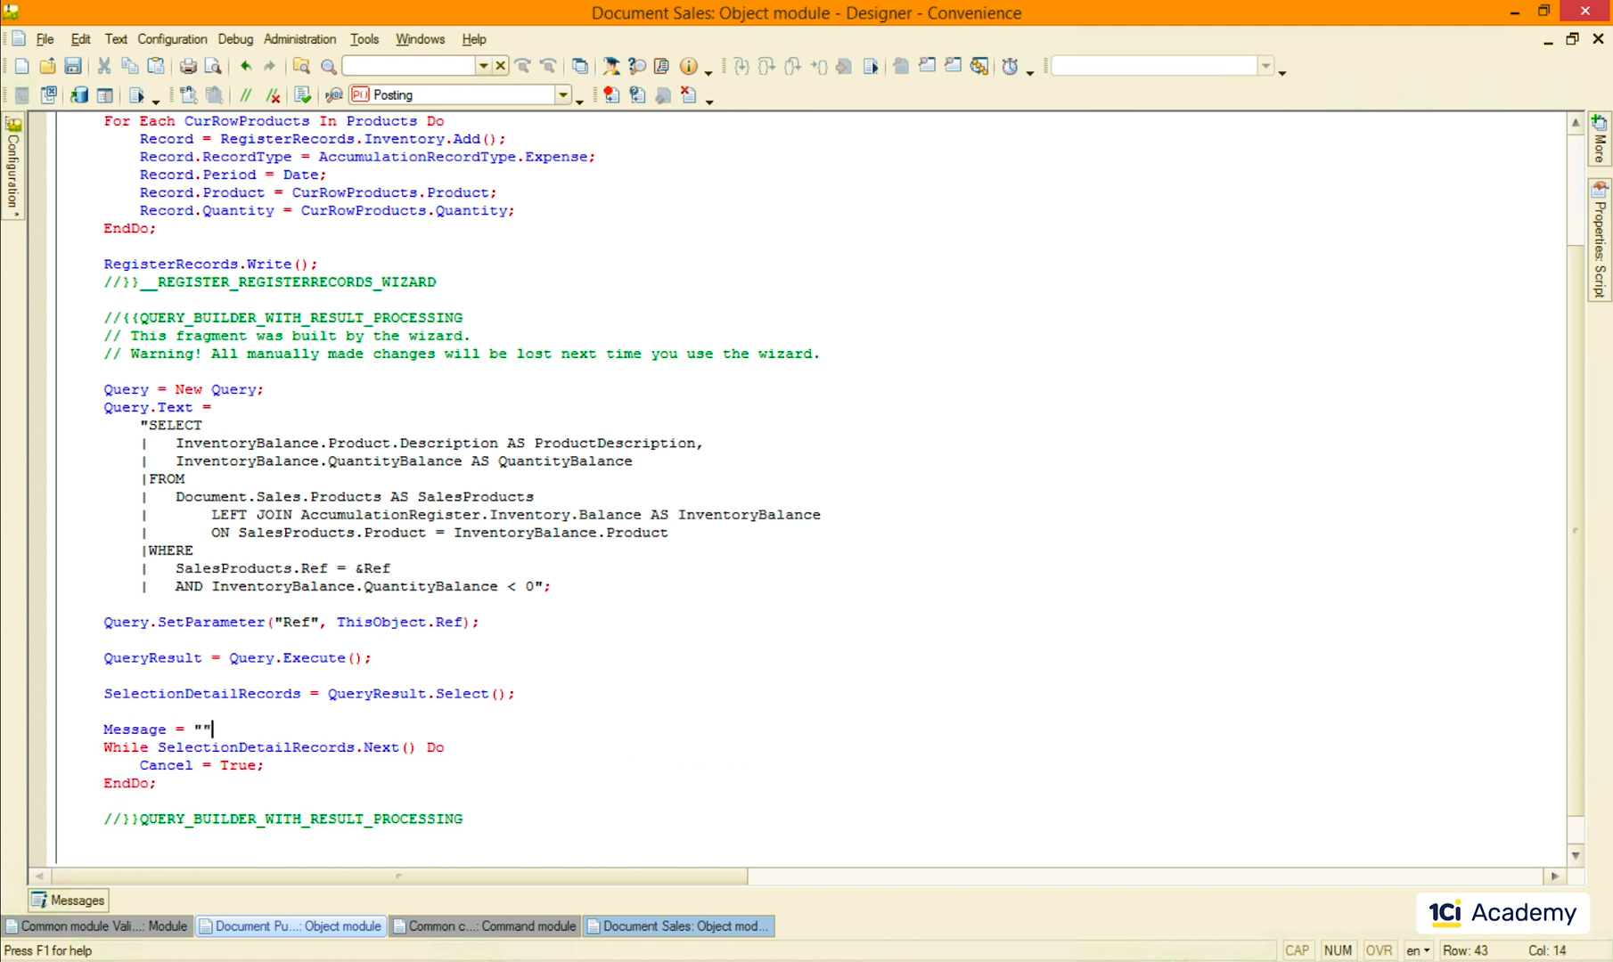
text(There are not enough products to complete the transaction)
text("The document was not )
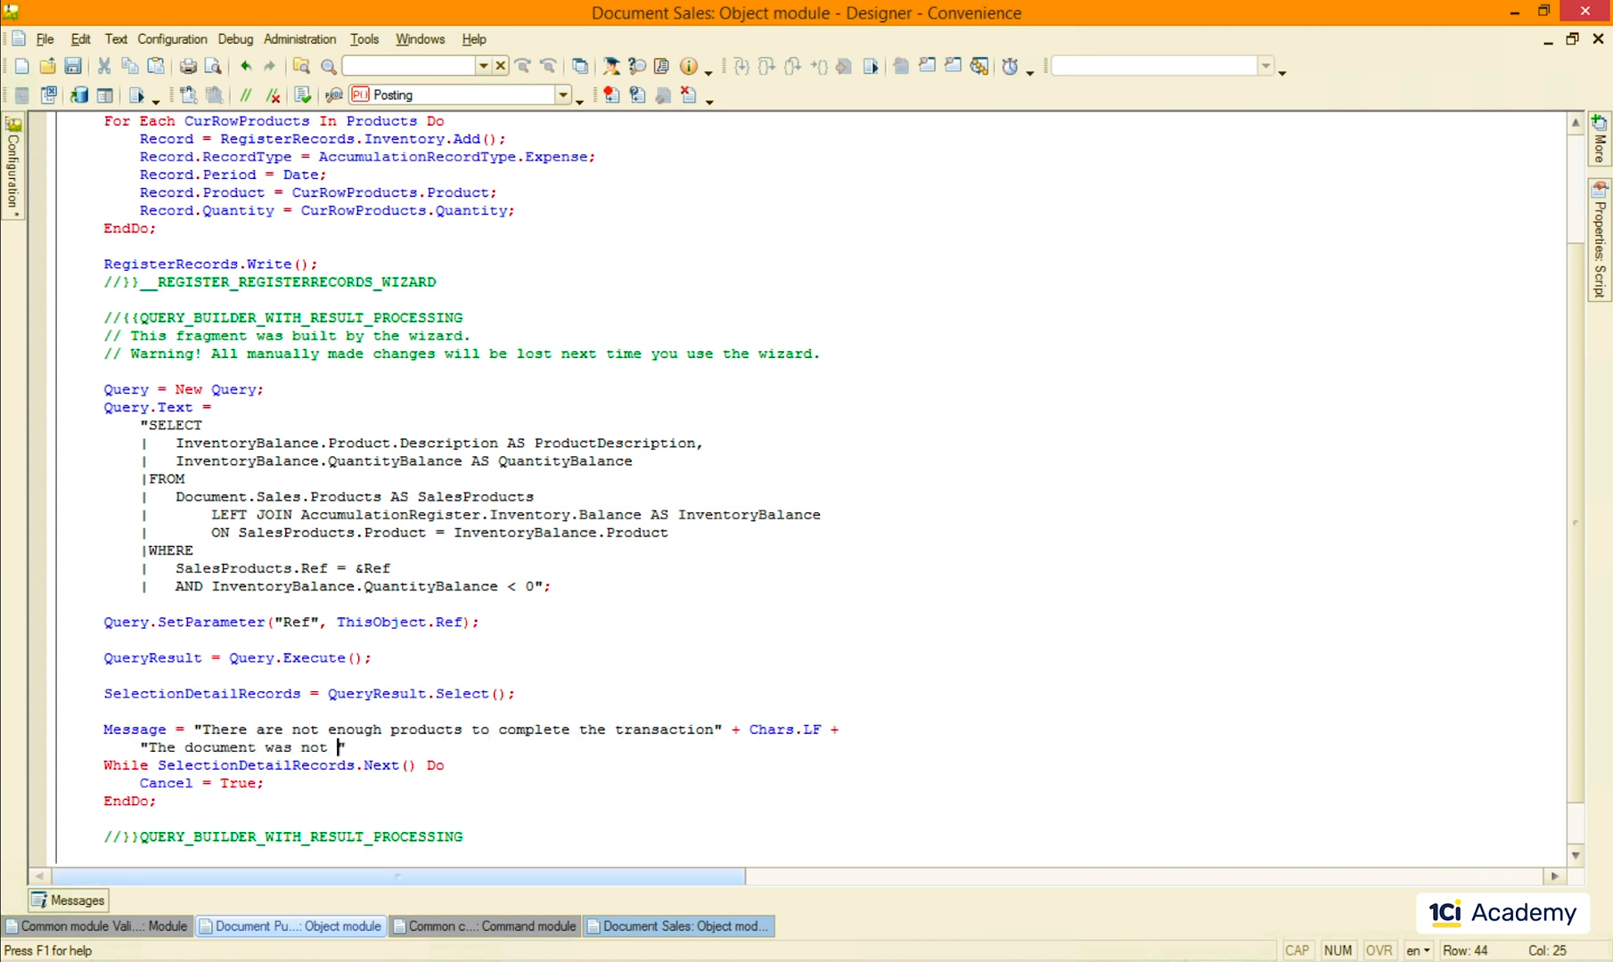
text(posted!" + Chars.LF +)
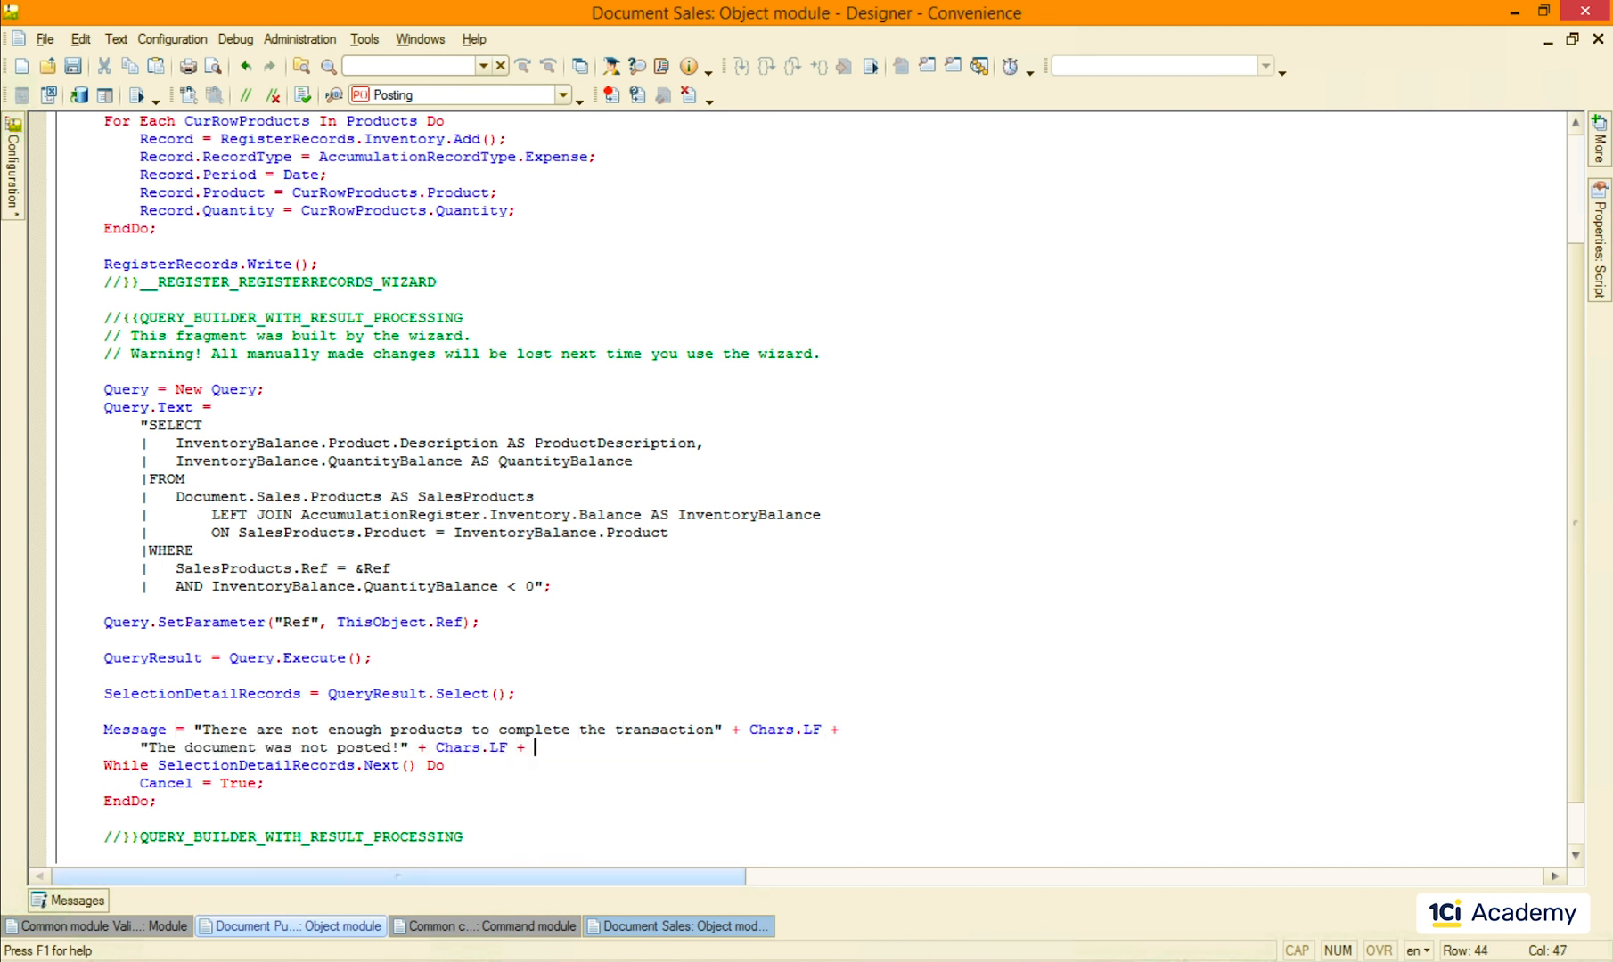
text("The shortages are:";)
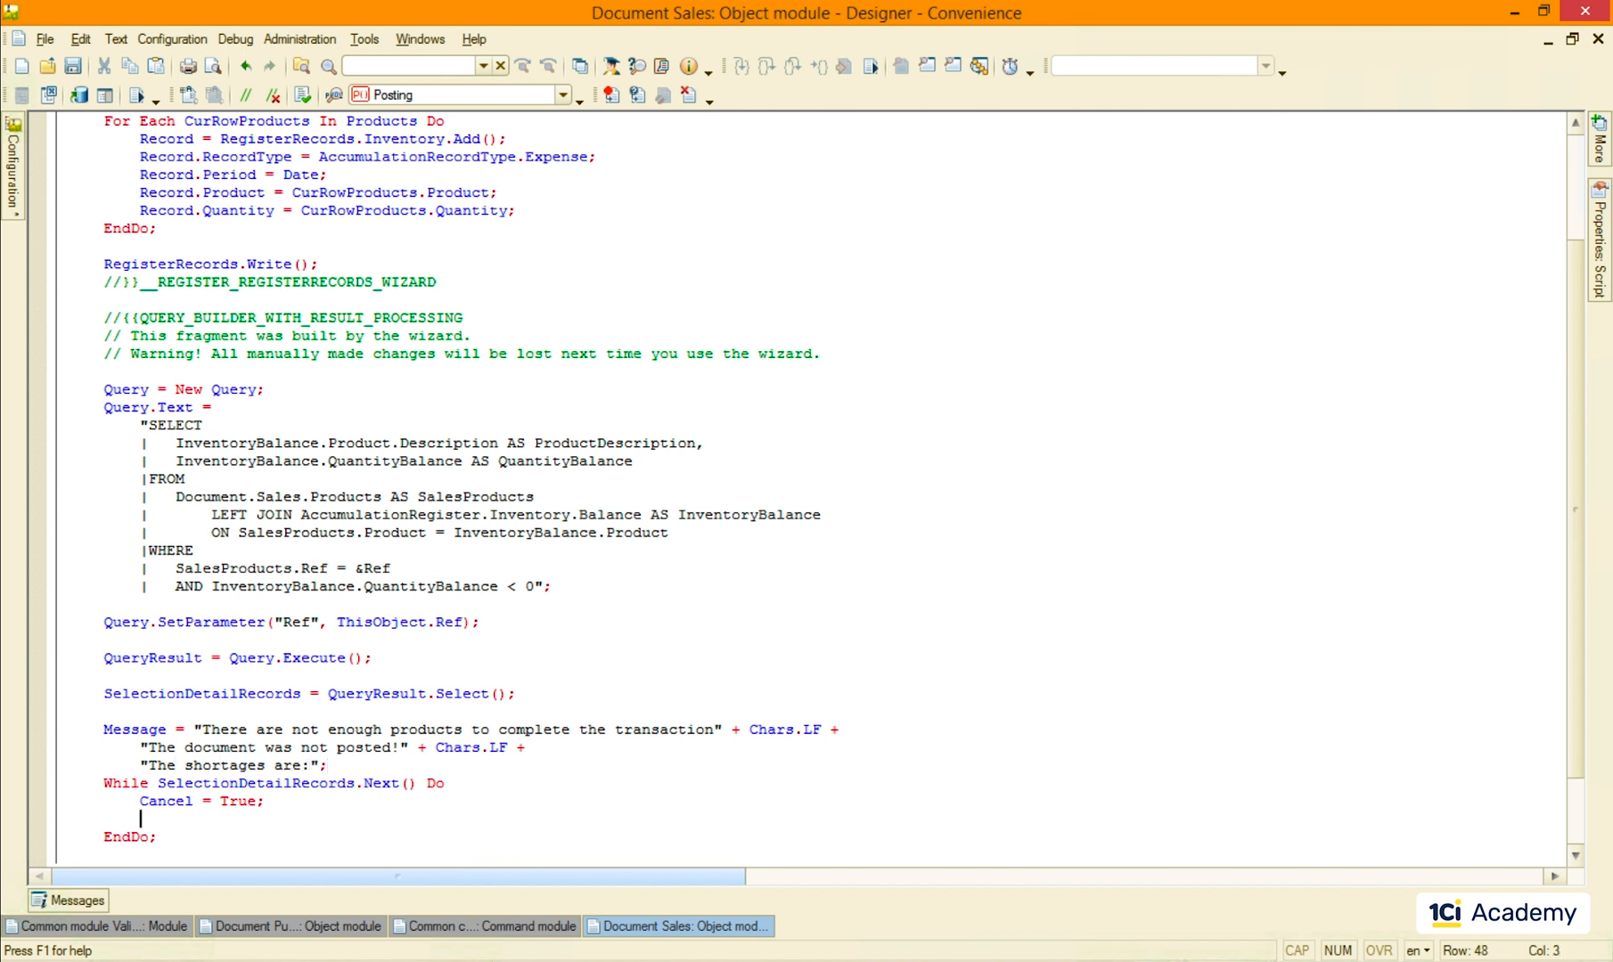
Step: Append each product's QuantityBalance to Message and add Raise Message after the loop
text(Message = Message + Chars.LF +)
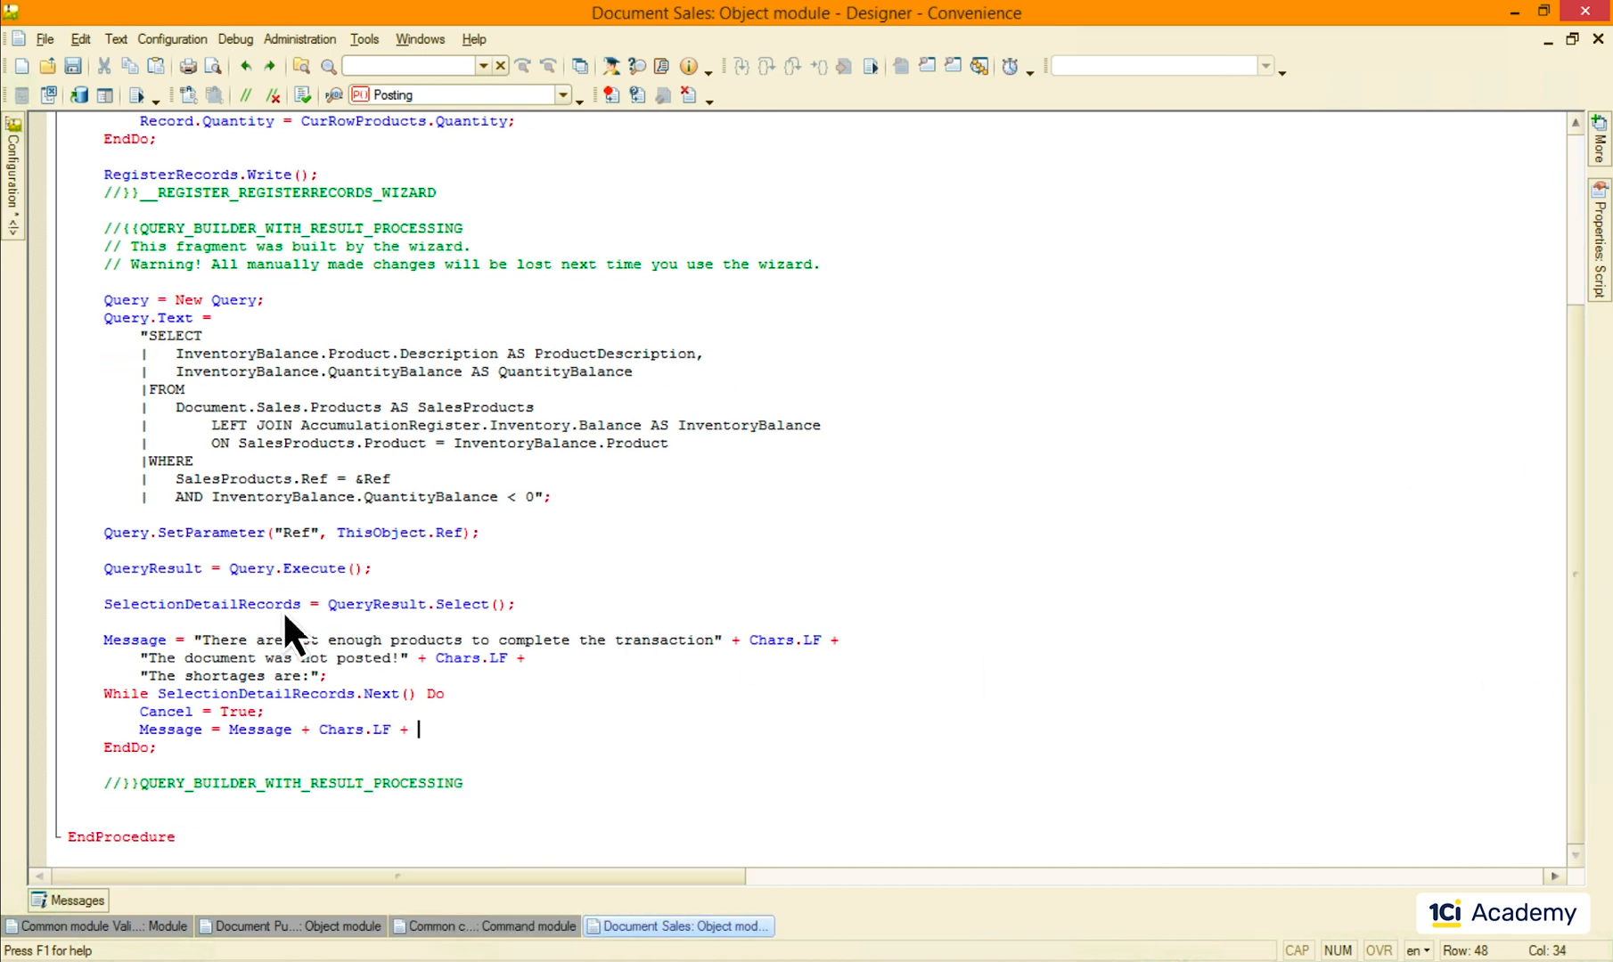
mouse_move(432, 750)
text(SelectionDetailRecords.ProductDescription + "" +)
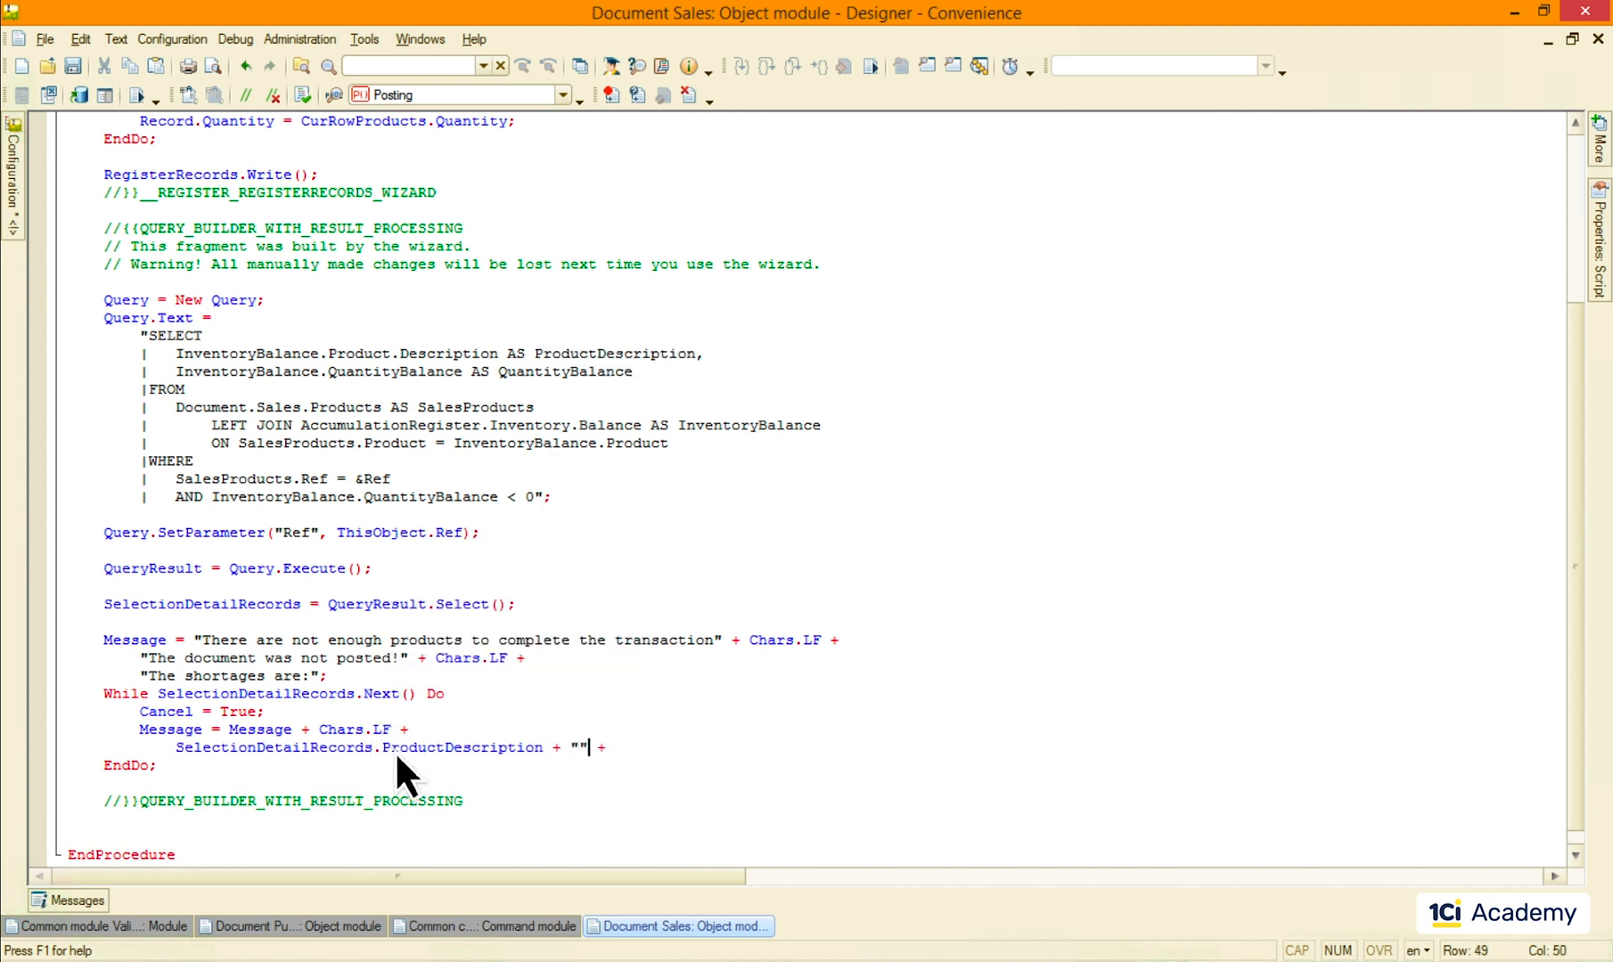
double_click(275, 748)
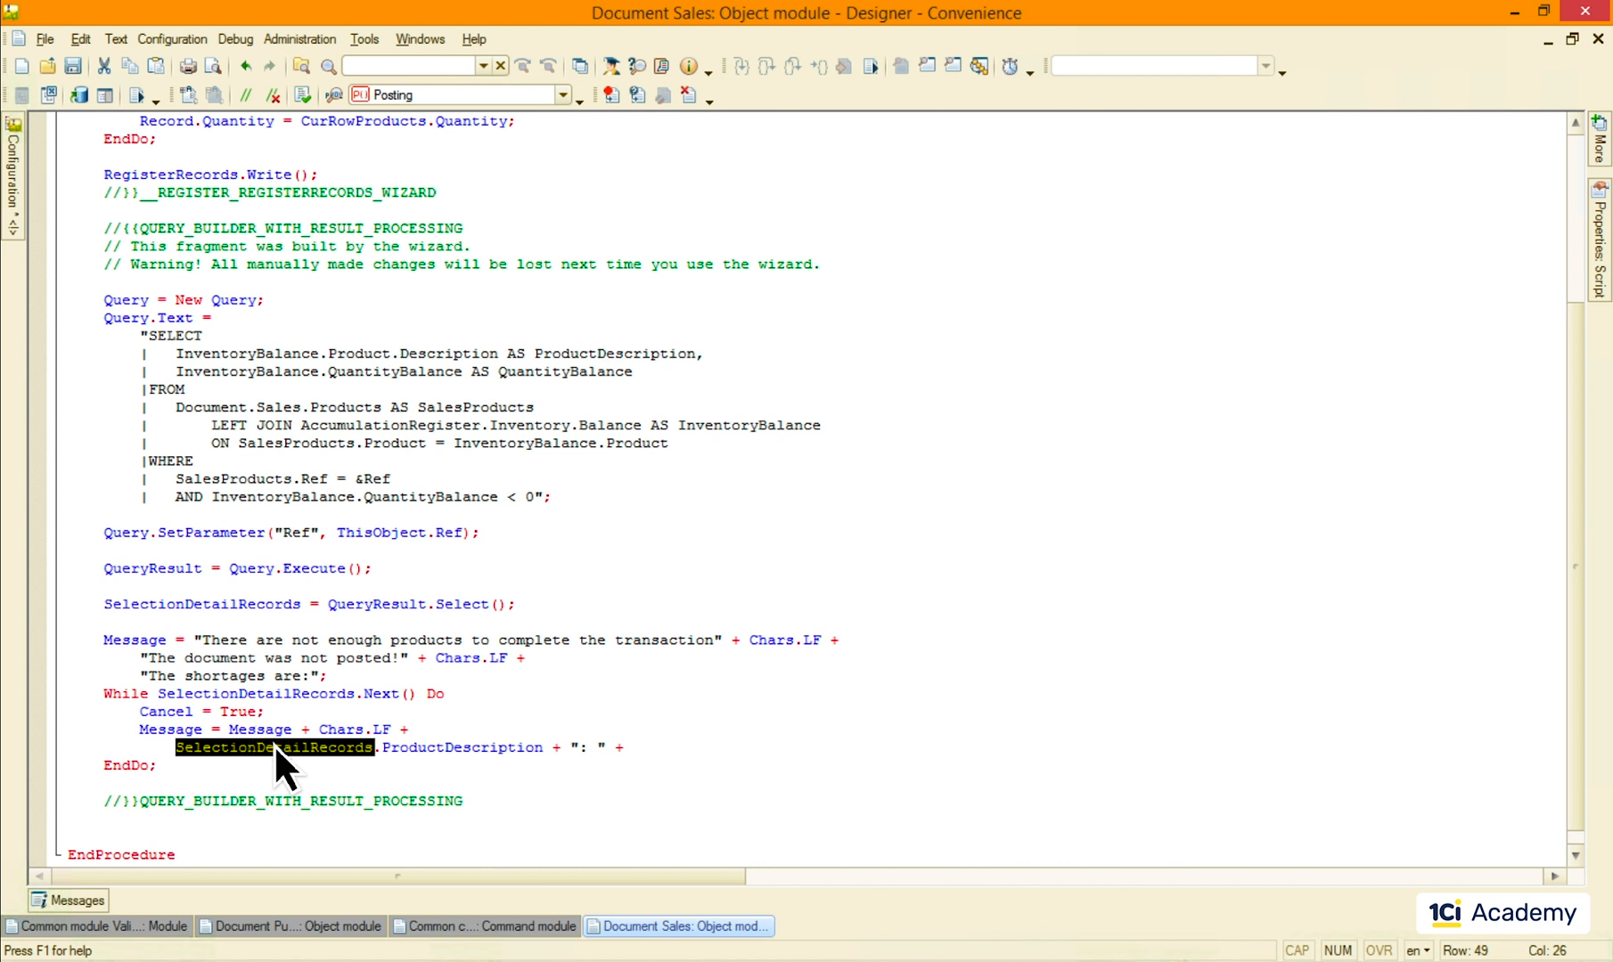
text(SelectionDetailRecords.)
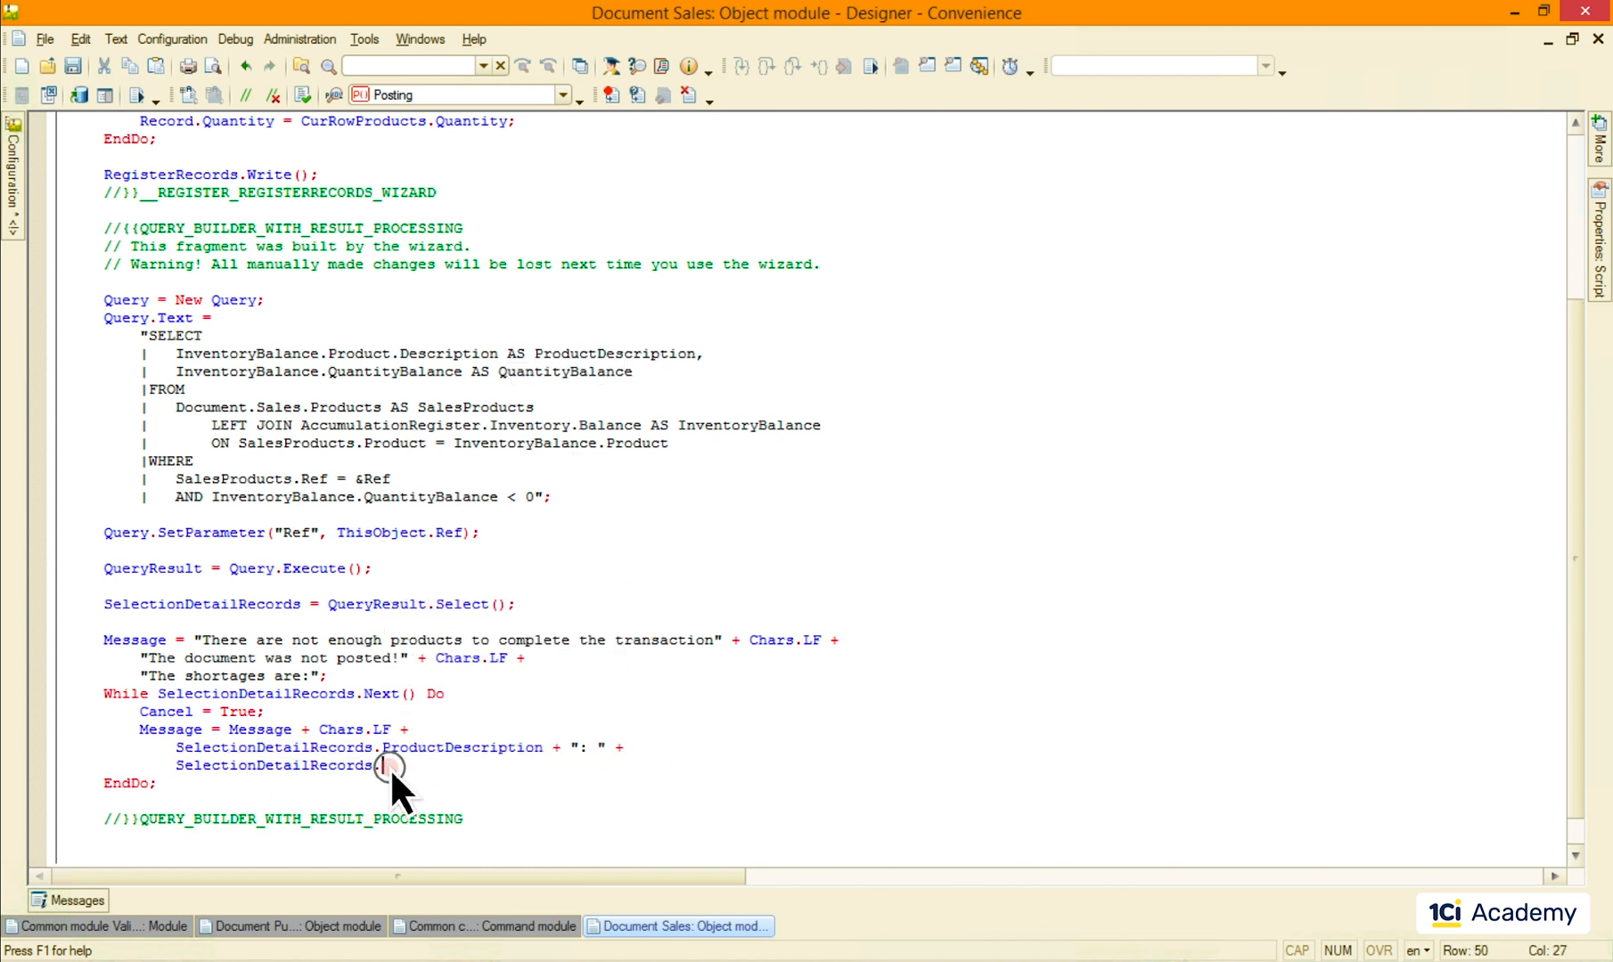
text(QuantityBalance;)
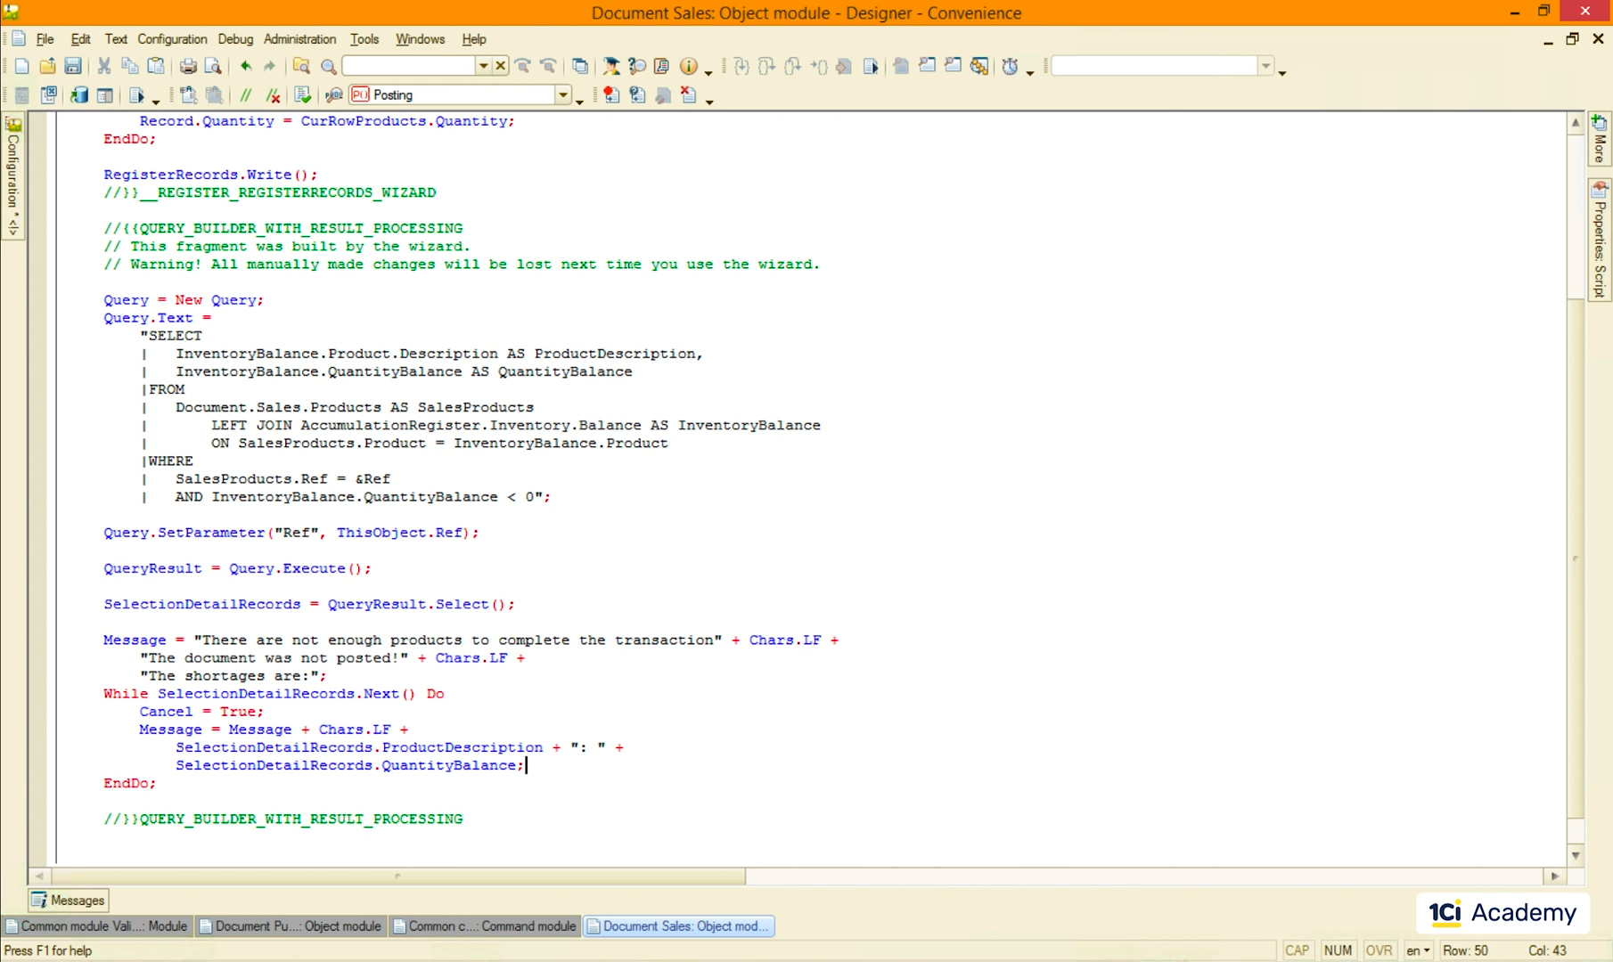
click(105, 820)
text(If Cancel Then)
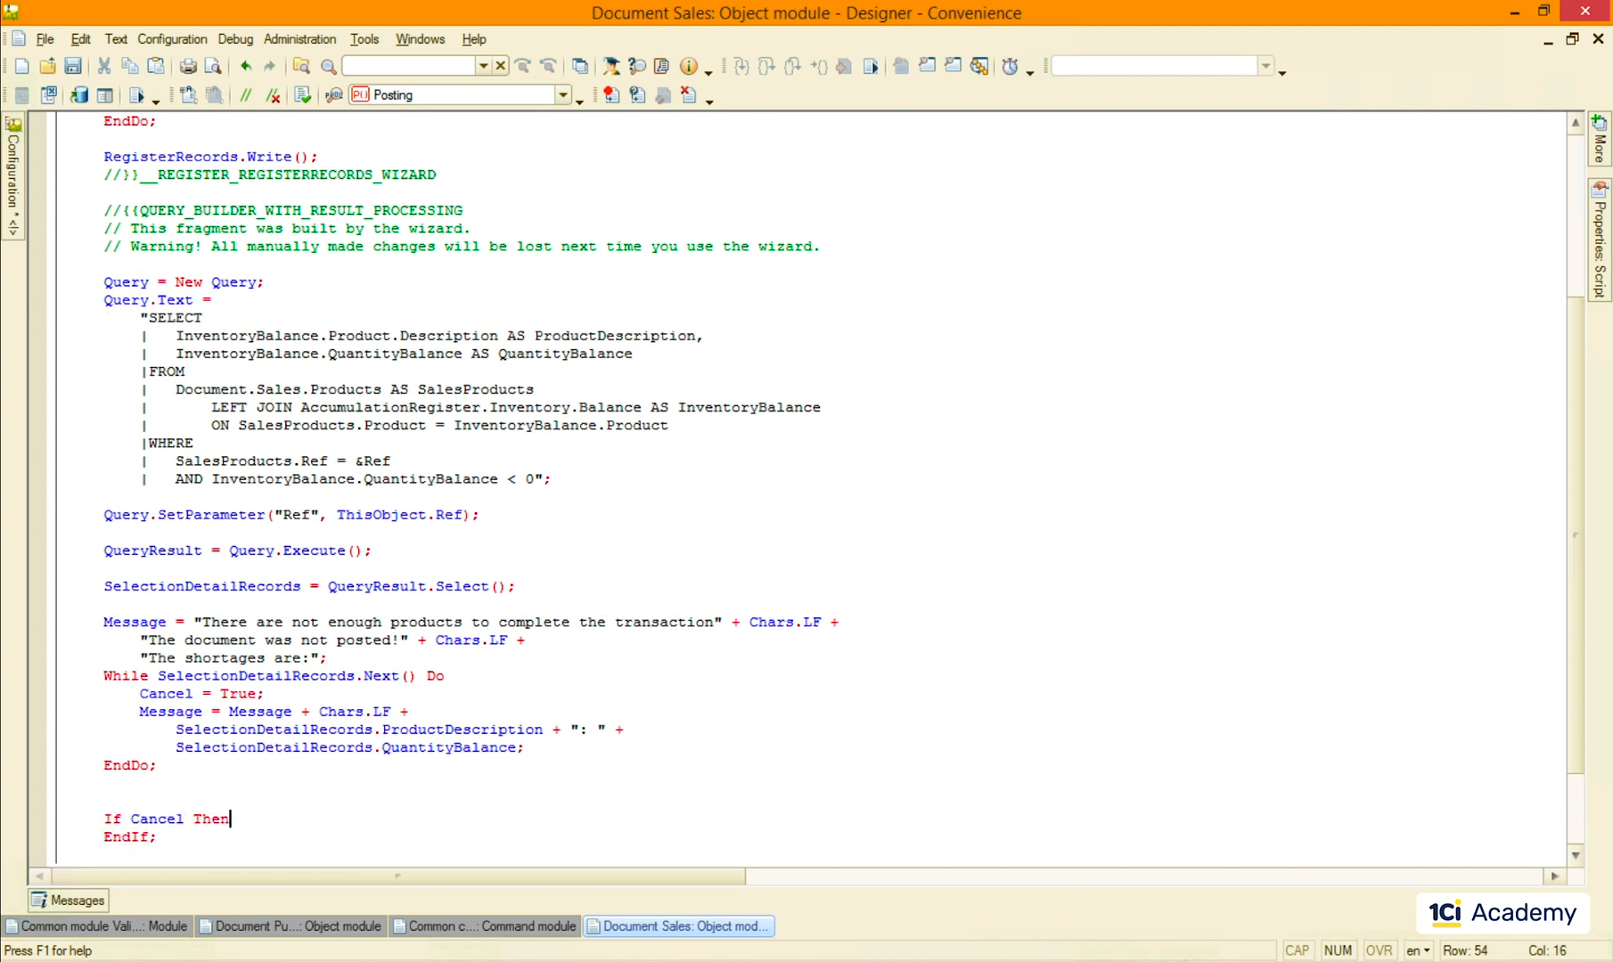
text(Raise Message;)
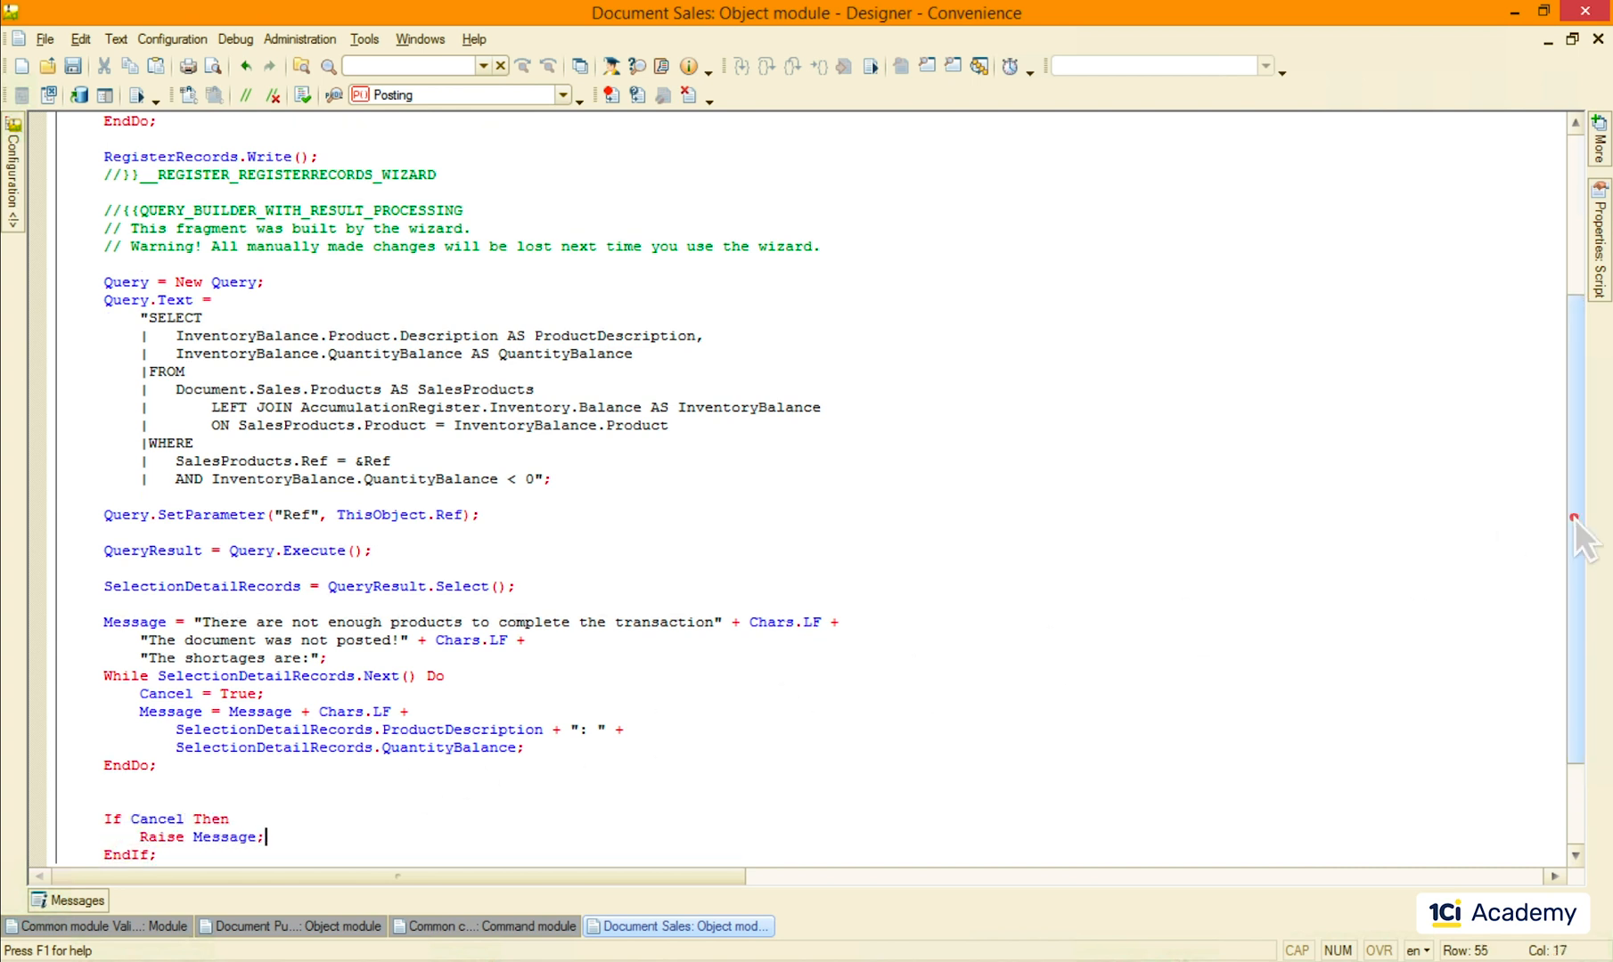
scroll(down, 3)
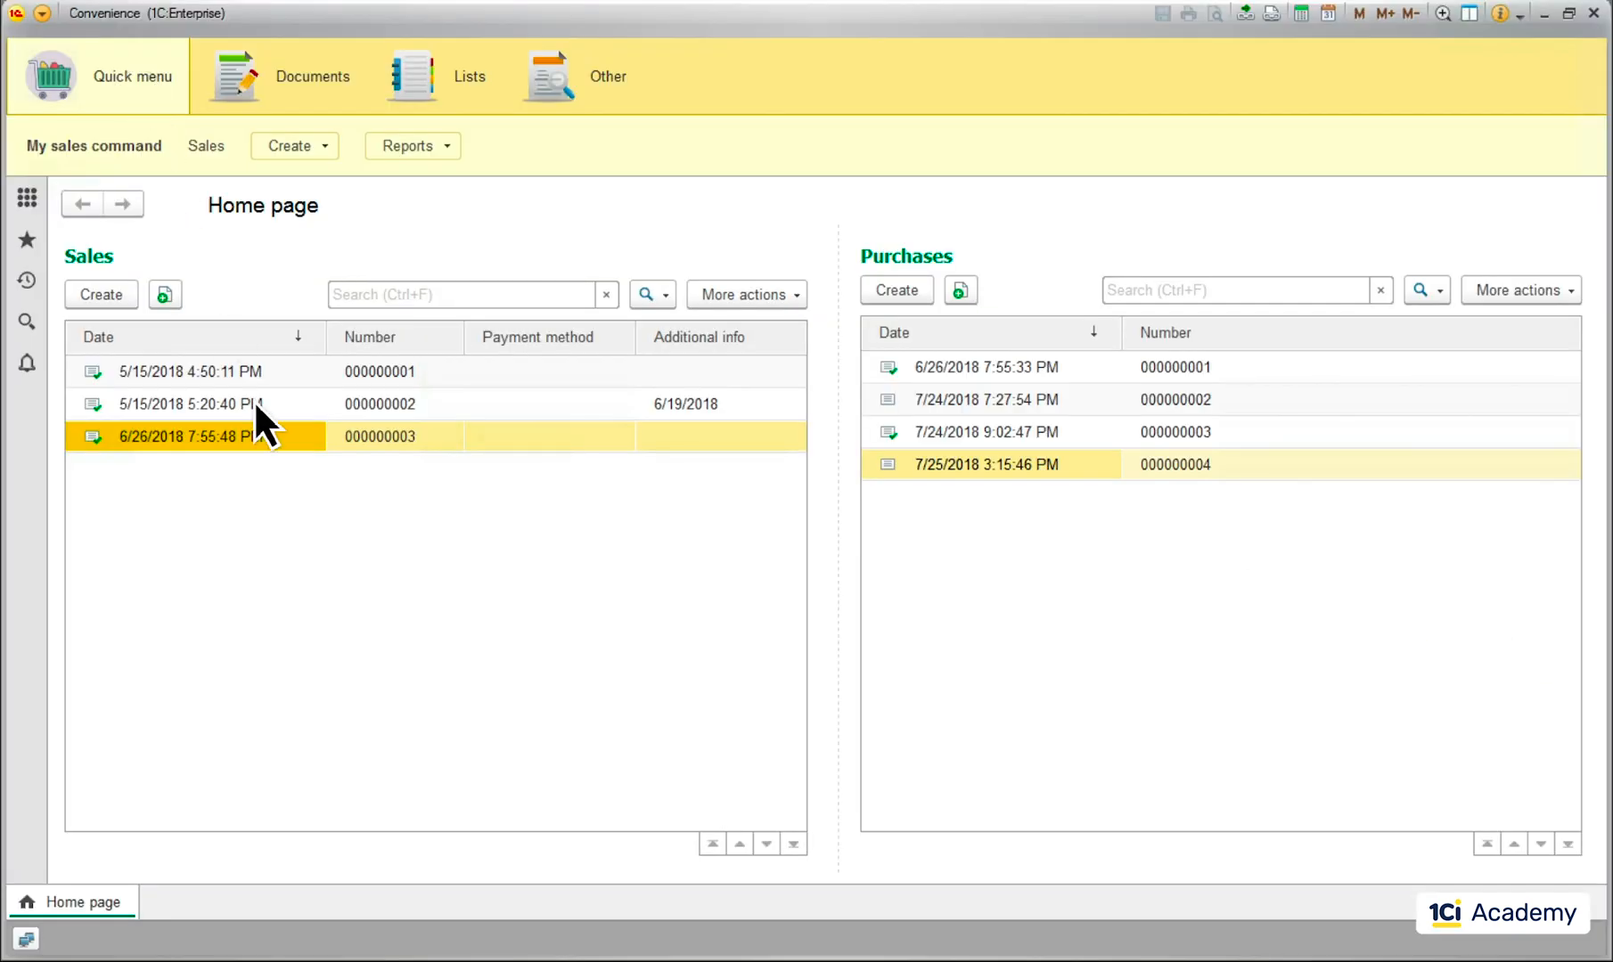
Step: Enter quantity 100 for Pringles Original on sale 000000003 and post, triggering the -91 shortage error
double_click(190, 435)
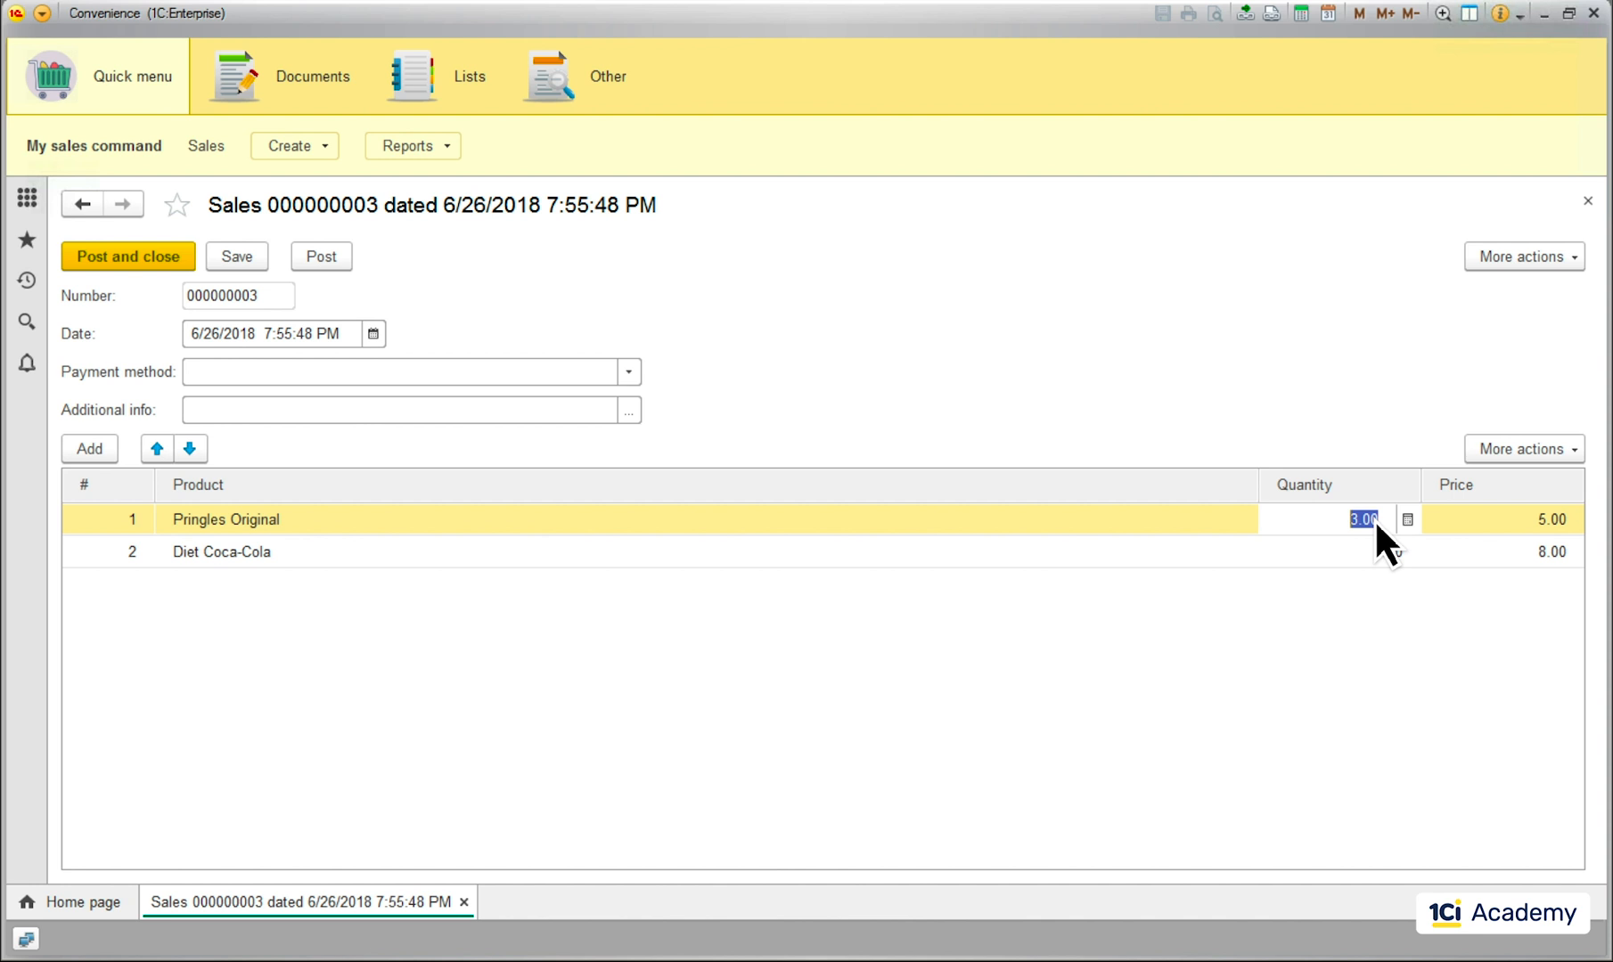
text(100)
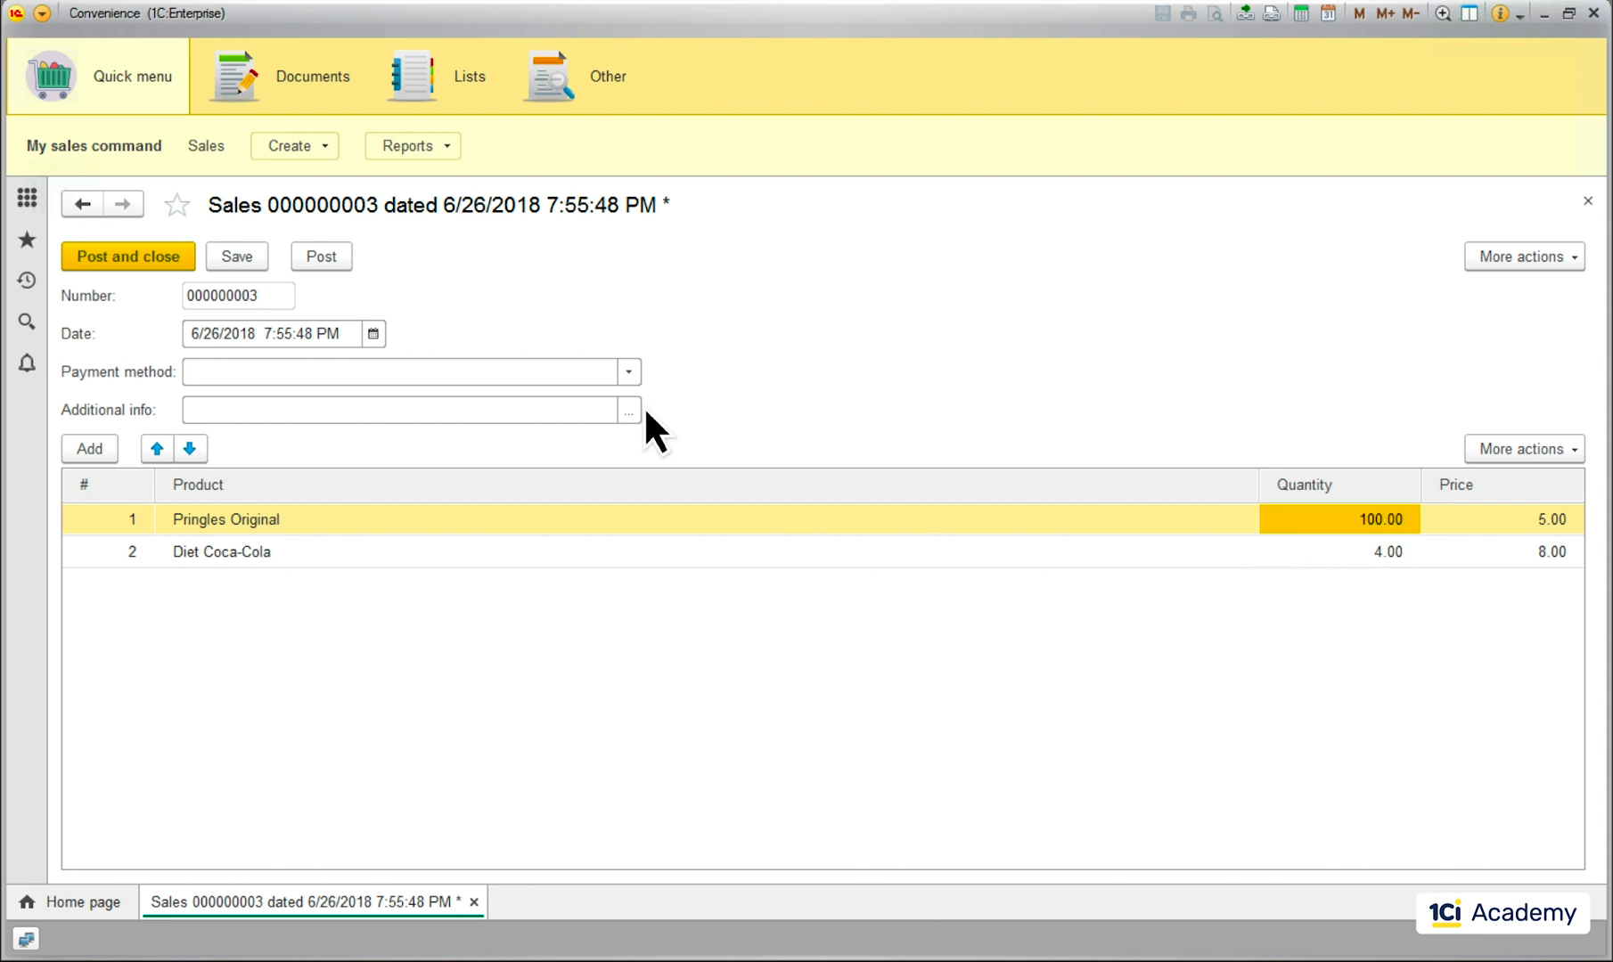
click(127, 256)
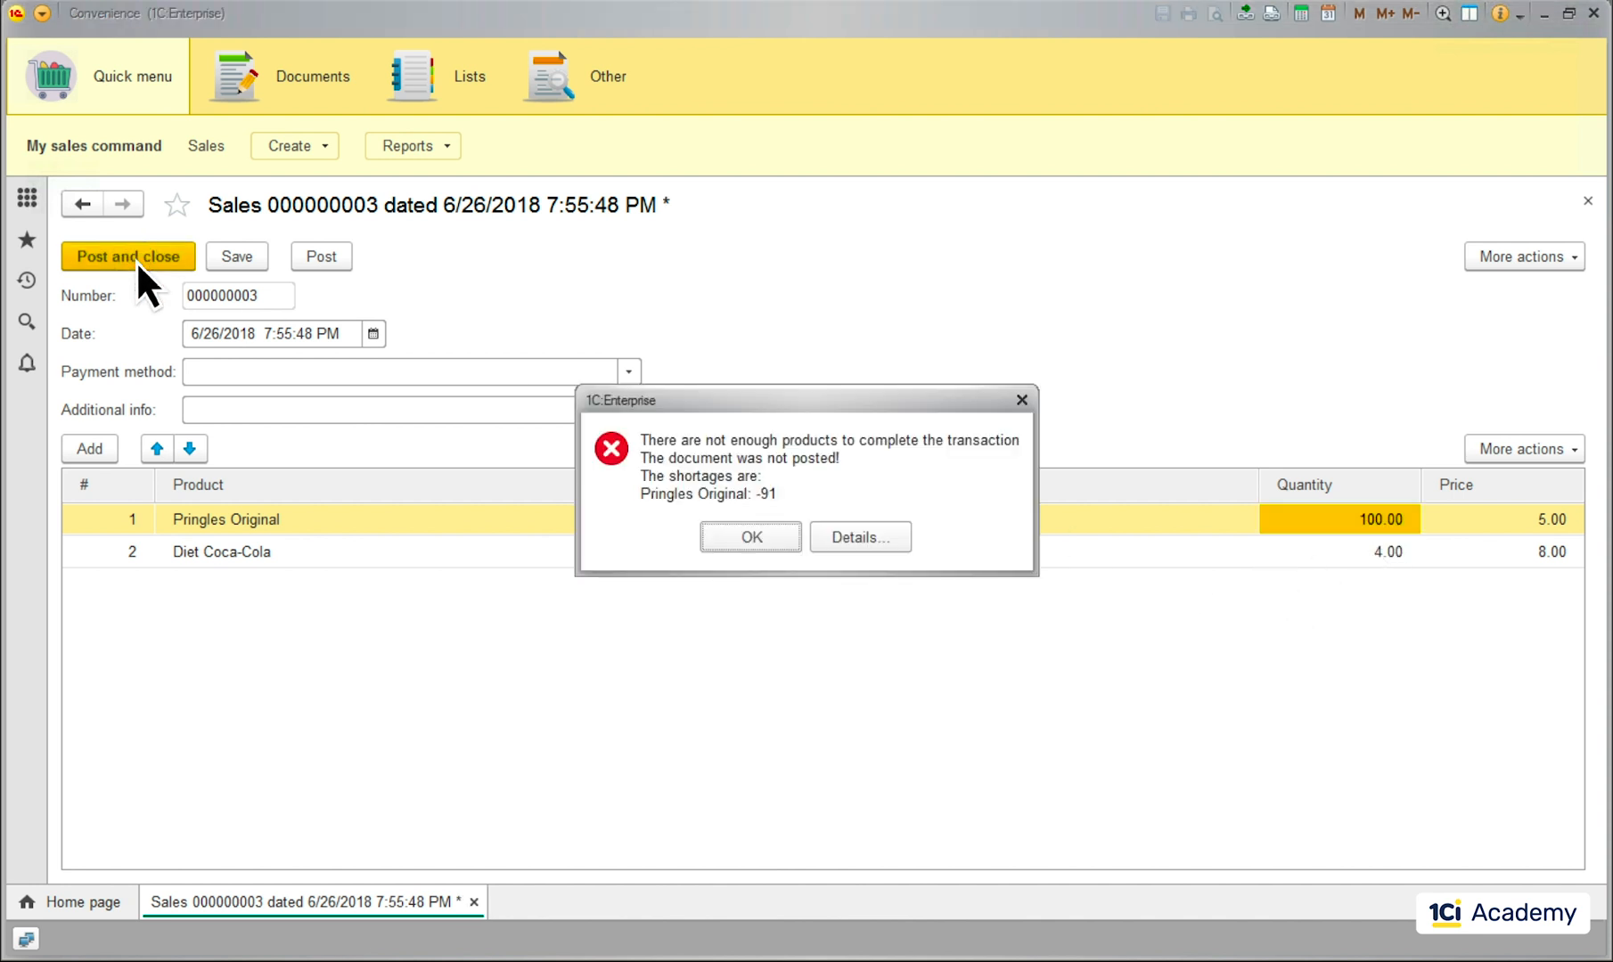